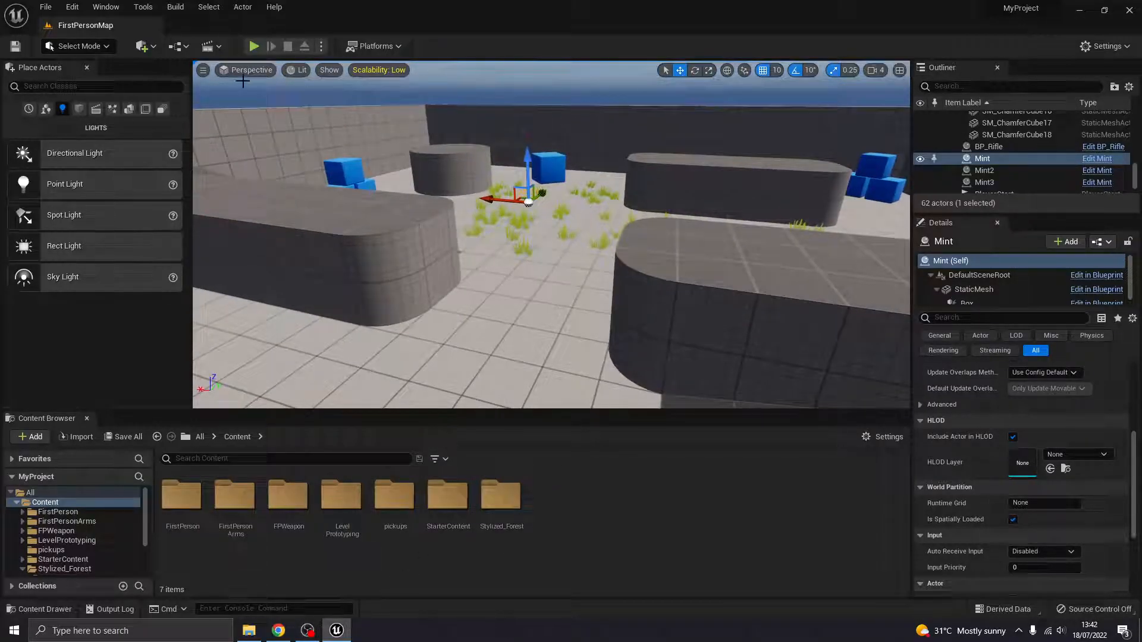
- Start a Play-In-Editor session of the first-person level
{"action": "left_click", "coordinate": [253, 46]}
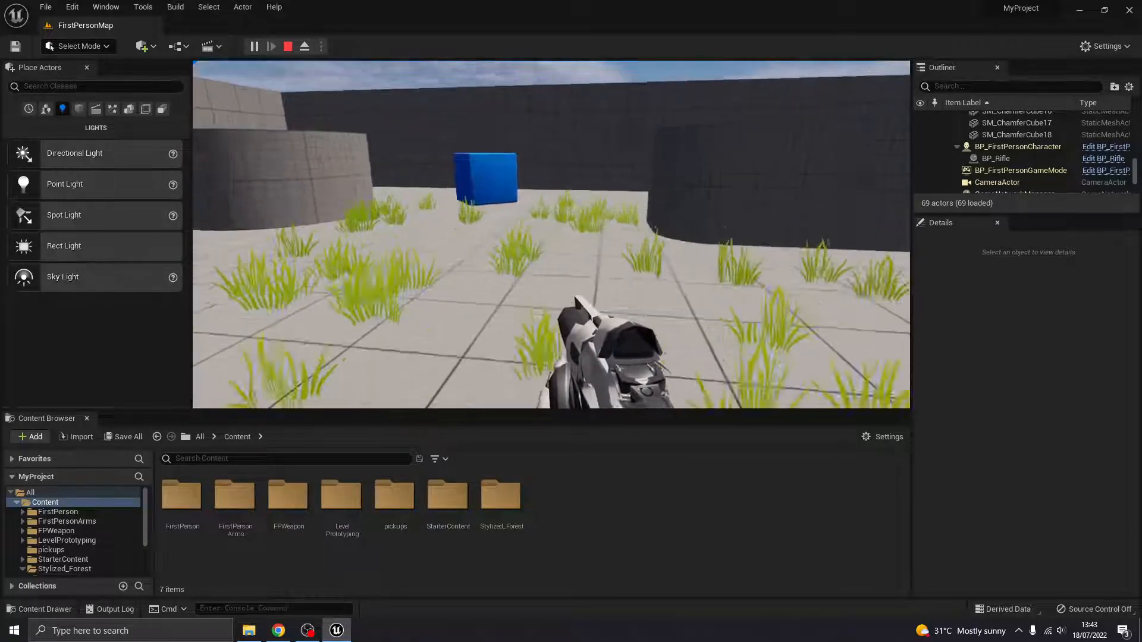
- Stop play and force-delete the Collectable and Mint assets from the pickups folder
{"action": "left_click", "coordinate": [286, 46]}
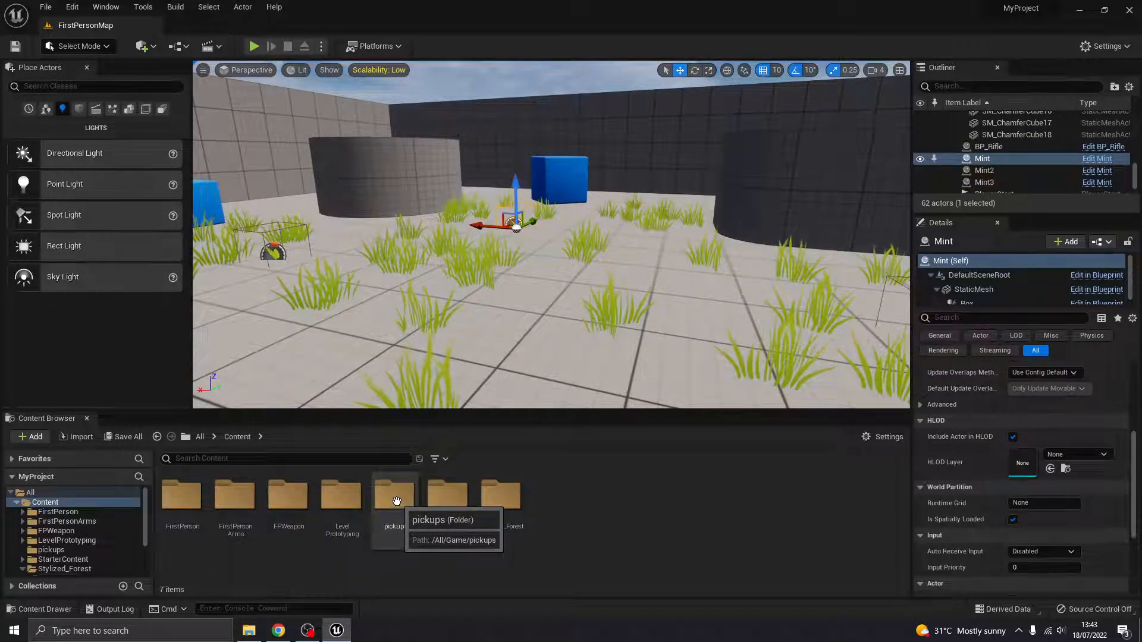
{"action": "double_click", "coordinate": [393, 495]}
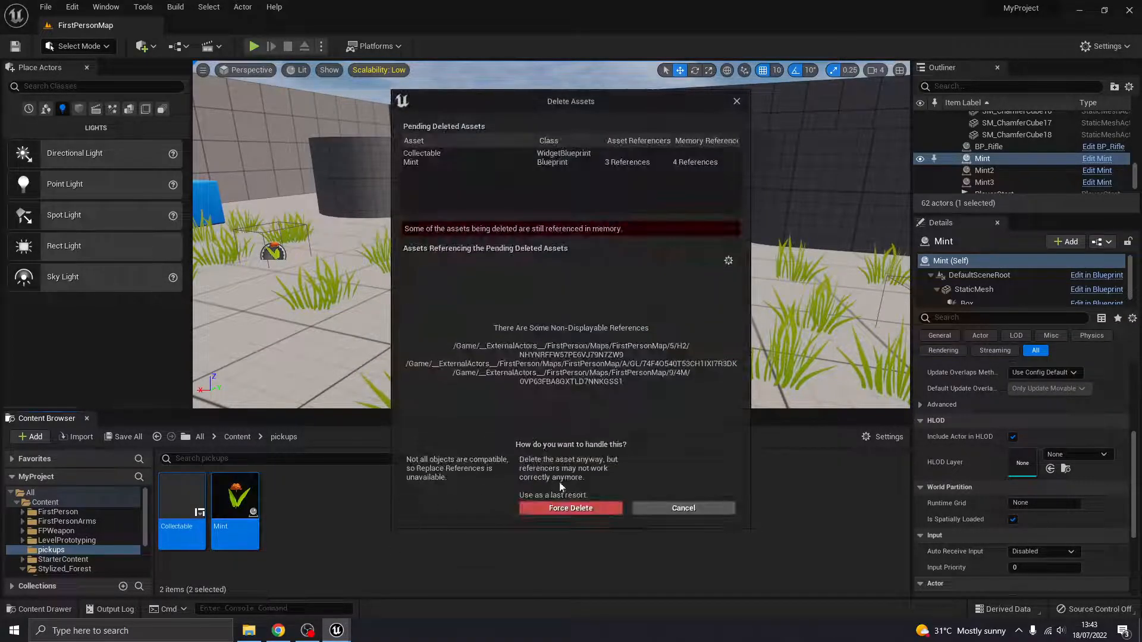
{"action": "left_click", "coordinate": [571, 507]}
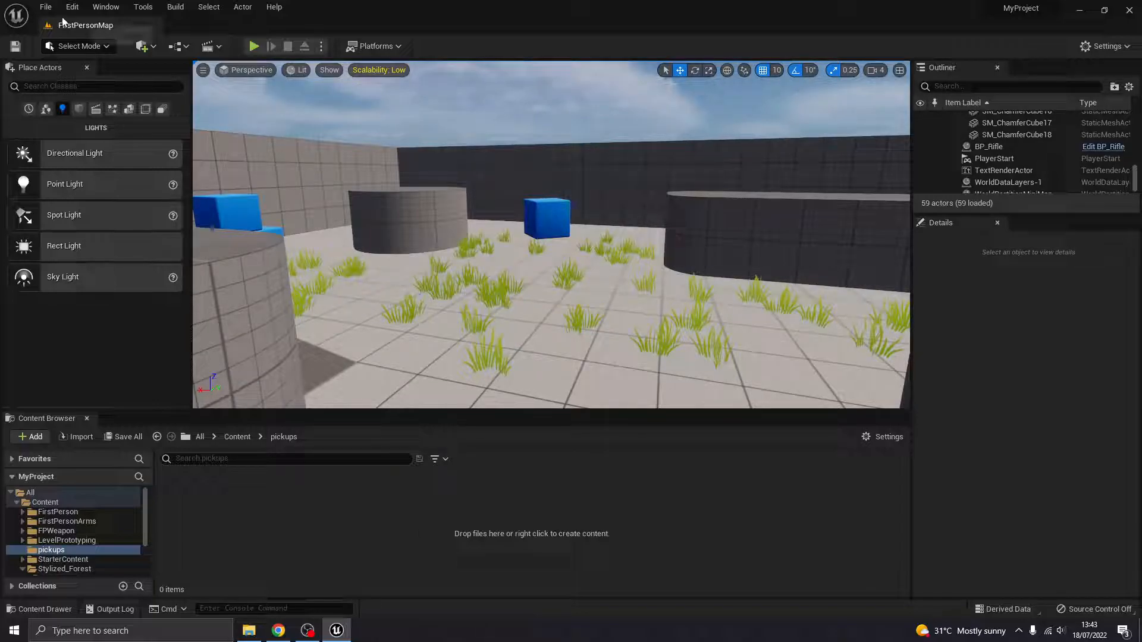
- Remove the old Interact action mapping in Project Settings > Input
{"action": "left_click", "coordinate": [72, 7]}
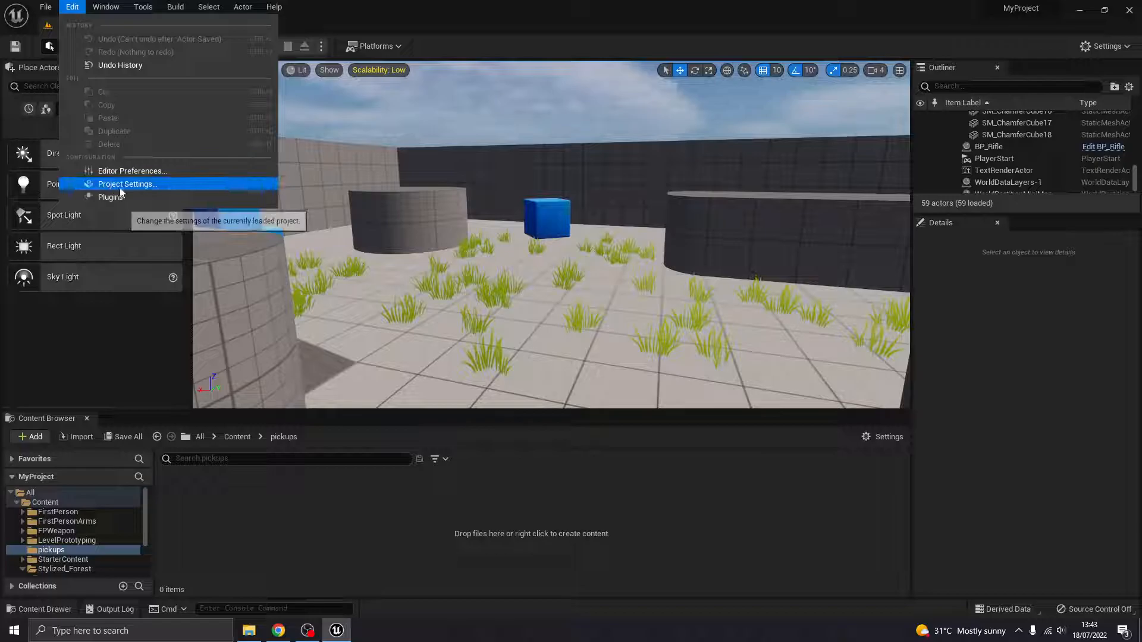
{"action": "left_click", "coordinate": [127, 184]}
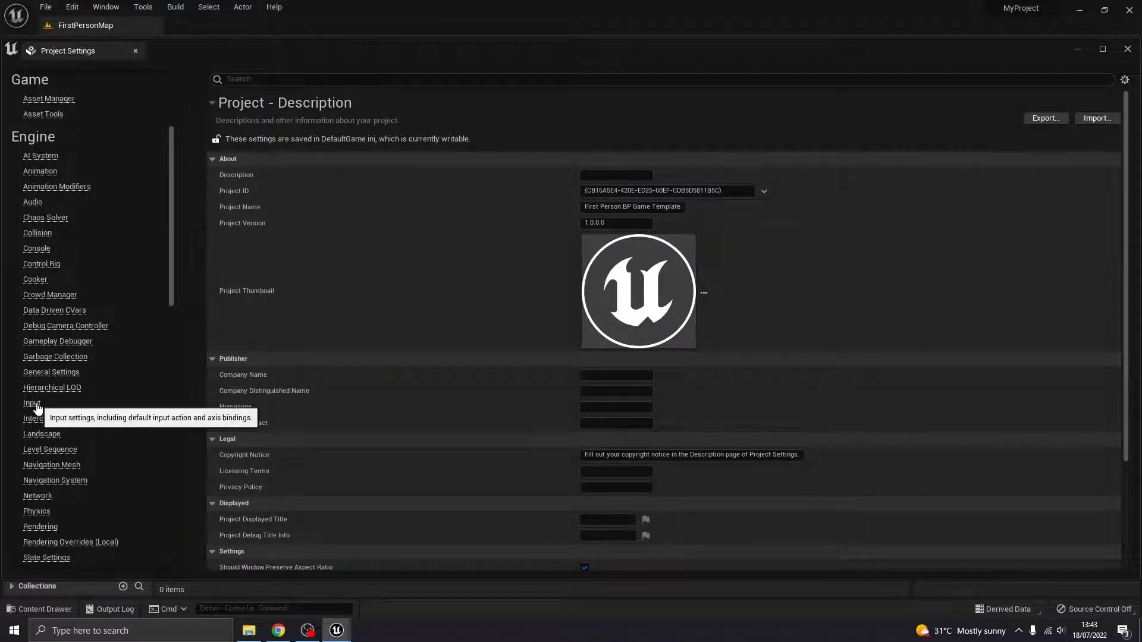
{"action": "left_click", "coordinate": [31, 404]}
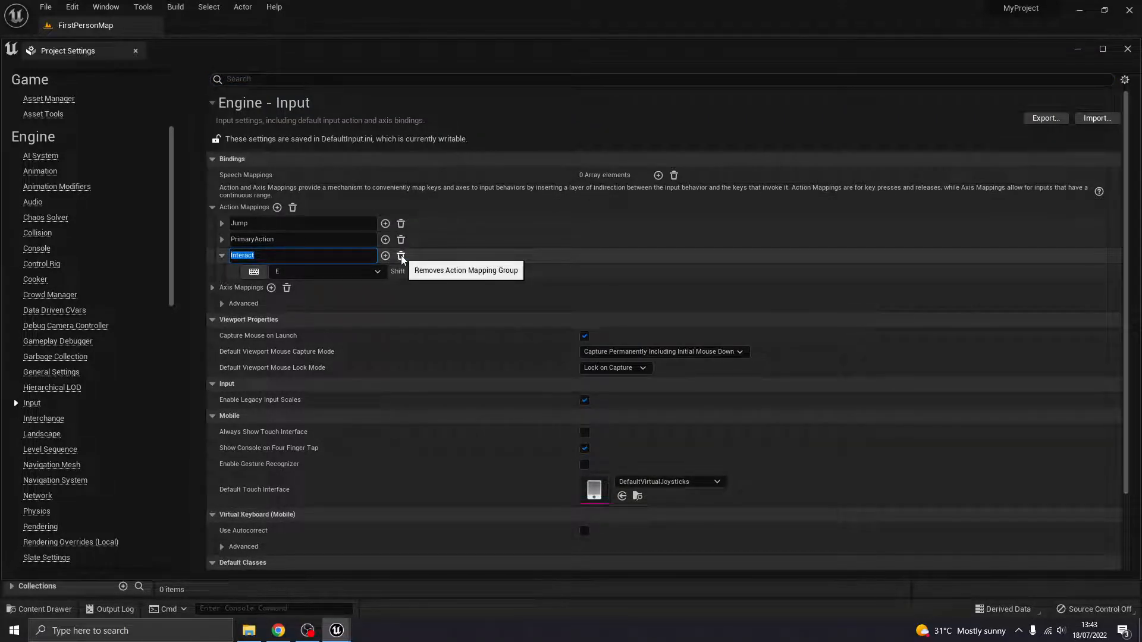
{"action": "left_click", "coordinate": [400, 255]}
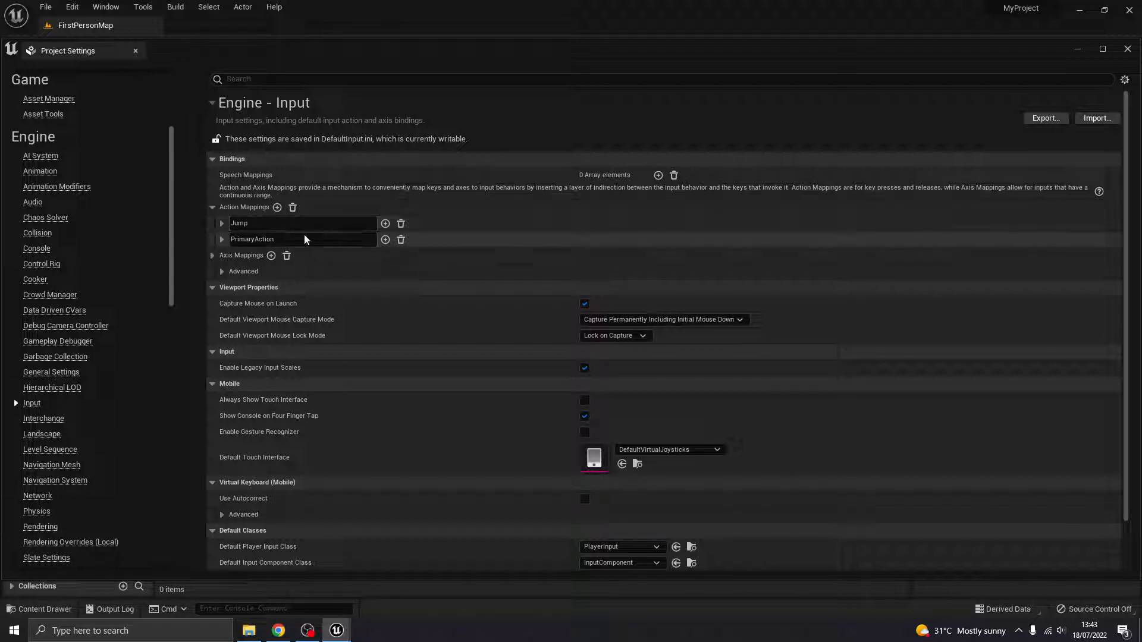
{"action": "mouse_move", "coordinate": [277, 209]}
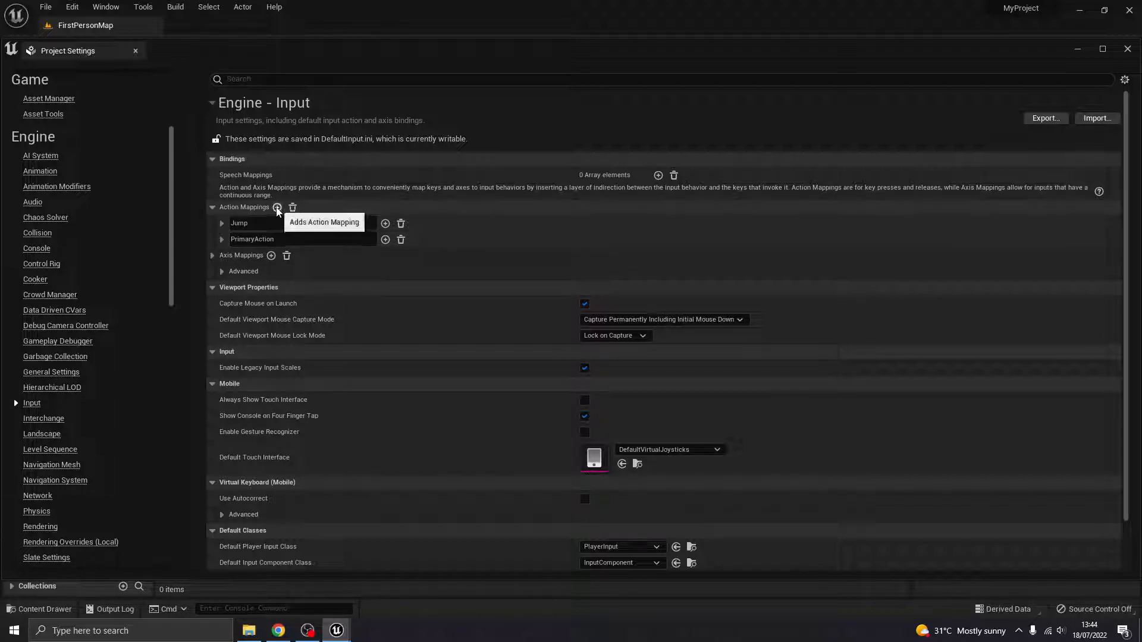
- Add a new Interact action mapping bound to the E key and close the settings
{"action": "left_click", "coordinate": [277, 207]}
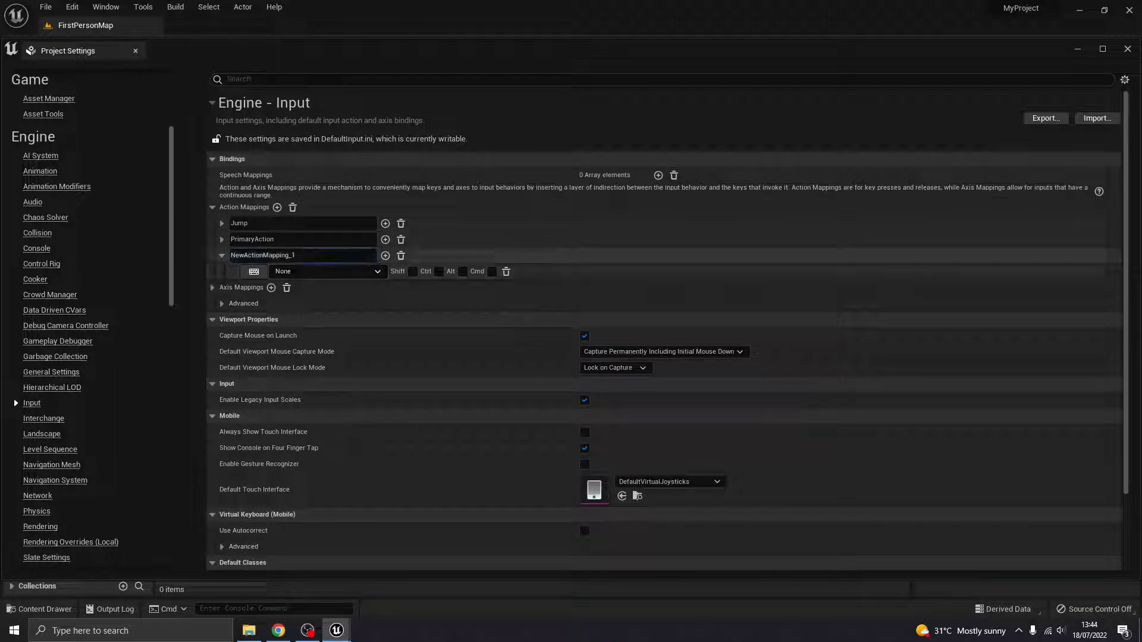
{"action": "type", "text": "Inf"}
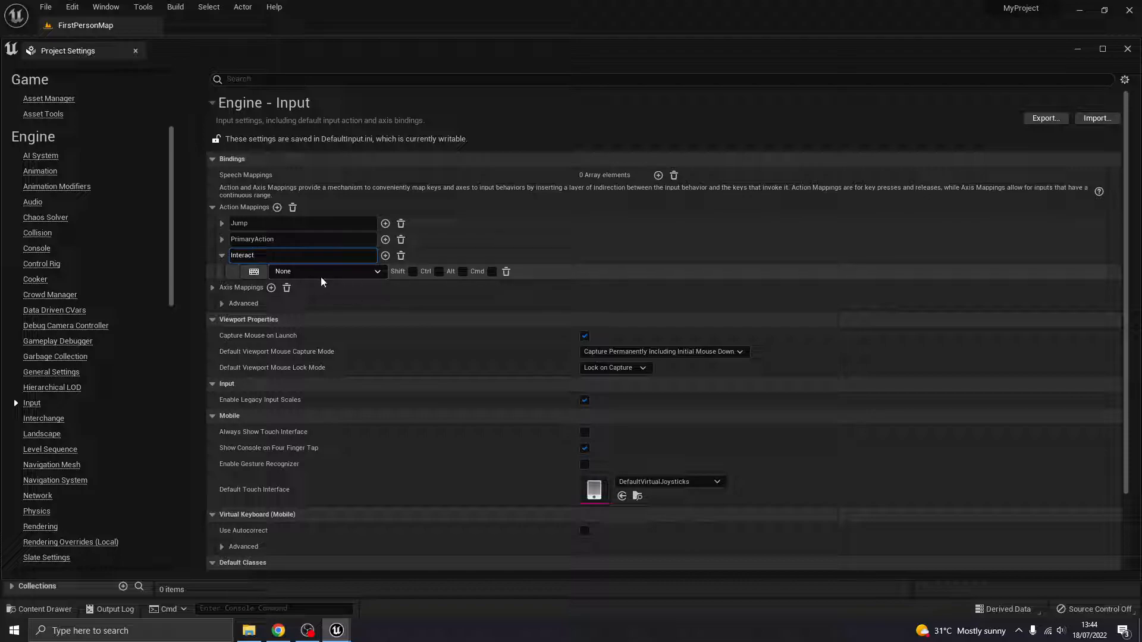
{"action": "left_click", "coordinate": [327, 271]}
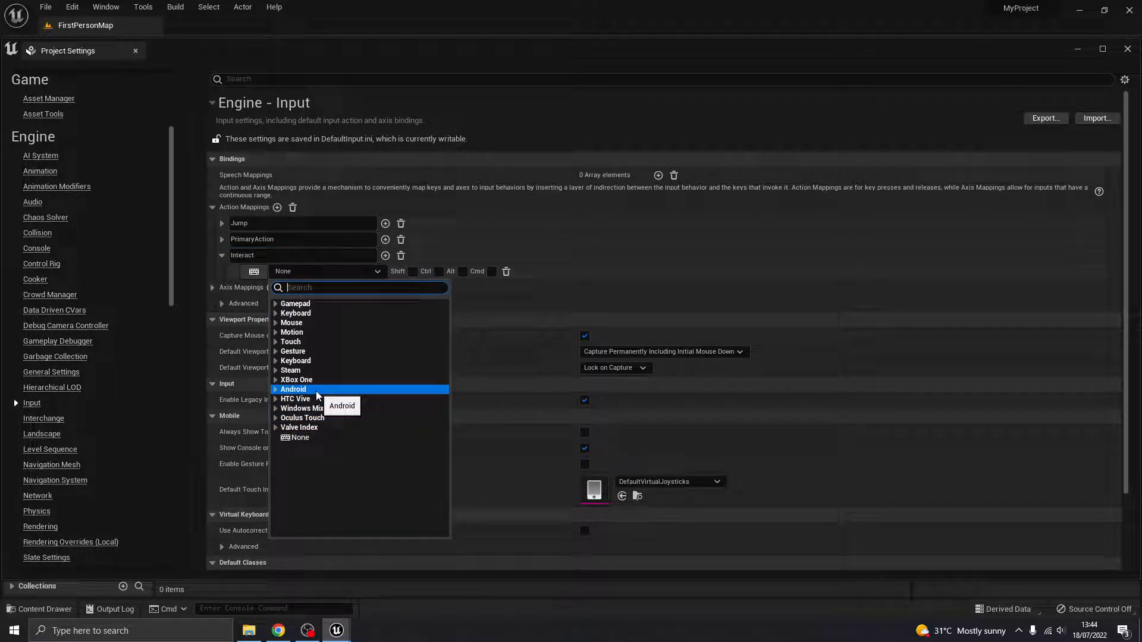
{"action": "left_click", "coordinate": [295, 312]}
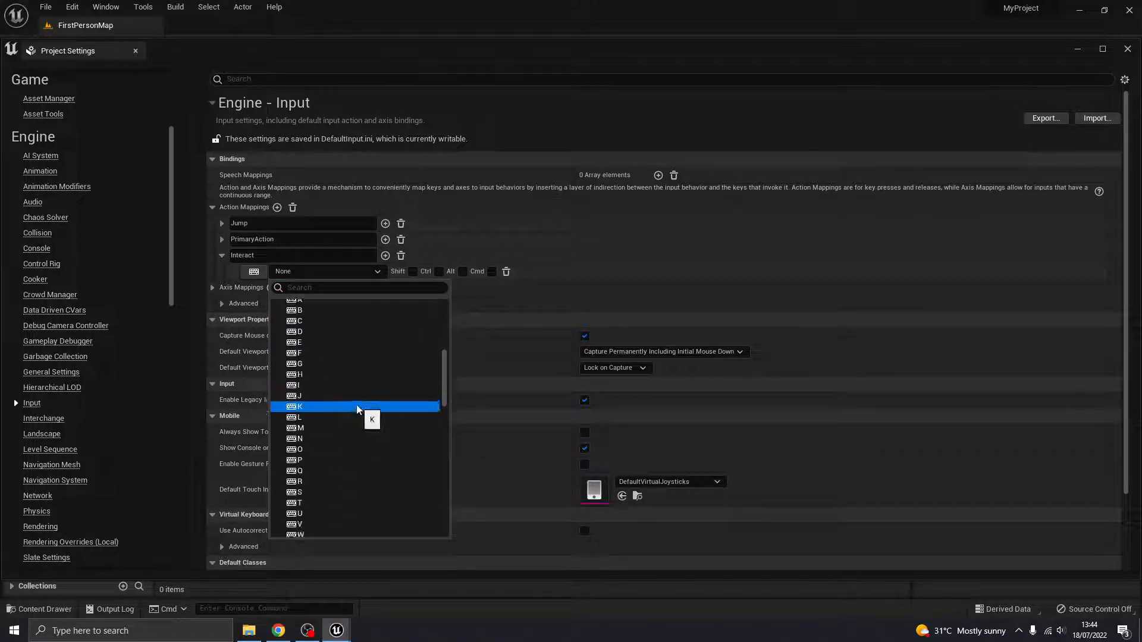
{"action": "scroll", "scroll_direction": "down", "scroll_amount": 3}
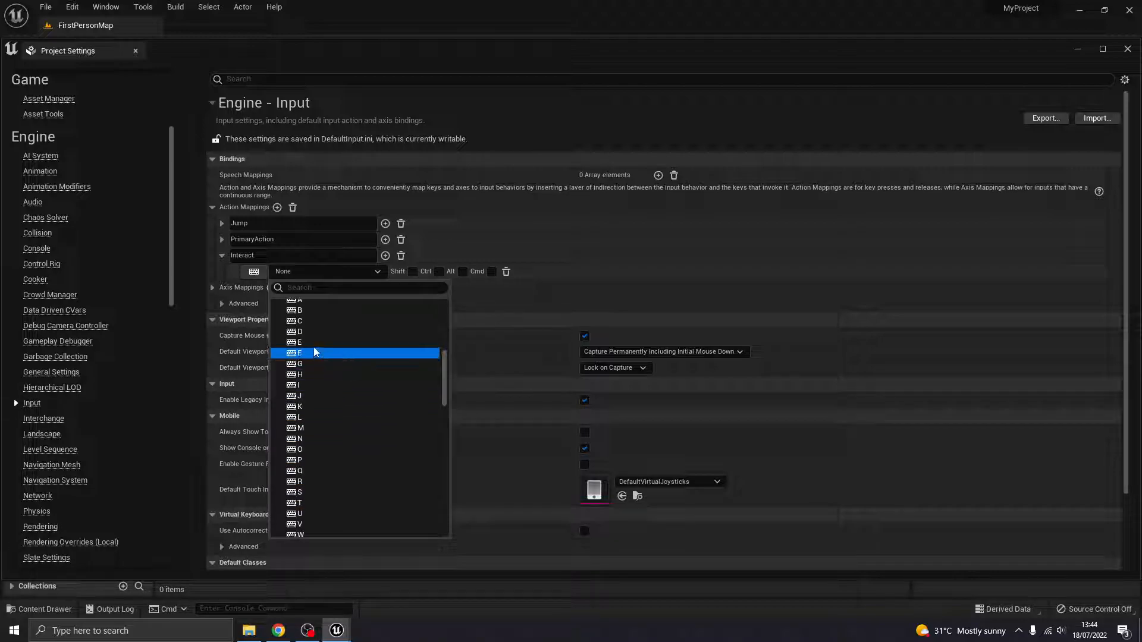
{"action": "left_click", "coordinate": [298, 353]}
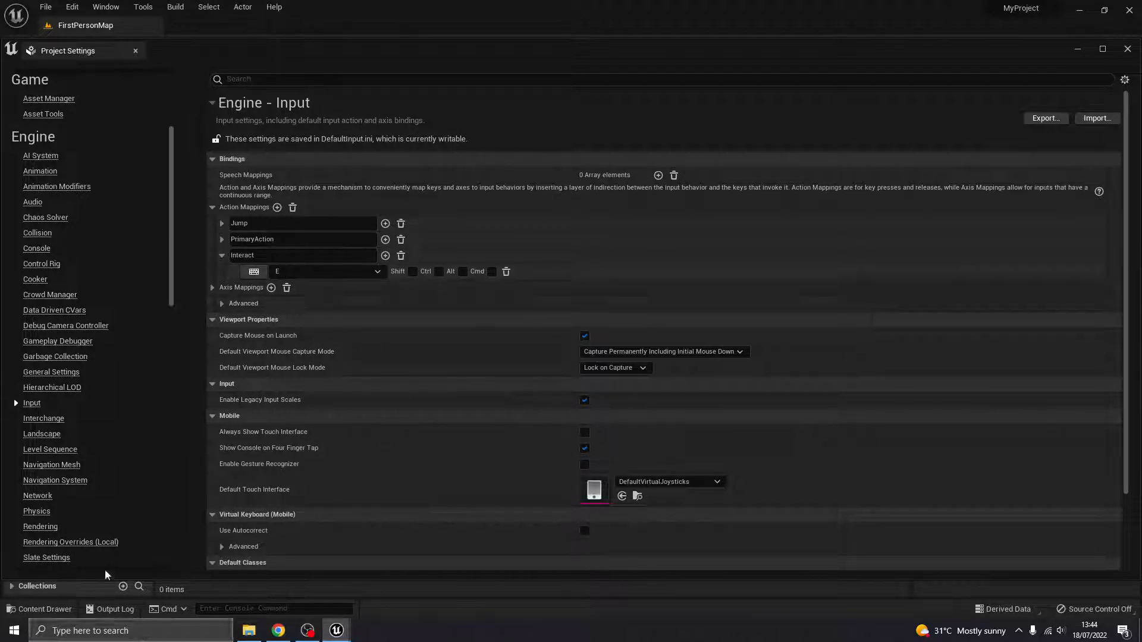
{"action": "mouse_move", "coordinate": [135, 49]}
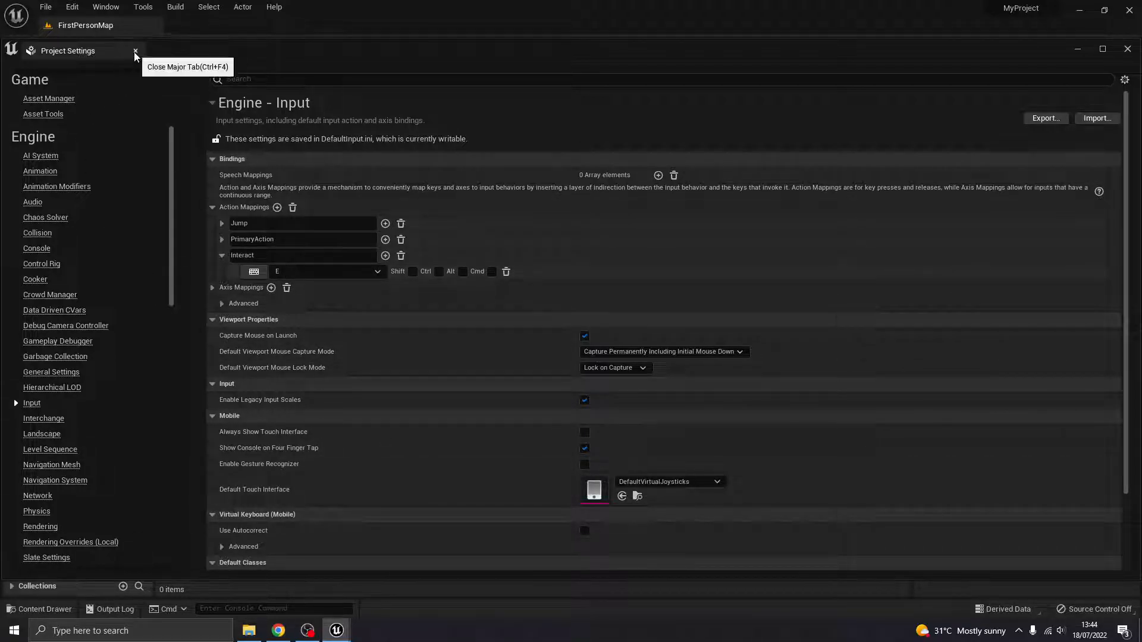
{"action": "left_click", "coordinate": [135, 50]}
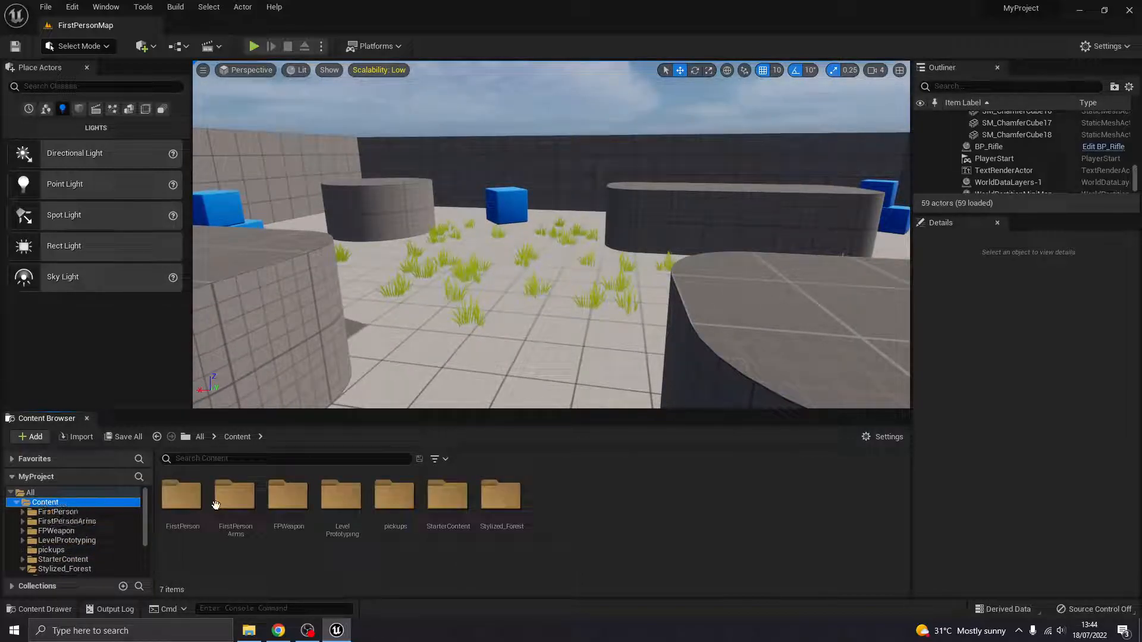
- Create a new Actor Blueprint class named Mint in the pickups folder
{"action": "left_click", "coordinate": [395, 496]}
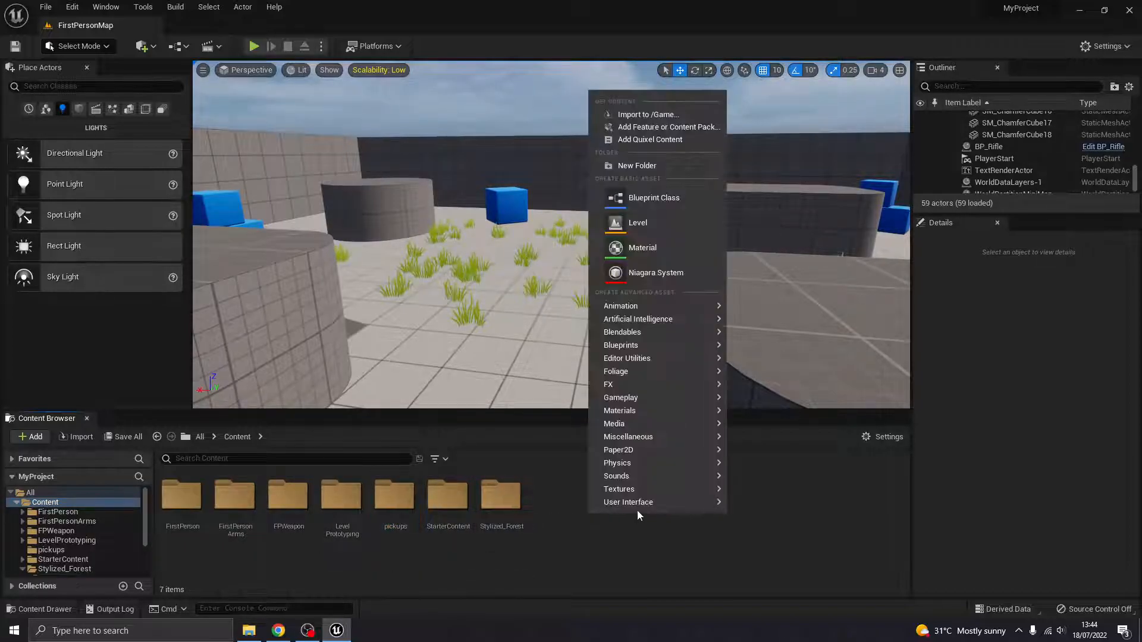
{"action": "left_click", "coordinate": [395, 494]}
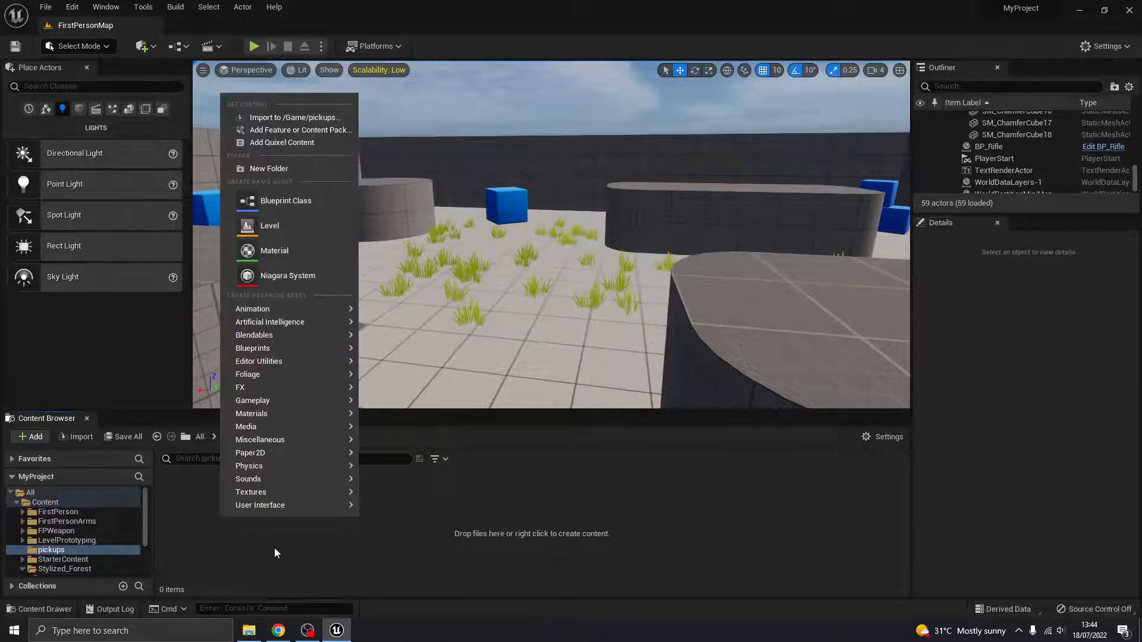
{"action": "mouse_move", "coordinate": [286, 201]}
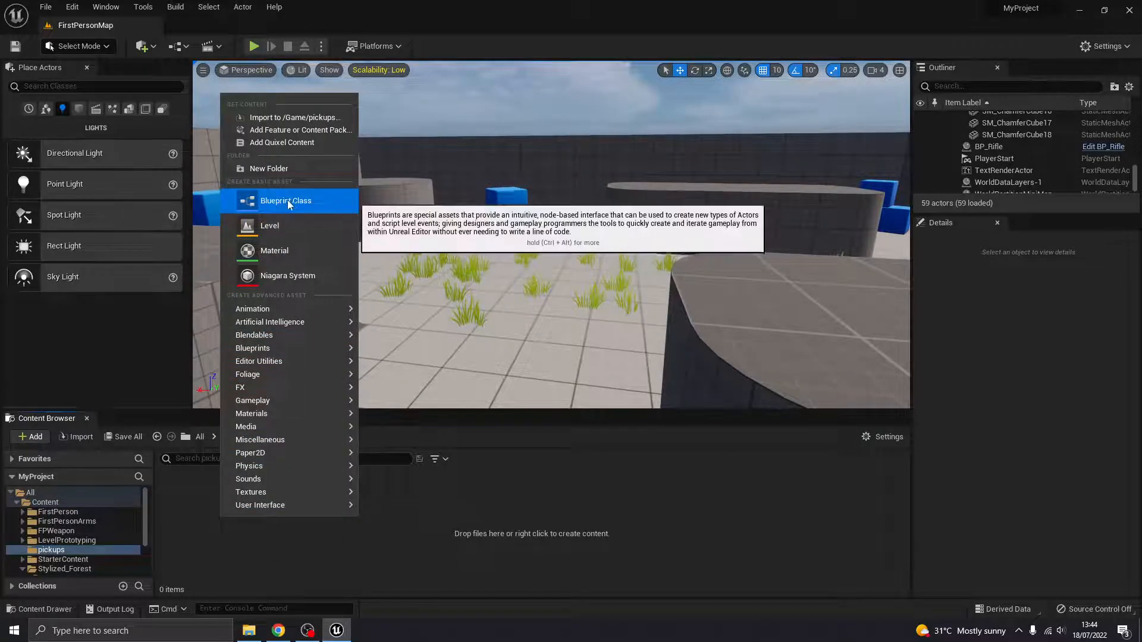
{"action": "left_click", "coordinate": [286, 201]}
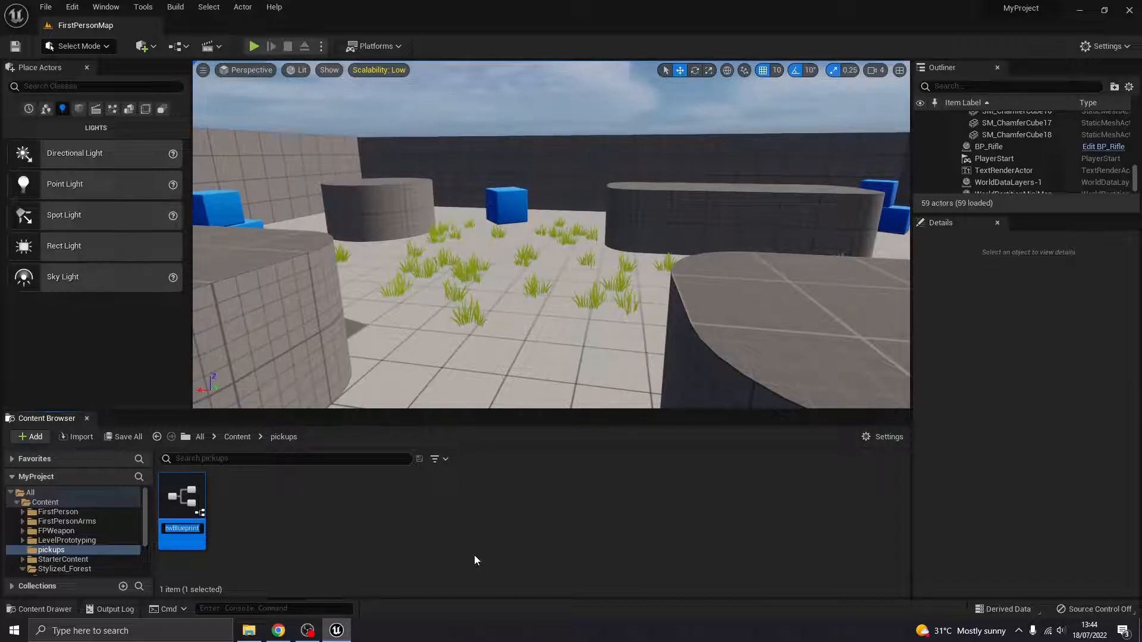
{"action": "type", "text": "Mint"}
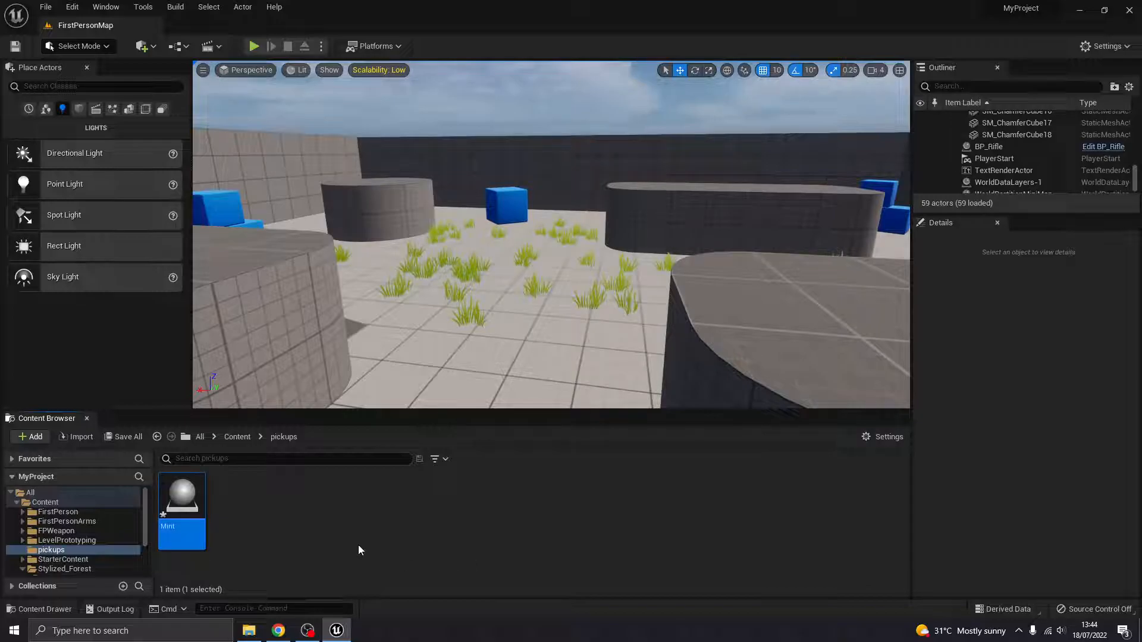
{"action": "mouse_move", "coordinate": [182, 495]}
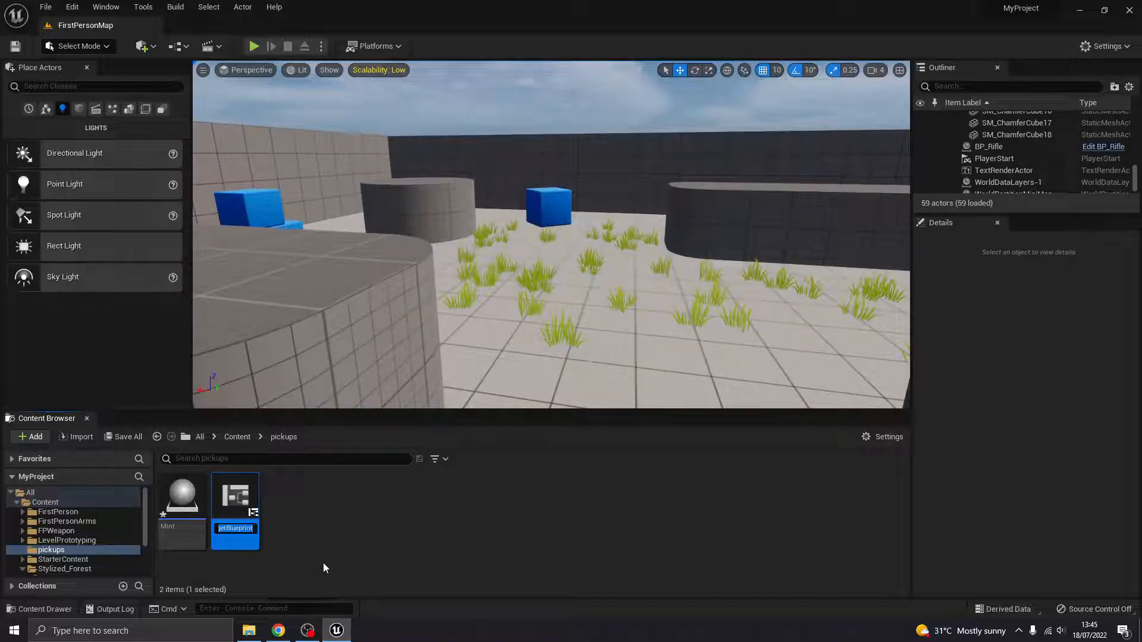
- Create a second Blueprint named CollectMint and select the Mint Blueprint
{"action": "type", "text": "CollectMint"}
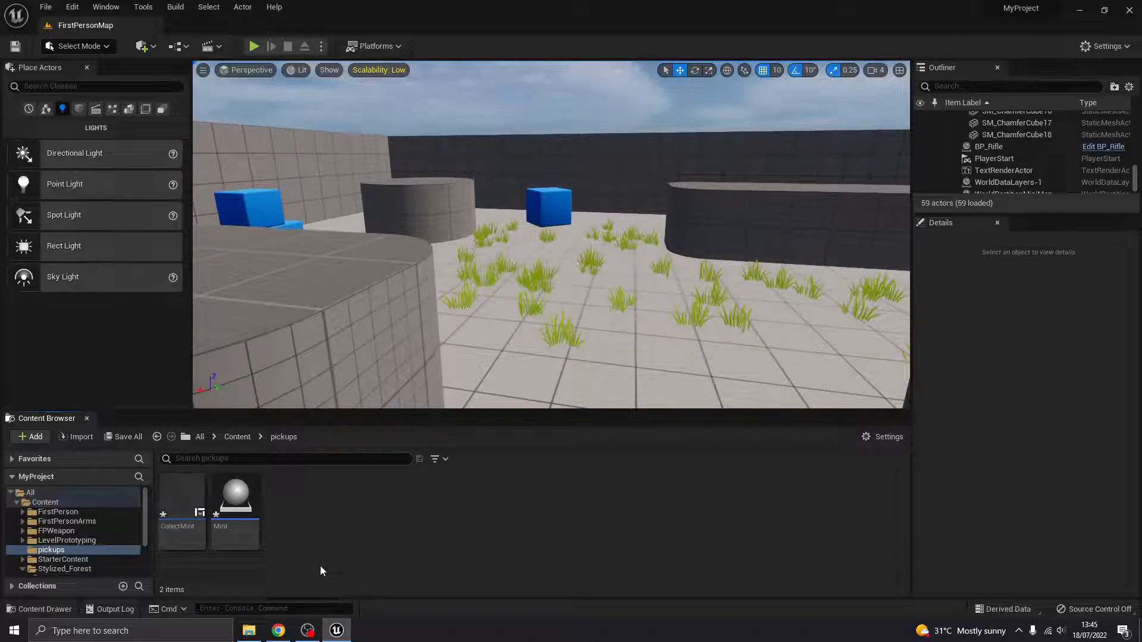
{"action": "left_click", "coordinate": [234, 503]}
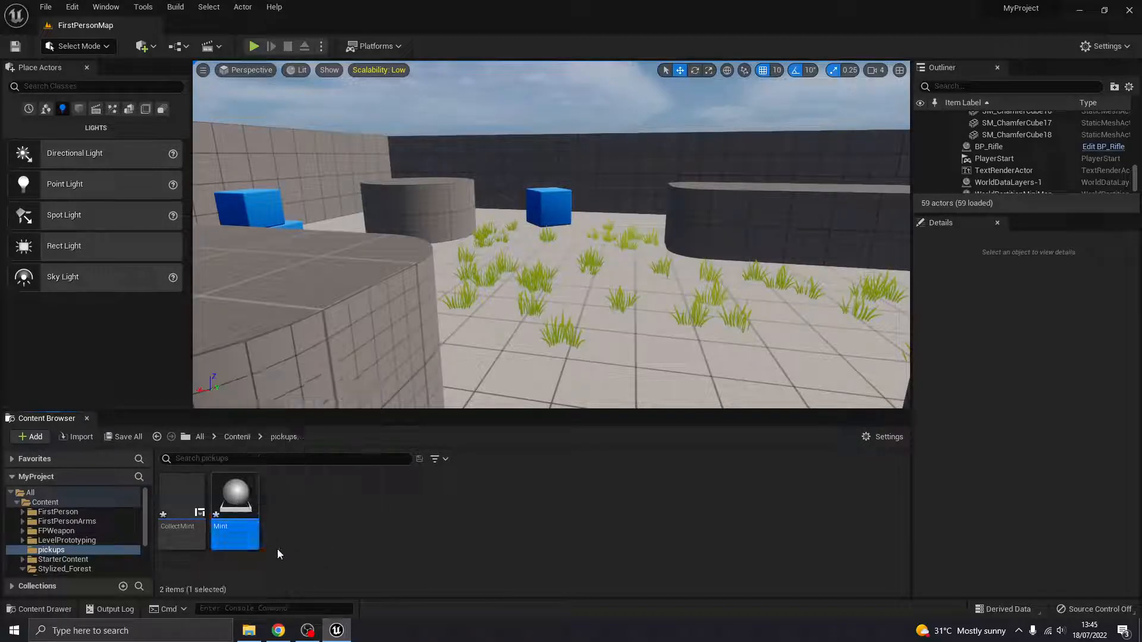
- Add a Static Mesh component to Mint set to the SM_flower_02 flower mesh
{"action": "double_click", "coordinate": [234, 495]}
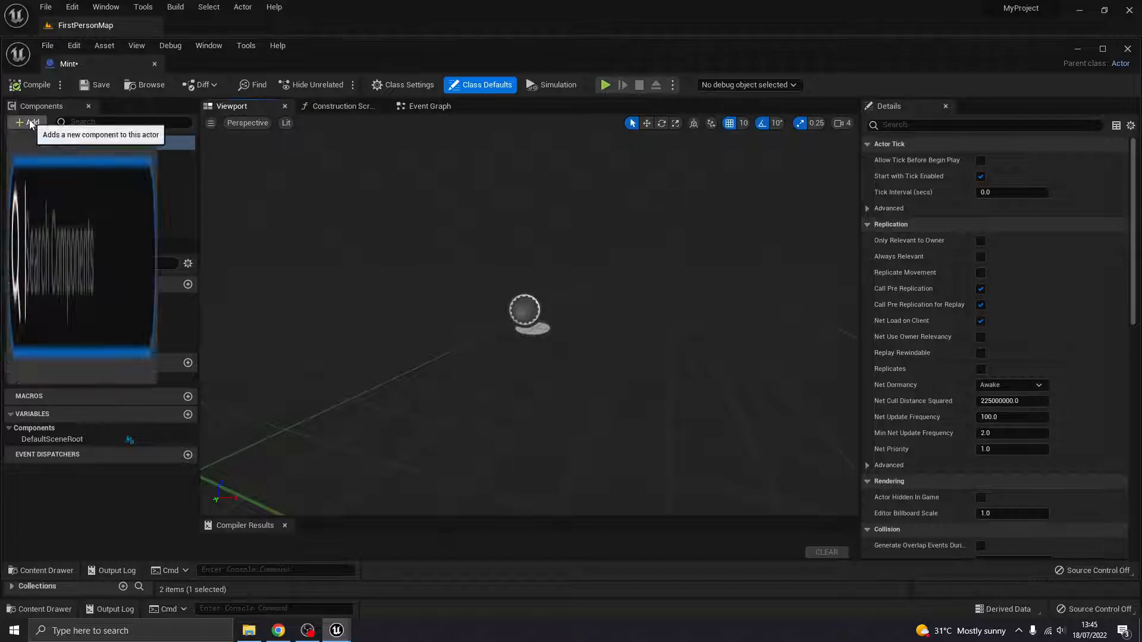
{"action": "left_click", "coordinate": [26, 121]}
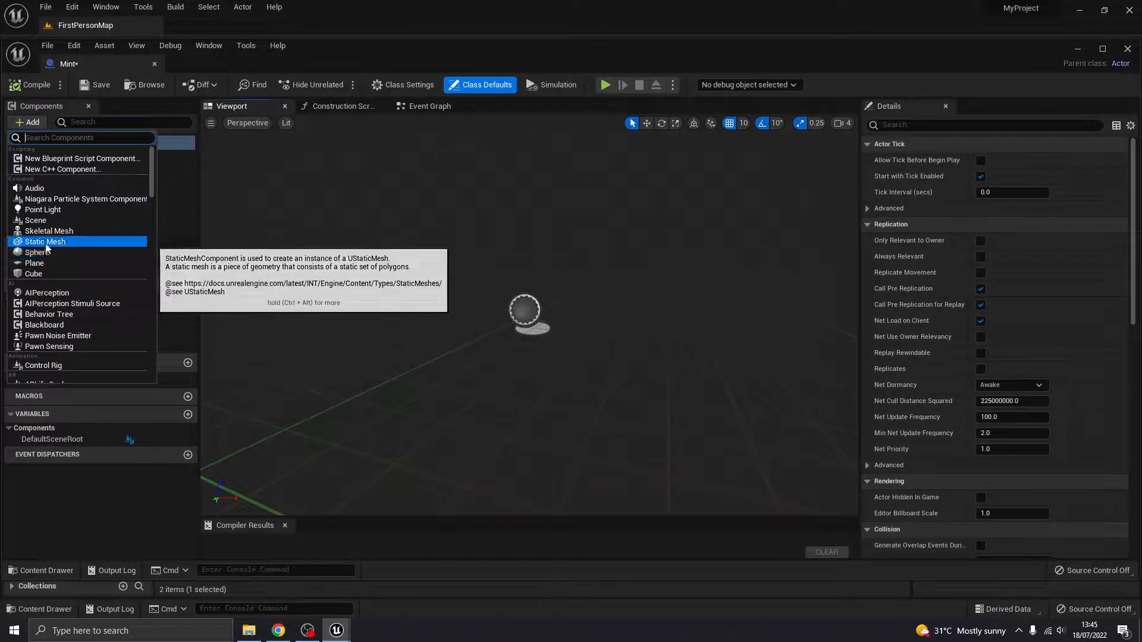
{"action": "left_click", "coordinate": [46, 241]}
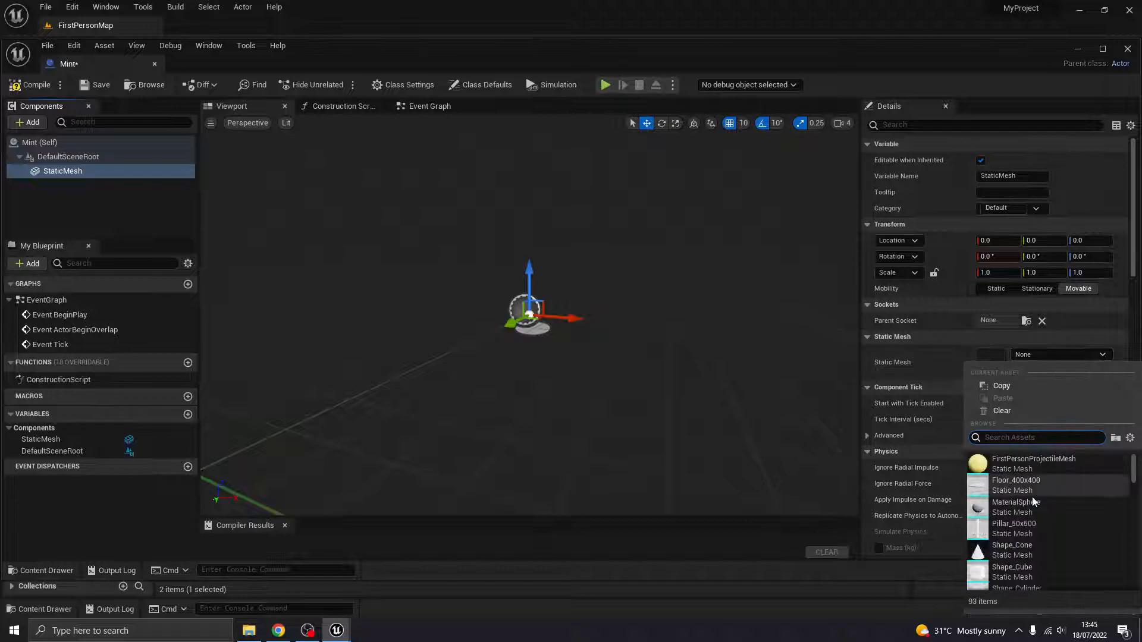
{"action": "scroll", "scroll_direction": "down", "scroll_amount": 3}
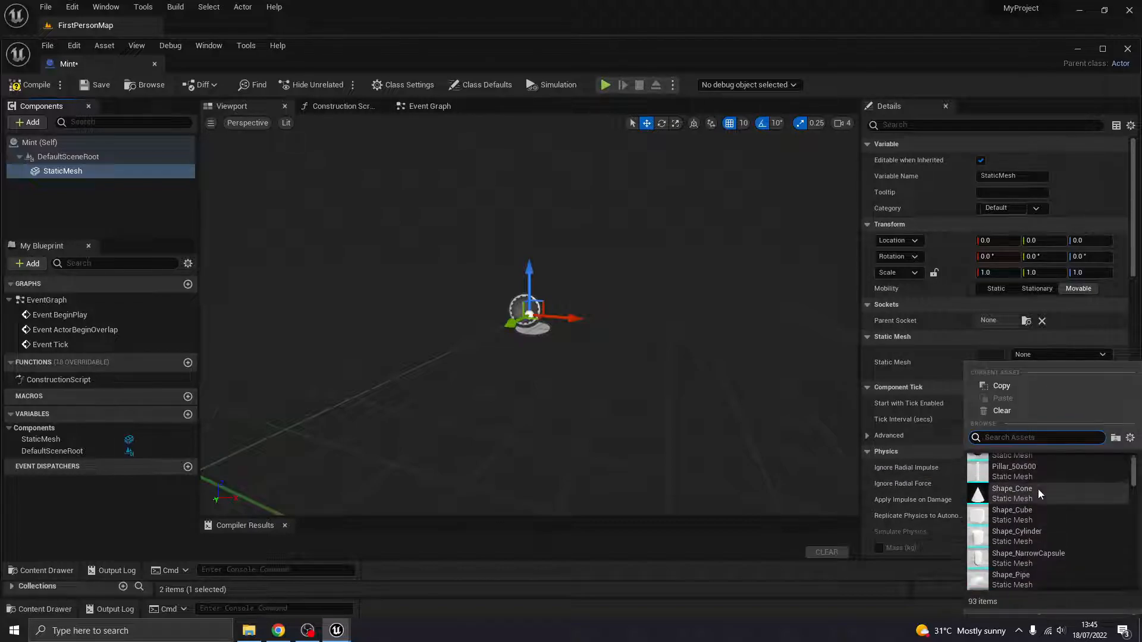
{"action": "scroll", "scroll_direction": "down", "scroll_amount": 3}
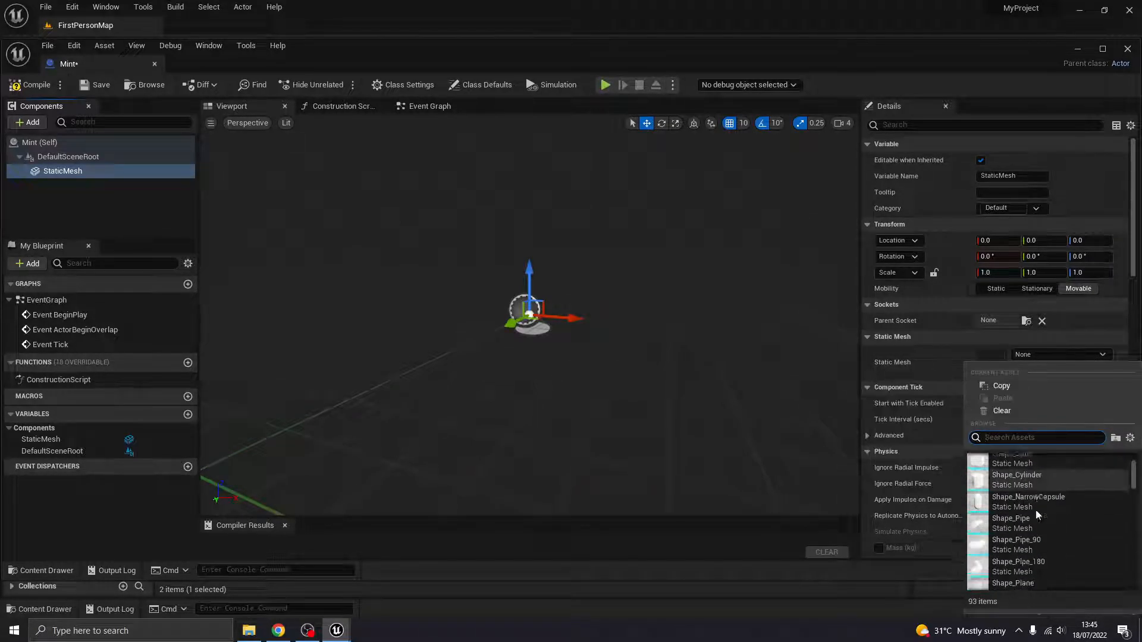
{"action": "scroll", "scroll_direction": "down", "scroll_amount": 3}
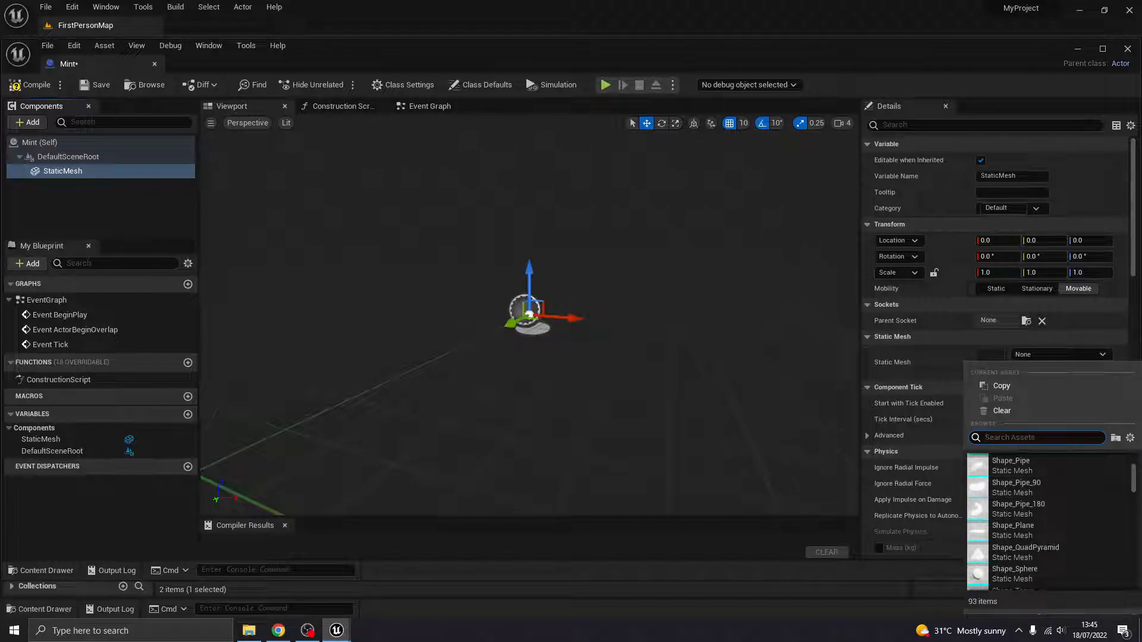
{"action": "type", "text": "sm"}
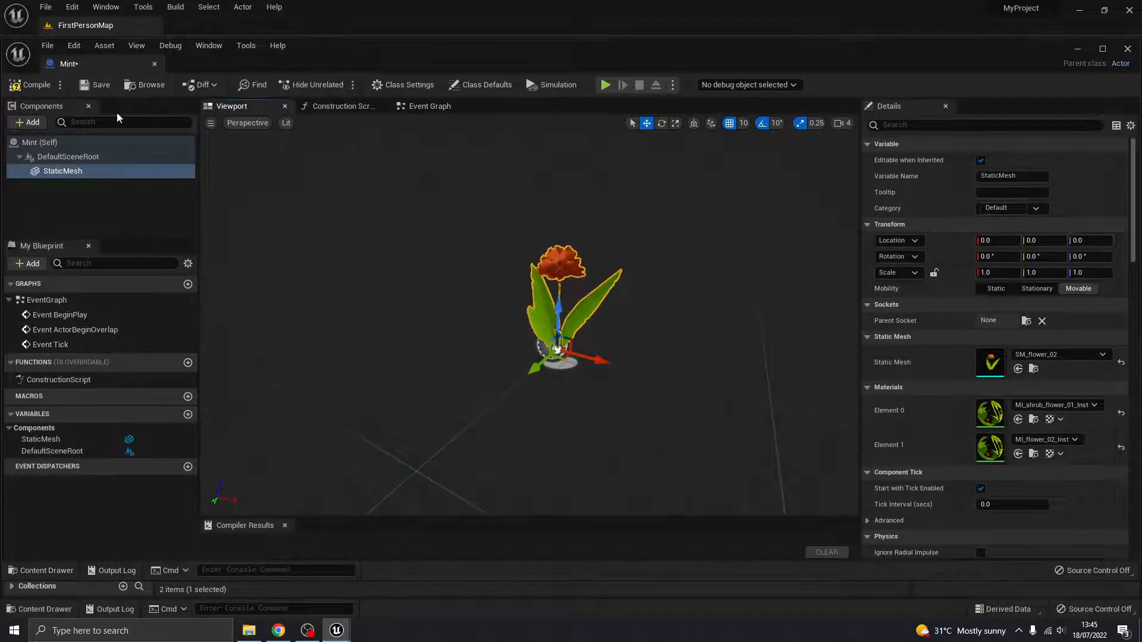
- Add a Box Collision component scaled to 2.0 and raised to Z 40
{"action": "left_click", "coordinate": [26, 121]}
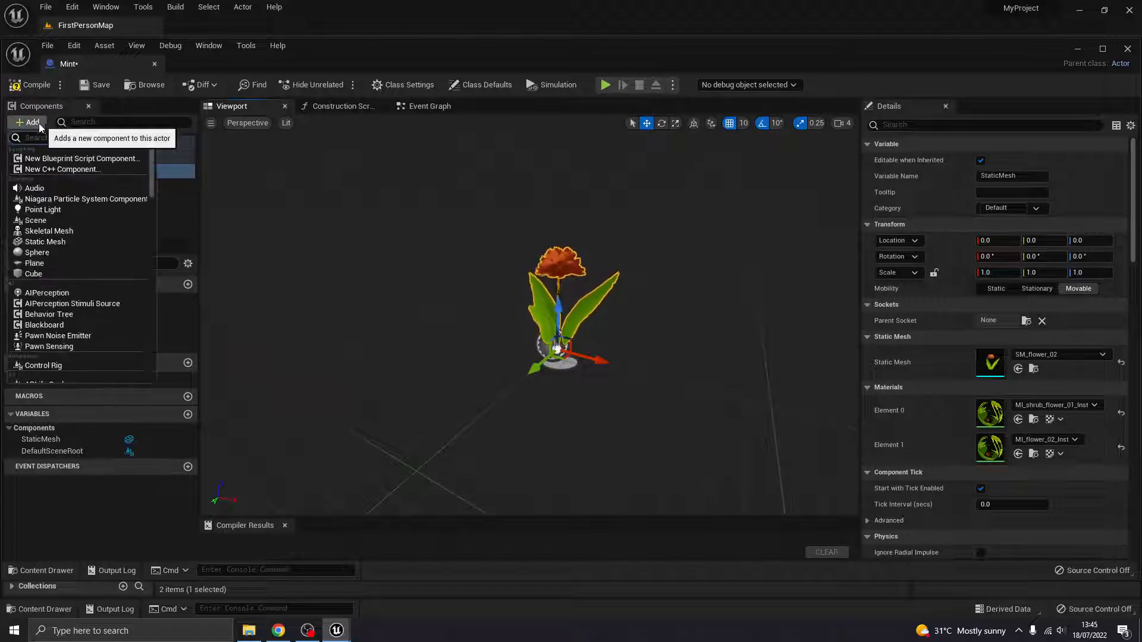
{"action": "type", "text": "box"}
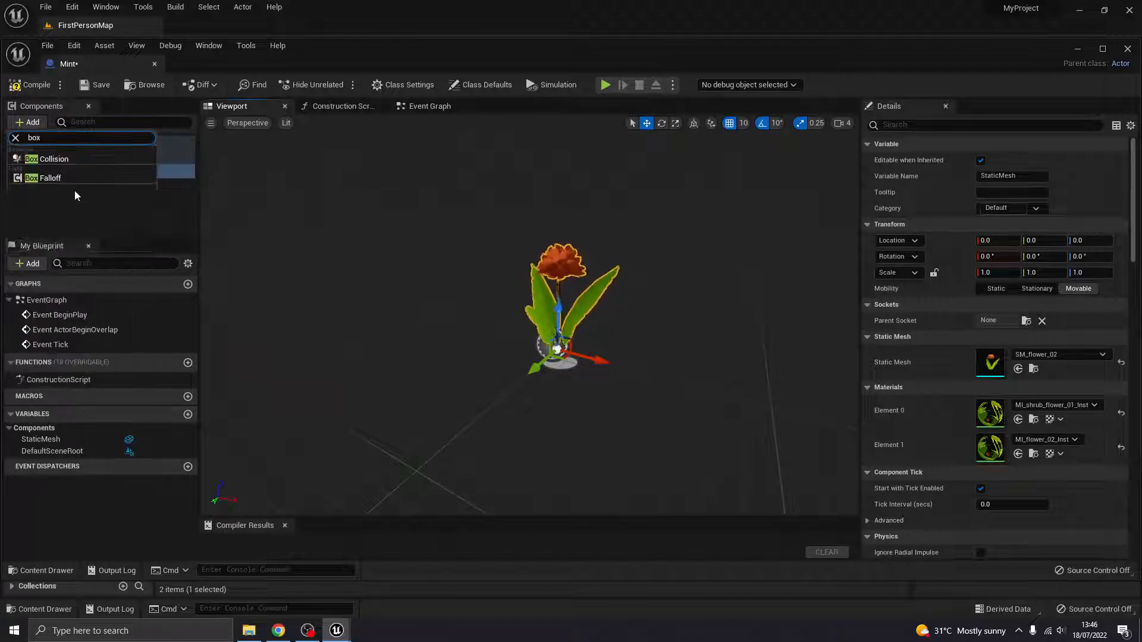
{"action": "left_click", "coordinate": [53, 159]}
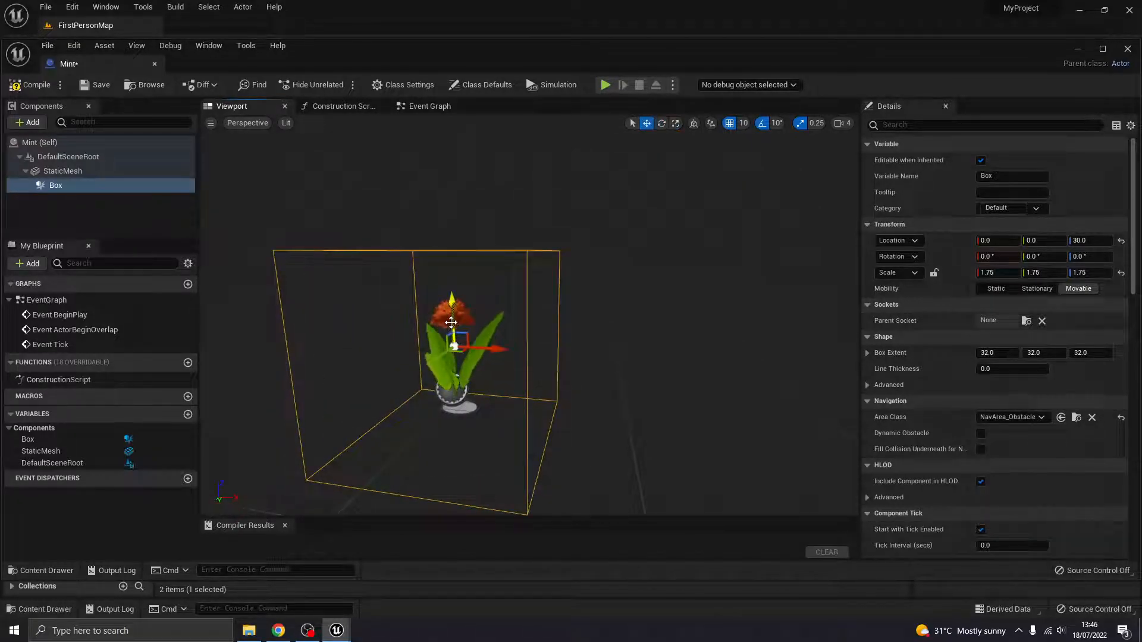
{"action": "left_click_drag", "start_coordinate": [451, 305], "coordinate": [448, 298]}
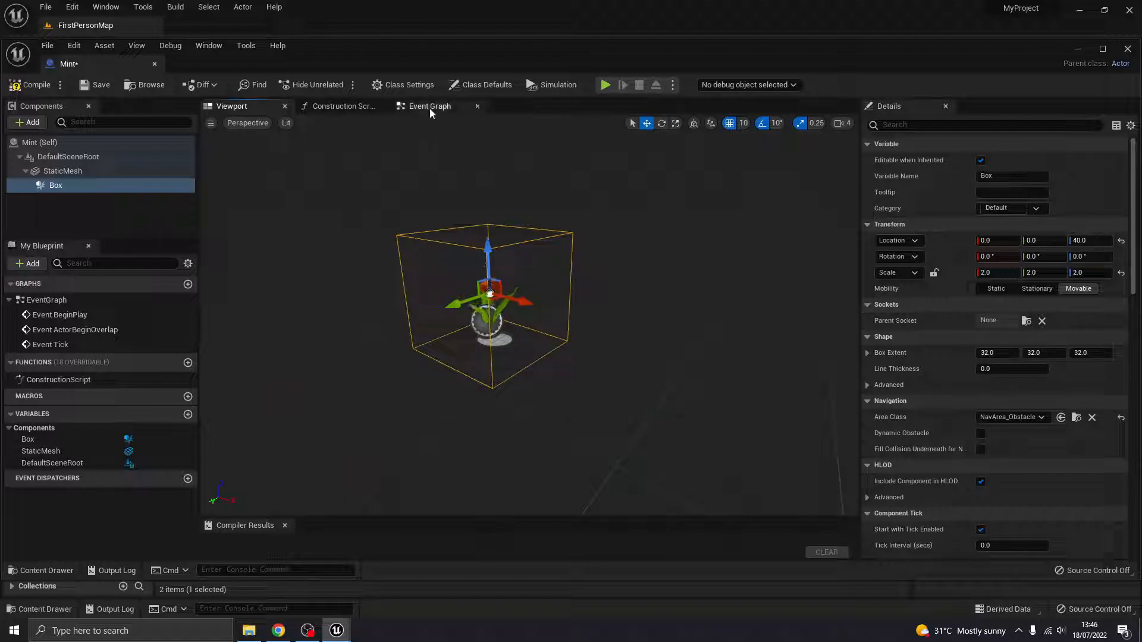
- Add a Box Begin Overlap event wired into a Cast To BP_FirstPersonCharacter node
{"action": "left_click", "coordinate": [429, 106]}
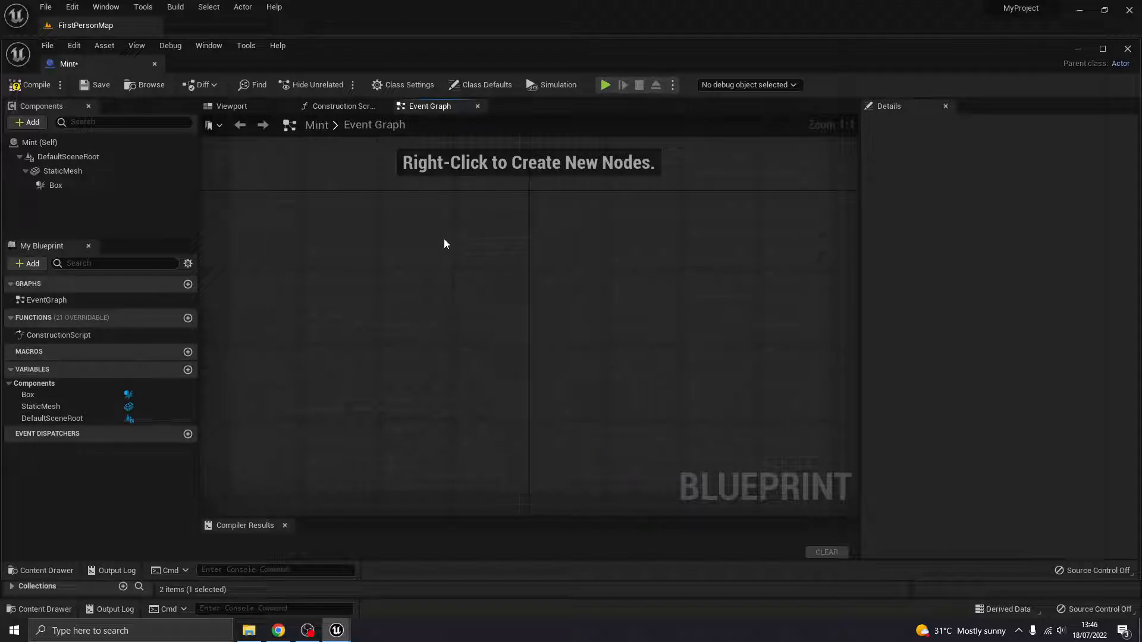
{"action": "mouse_move", "coordinate": [272, 263]}
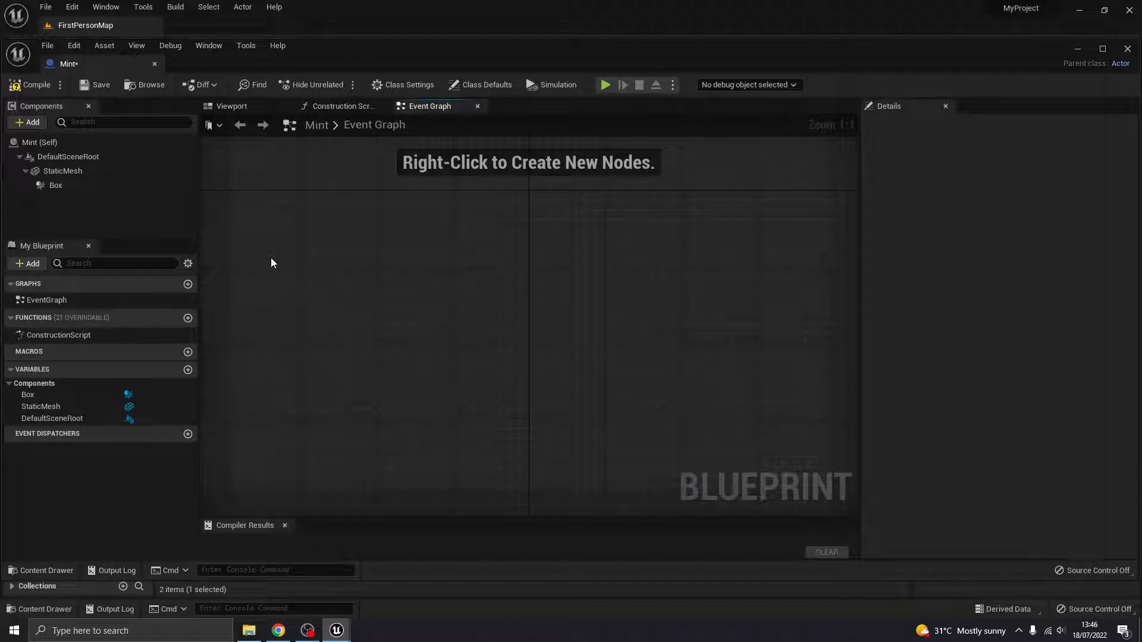
{"action": "mouse_move", "coordinate": [336, 308]}
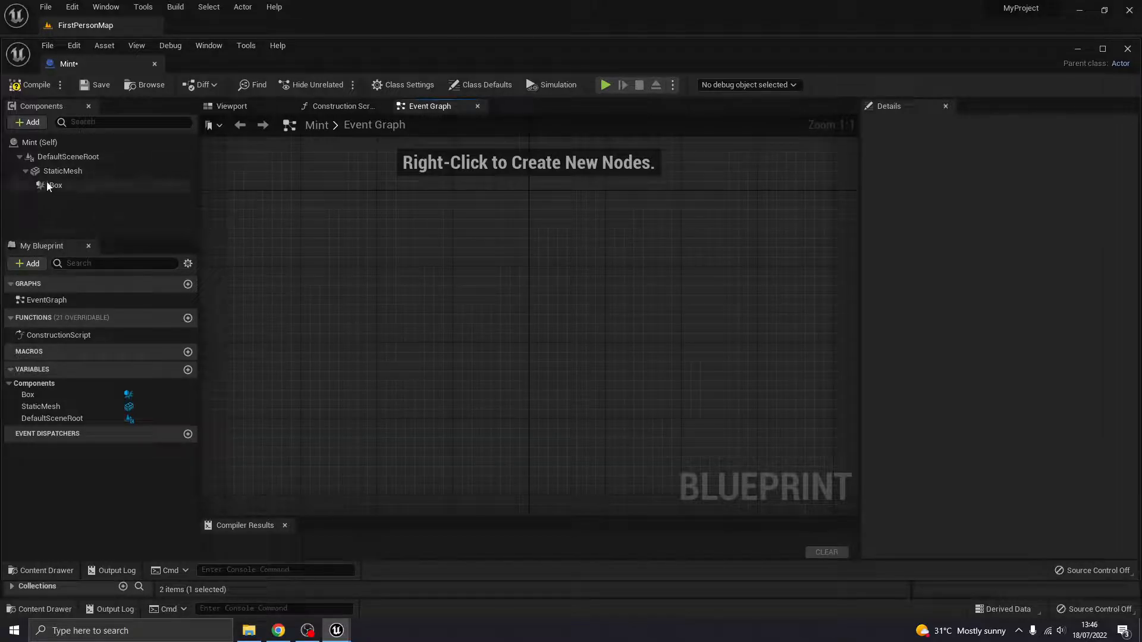
{"action": "left_click", "coordinate": [56, 185]}
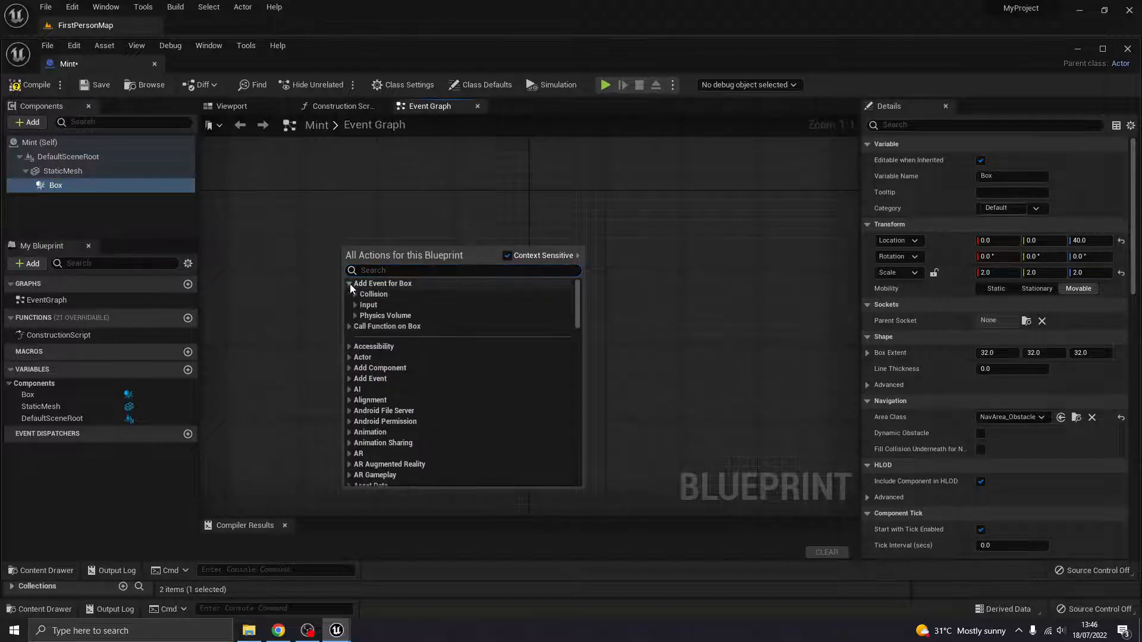
{"action": "left_click", "coordinate": [350, 293]}
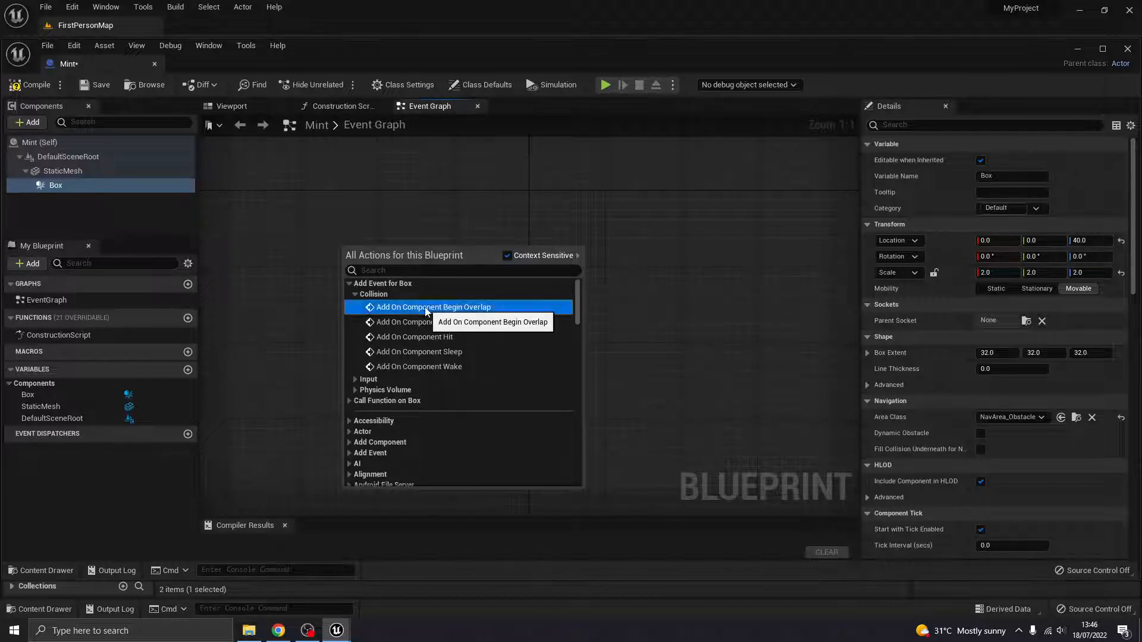
{"action": "left_click", "coordinate": [434, 307]}
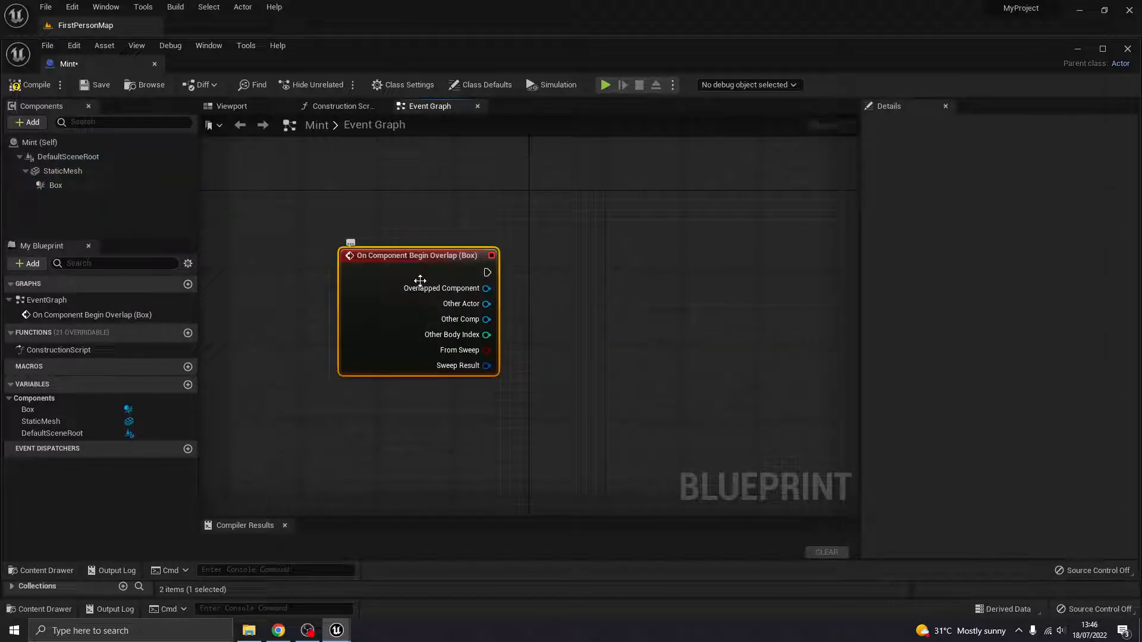
{"action": "left_click_drag", "start_coordinate": [419, 255], "coordinate": [369, 246]}
{"action": "type", "text": "cast to f"}
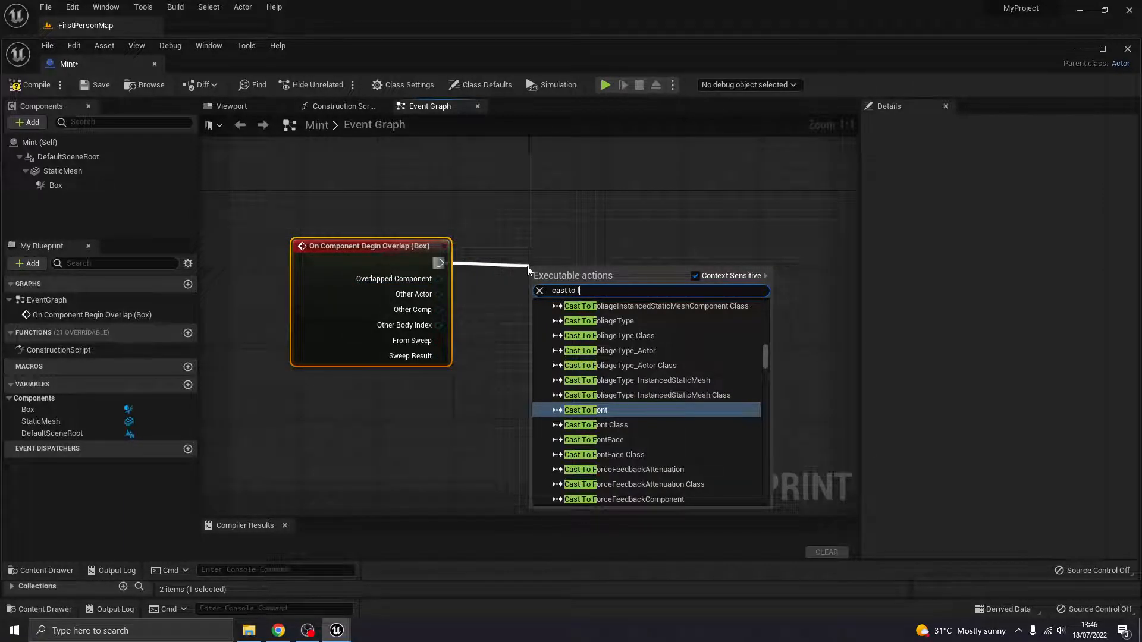
{"action": "type", "text": "irst"}
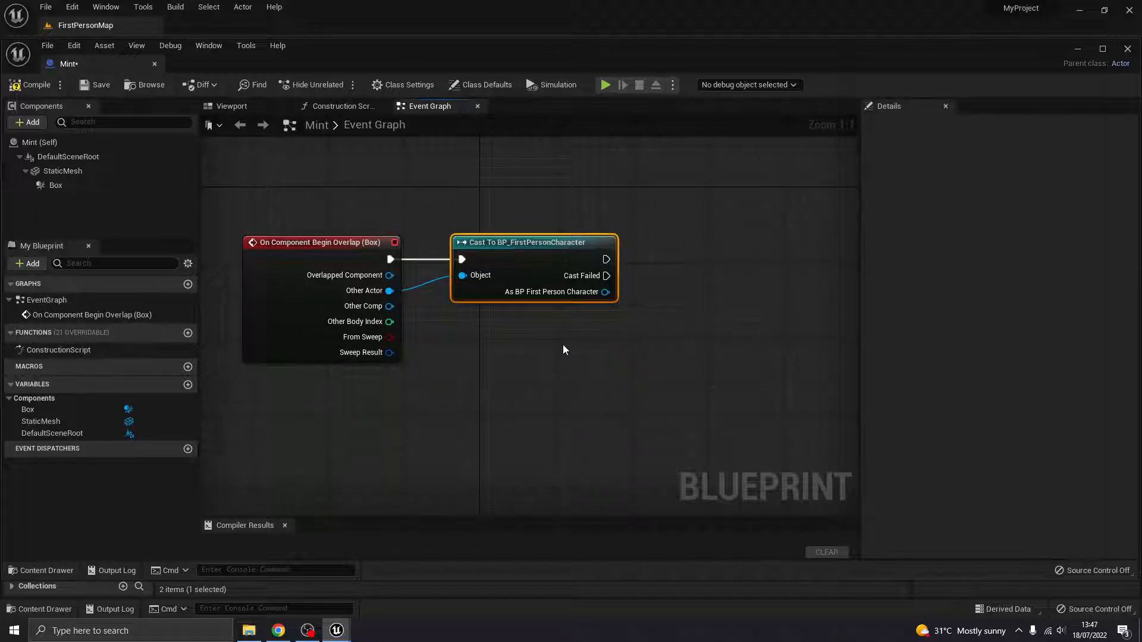
{"action": "mouse_move", "coordinate": [591, 356]}
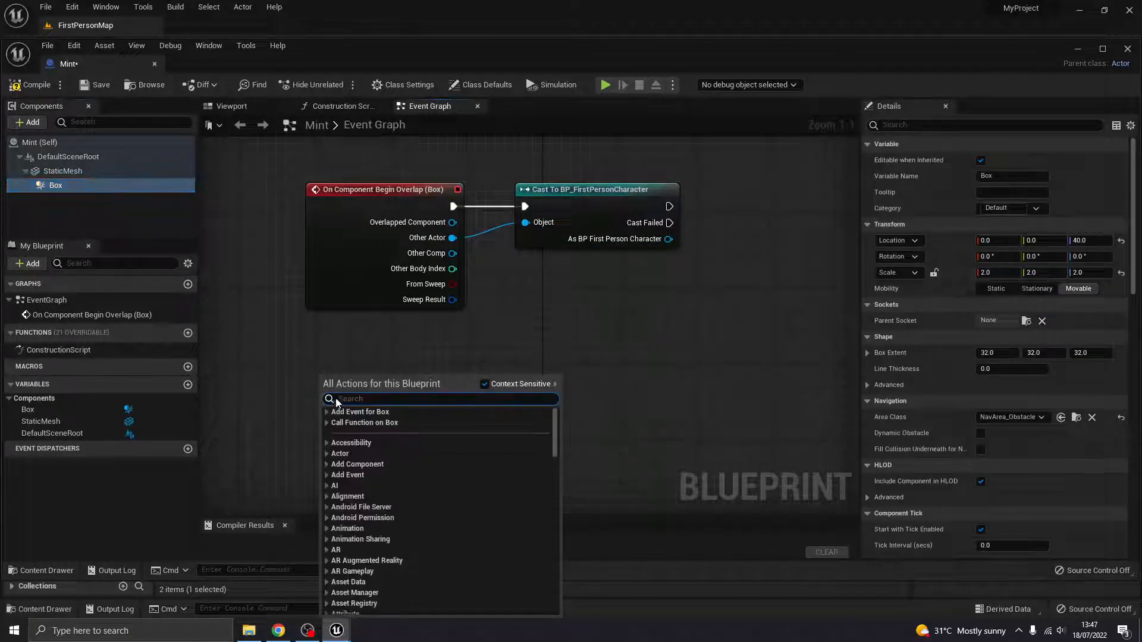
- Add a Box End Overlap event feeding its own Cast To BP_FirstPersonCharacter
{"action": "left_click", "coordinate": [360, 412]}
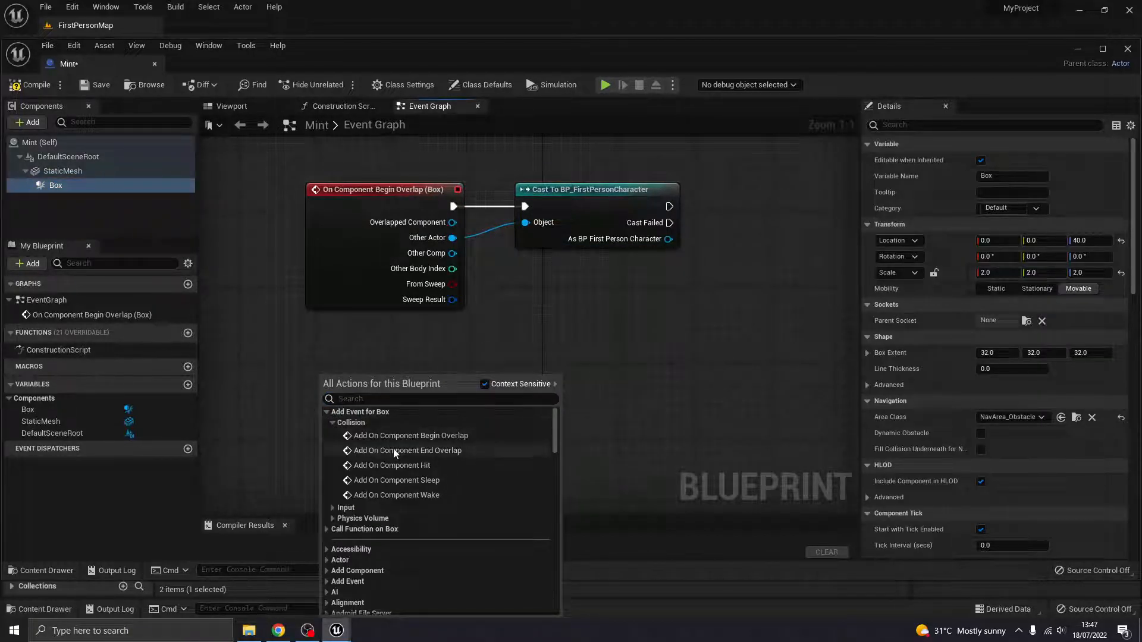
{"action": "left_click", "coordinate": [408, 451]}
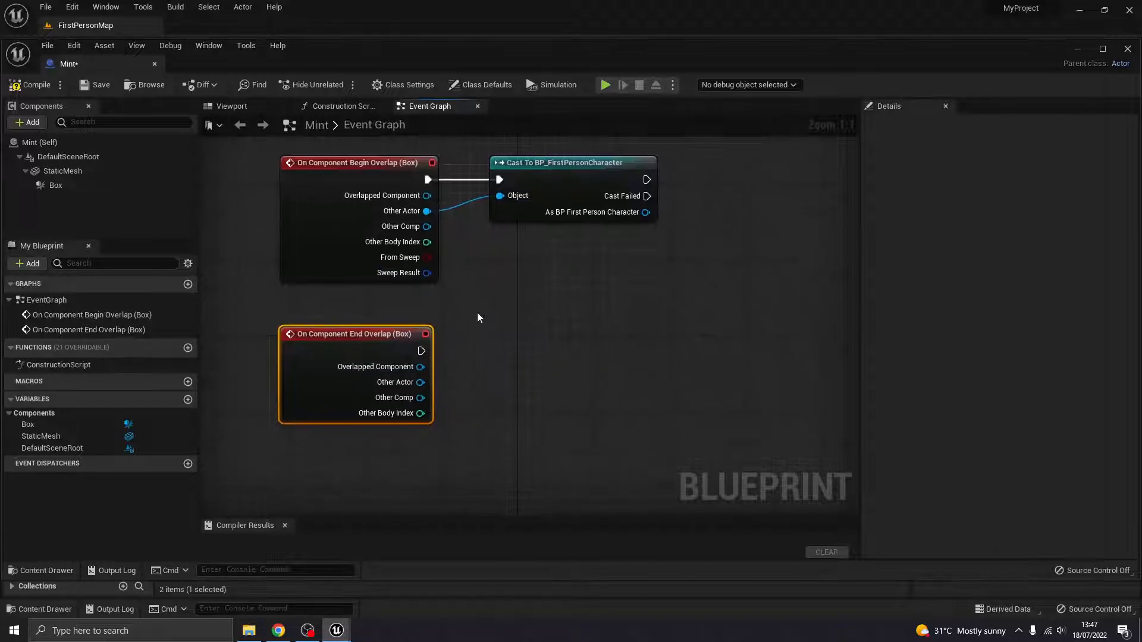
{"action": "left_click", "coordinate": [571, 162]}
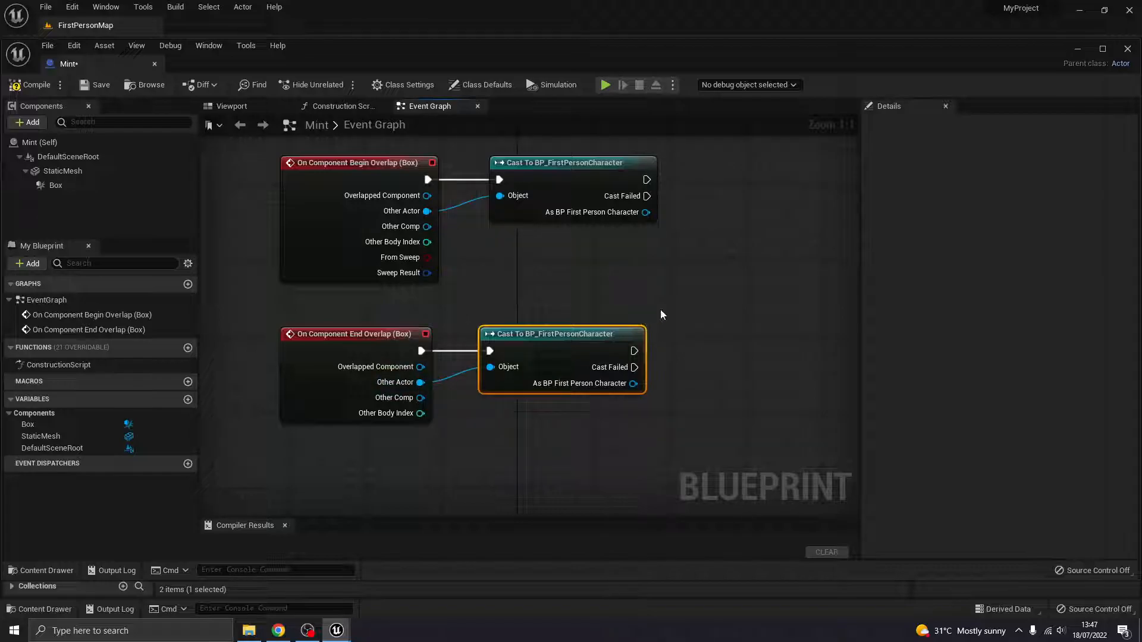
{"action": "left_click_drag", "start_coordinate": [661, 314], "coordinate": [710, 271]}
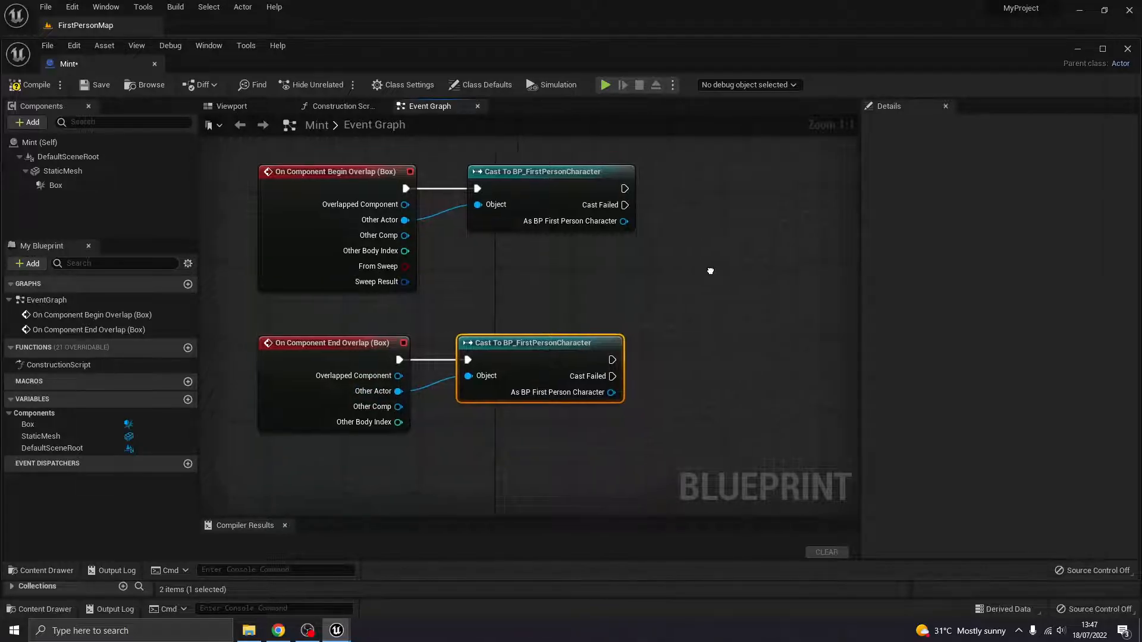
- Create a CollectMint widget after the begin-overlap cast and add it to the viewport
{"action": "scroll", "scroll_direction": "down", "scroll_amount": 3}
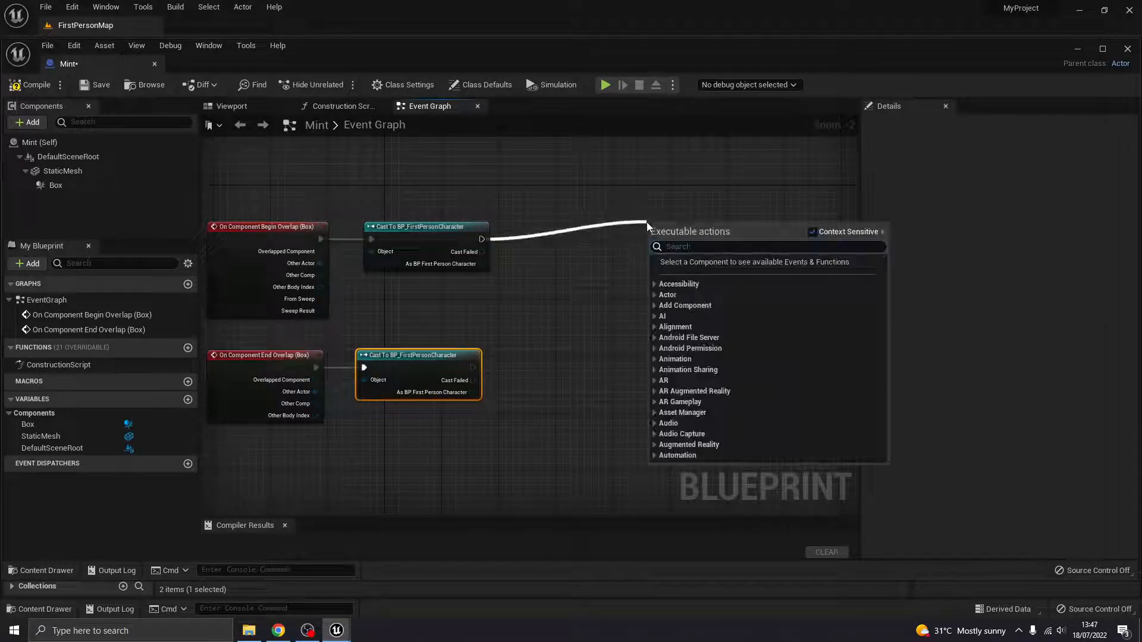
{"action": "type", "text": "create"}
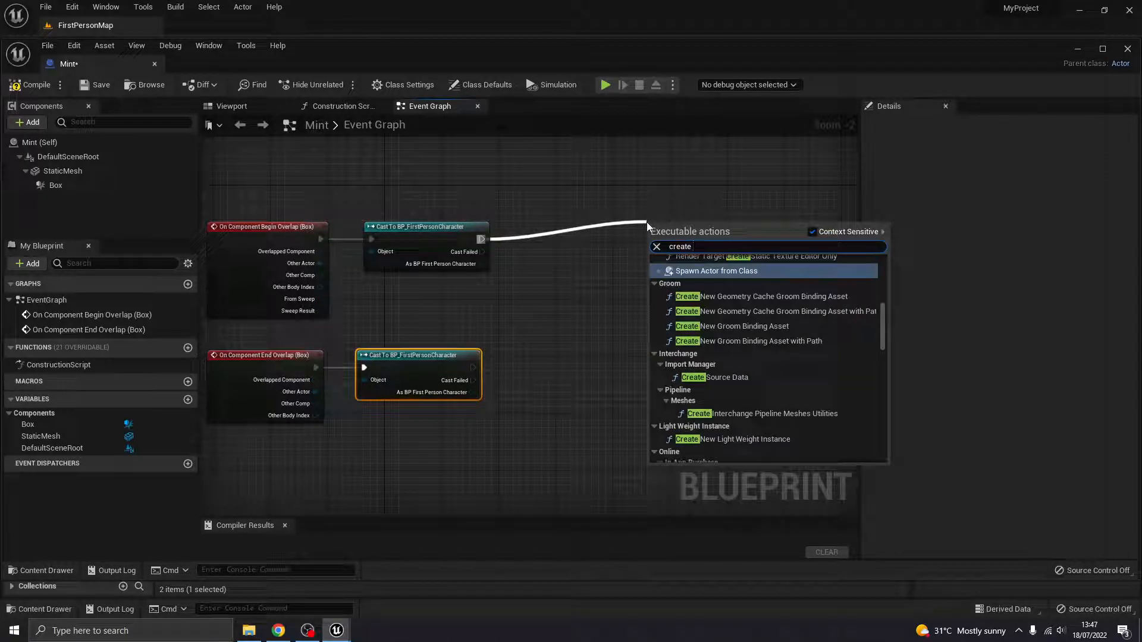
{"action": "left_click", "coordinate": [716, 270]}
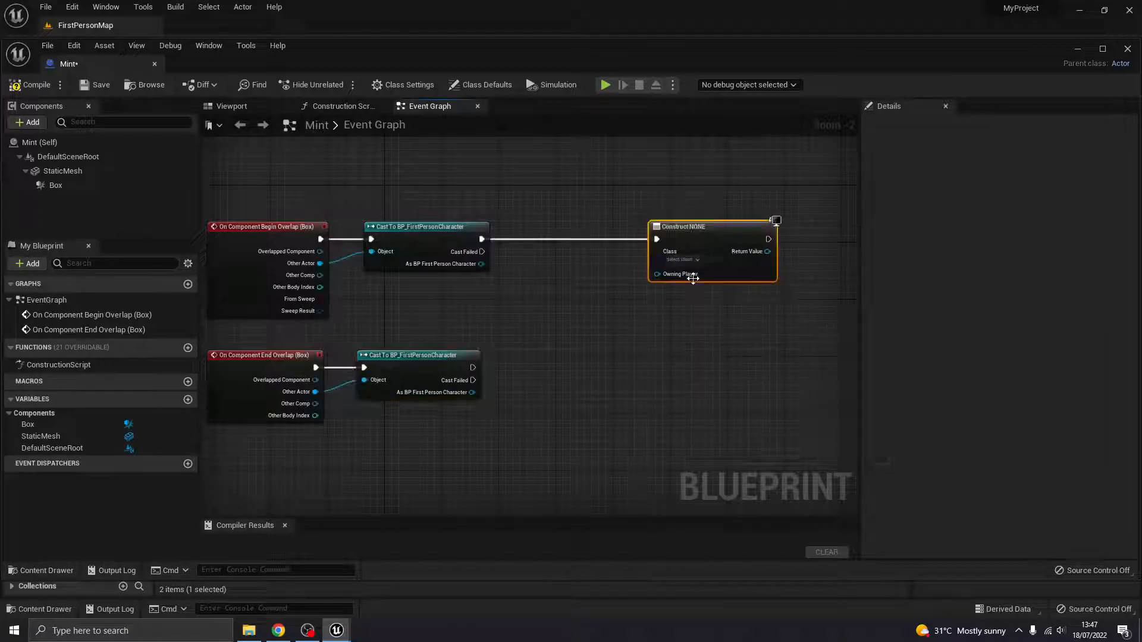
{"action": "left_click", "coordinate": [679, 259]}
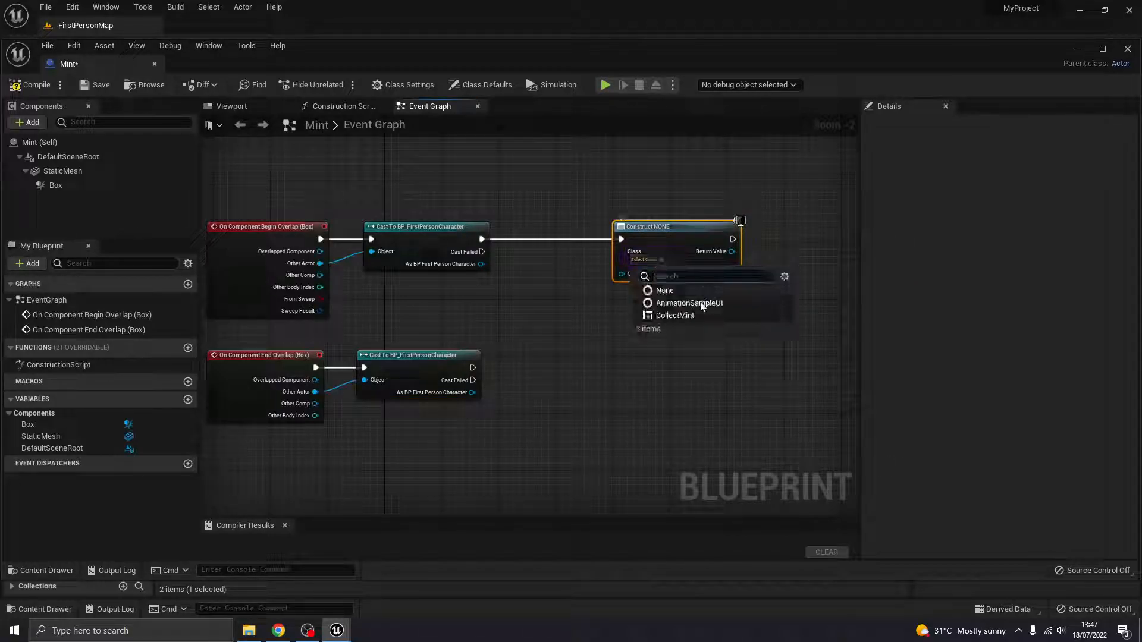
{"action": "left_click", "coordinate": [672, 315]}
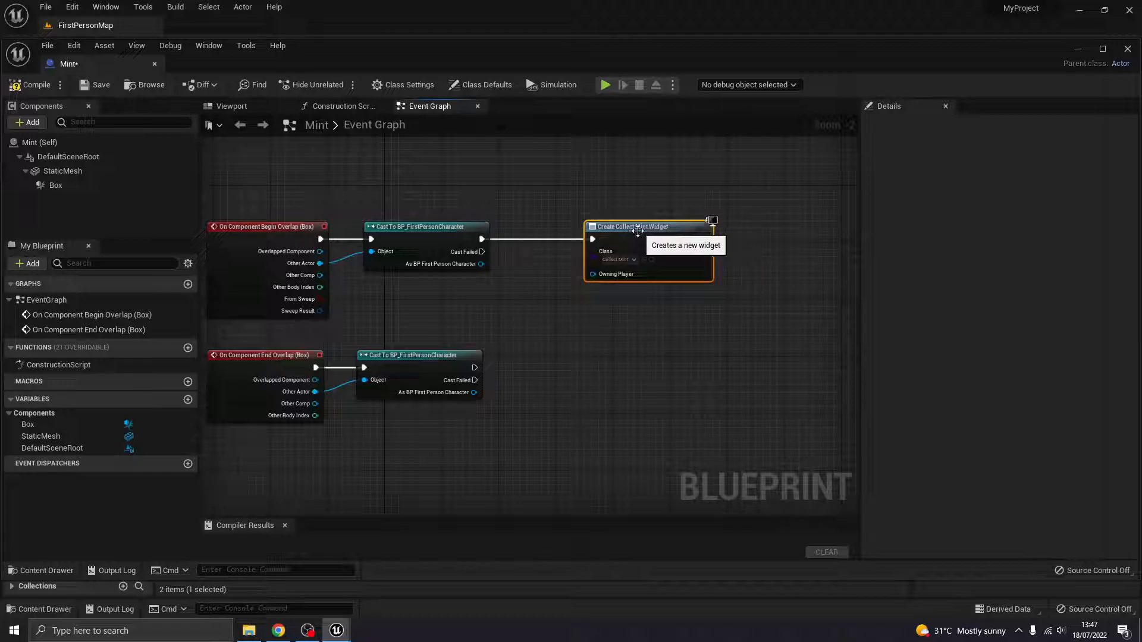
{"action": "left_click_drag", "start_coordinate": [703, 251], "coordinate": [757, 246]}
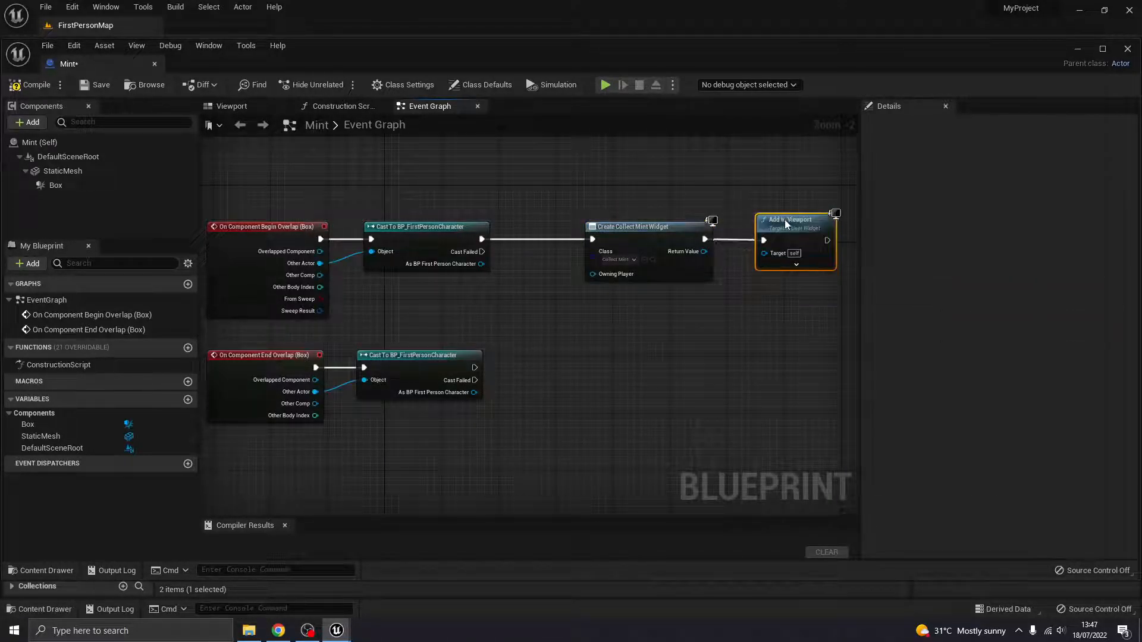
{"action": "mouse_move", "coordinate": [746, 212]}
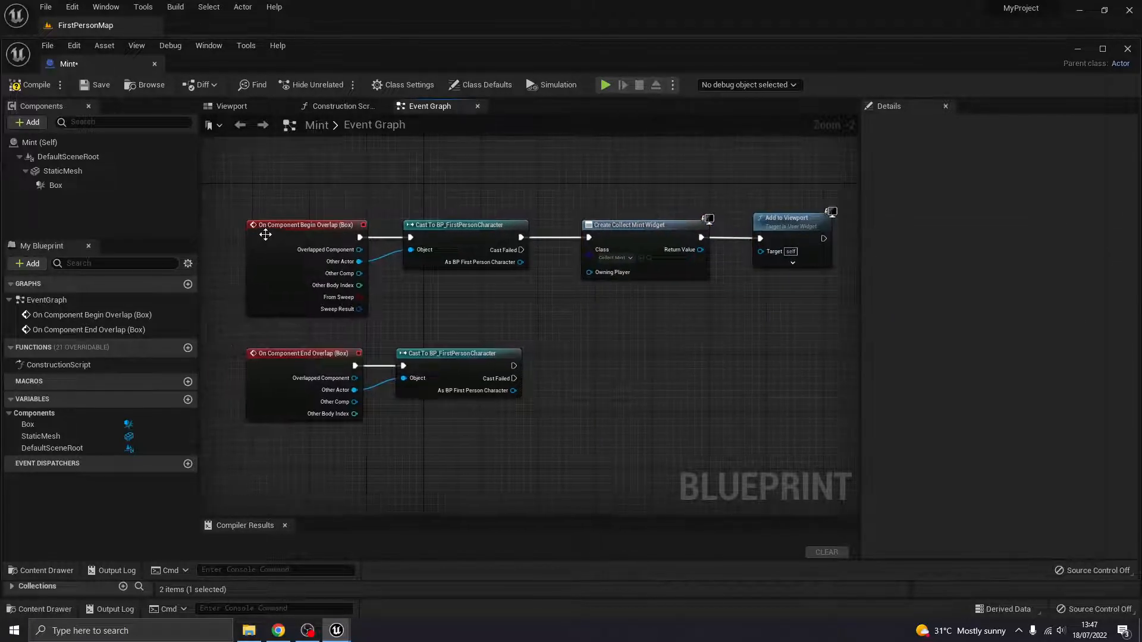
{"action": "mouse_move", "coordinate": [695, 263]}
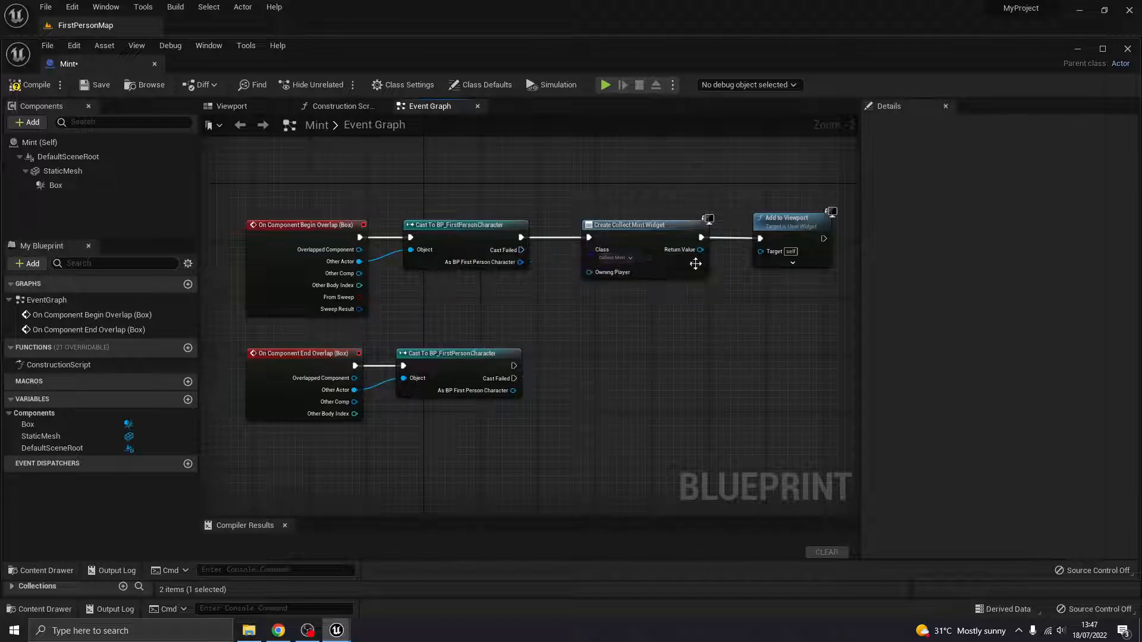
{"action": "mouse_move", "coordinate": [651, 315]}
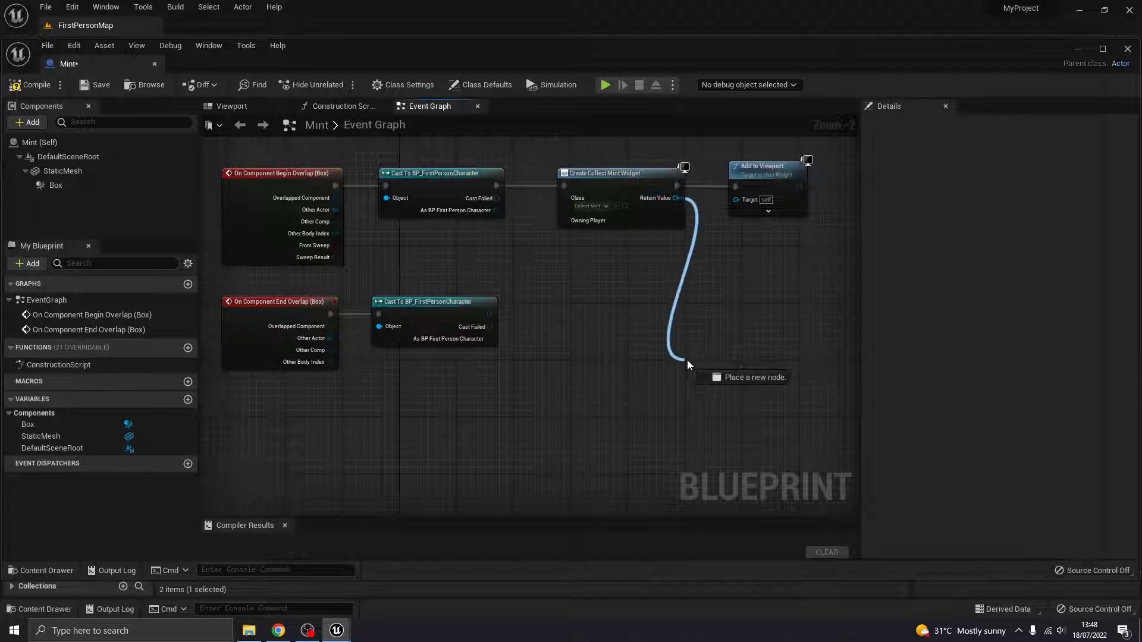
- Wire the CollectMint widget reference into a Remove from Parent node
{"action": "type", "text": "remove"}
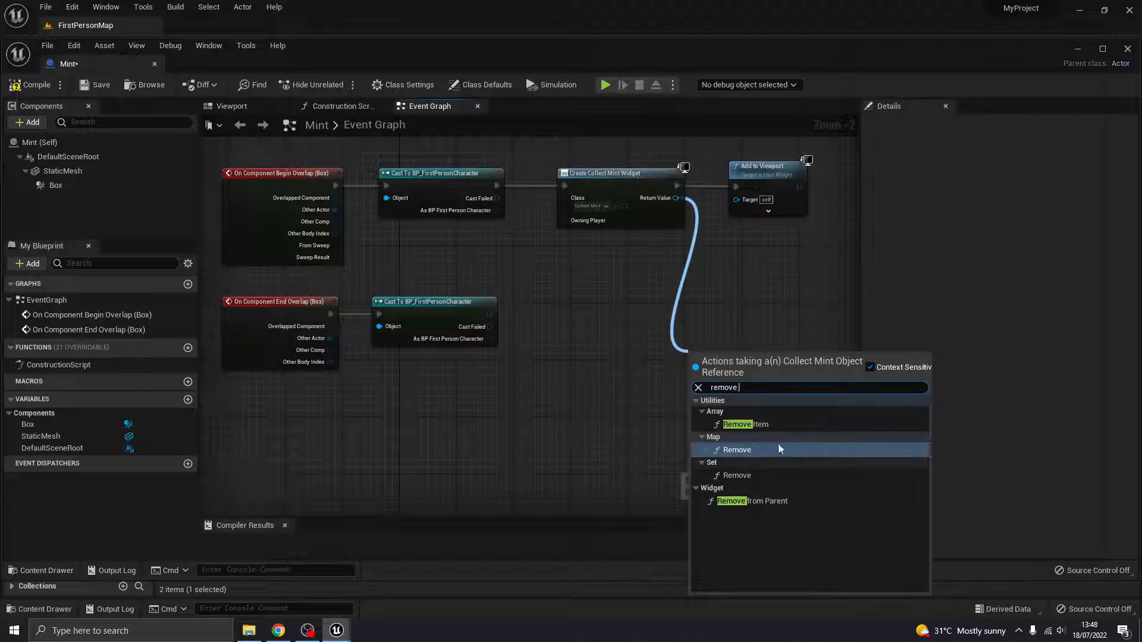
{"action": "mouse_move", "coordinate": [747, 425]}
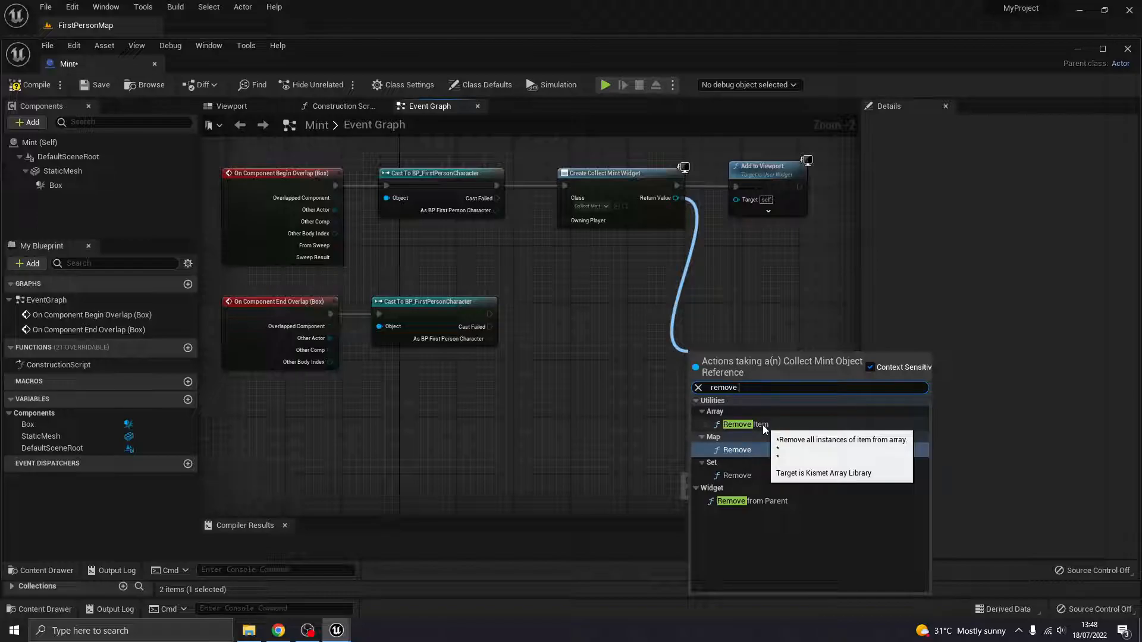
{"action": "left_click", "coordinate": [756, 501]}
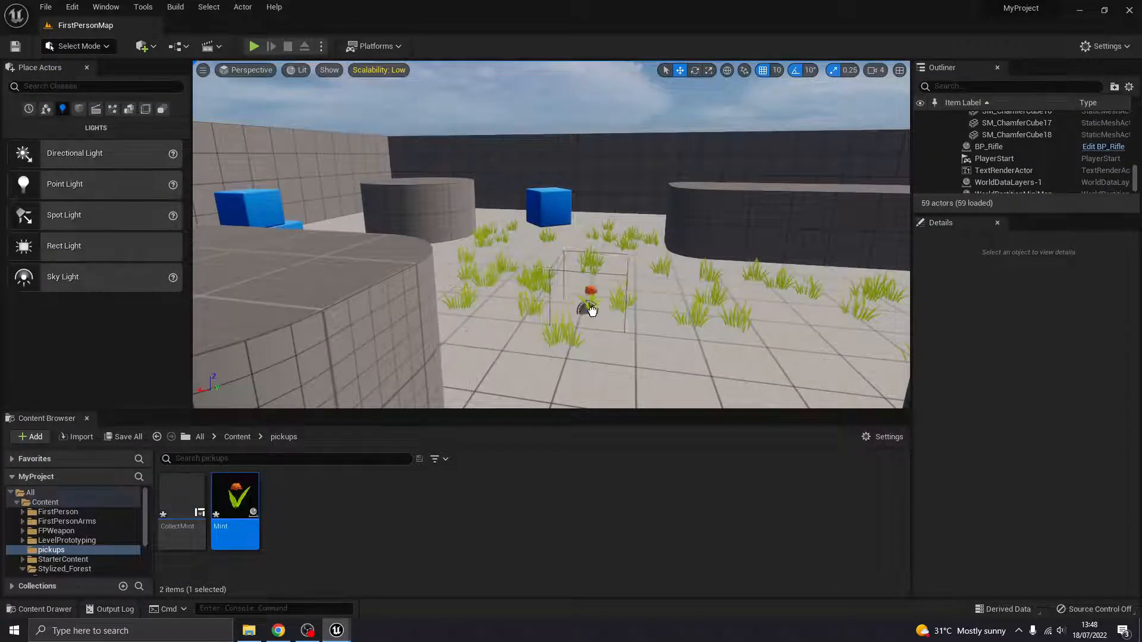
- Place a Mint pickup in the level and open the CollectMint widget for editing
{"action": "left_click", "coordinate": [590, 292]}
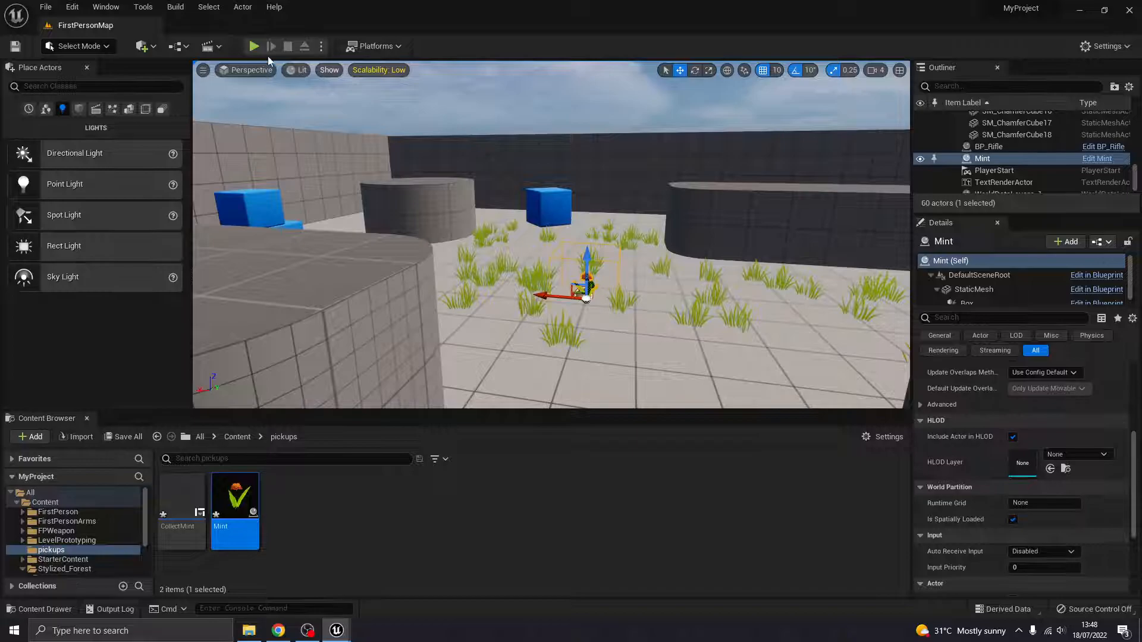
{"action": "left_click", "coordinate": [253, 46]}
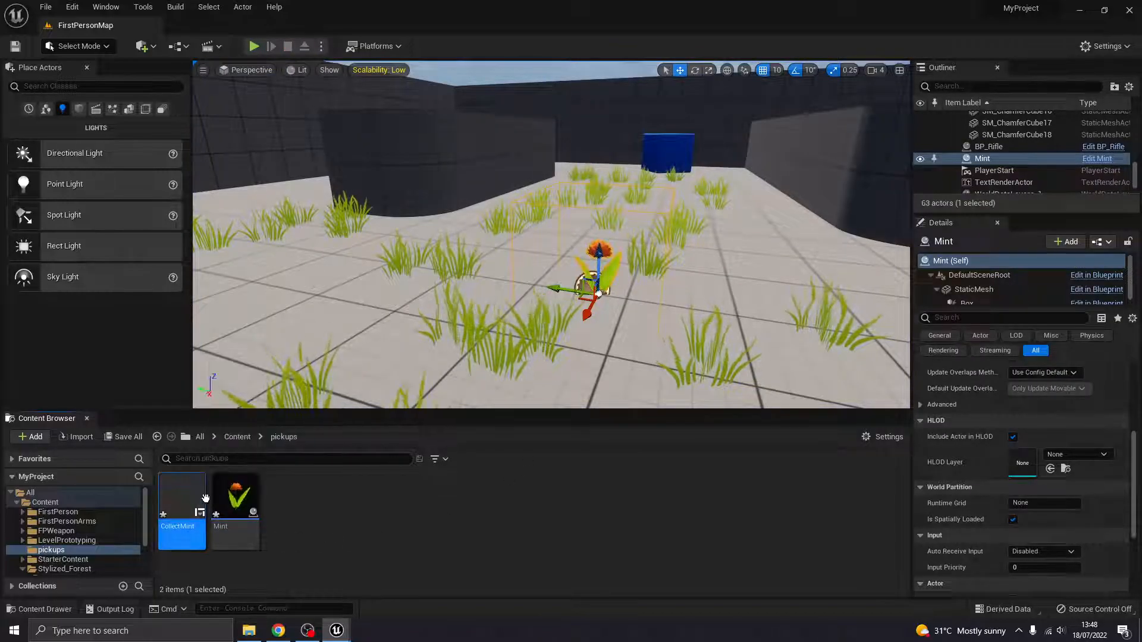
{"action": "double_click", "coordinate": [181, 503]}
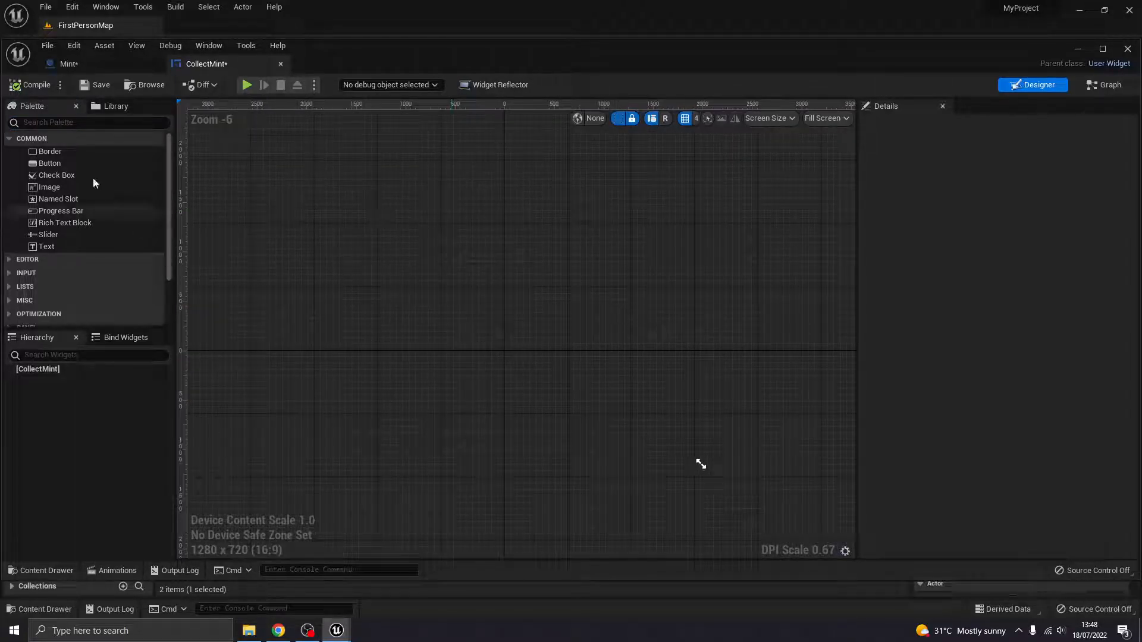
- Add a Canvas Panel holding a bold 'Press E to Collect' text block placed right of centre
{"action": "left_click", "coordinate": [88, 122]}
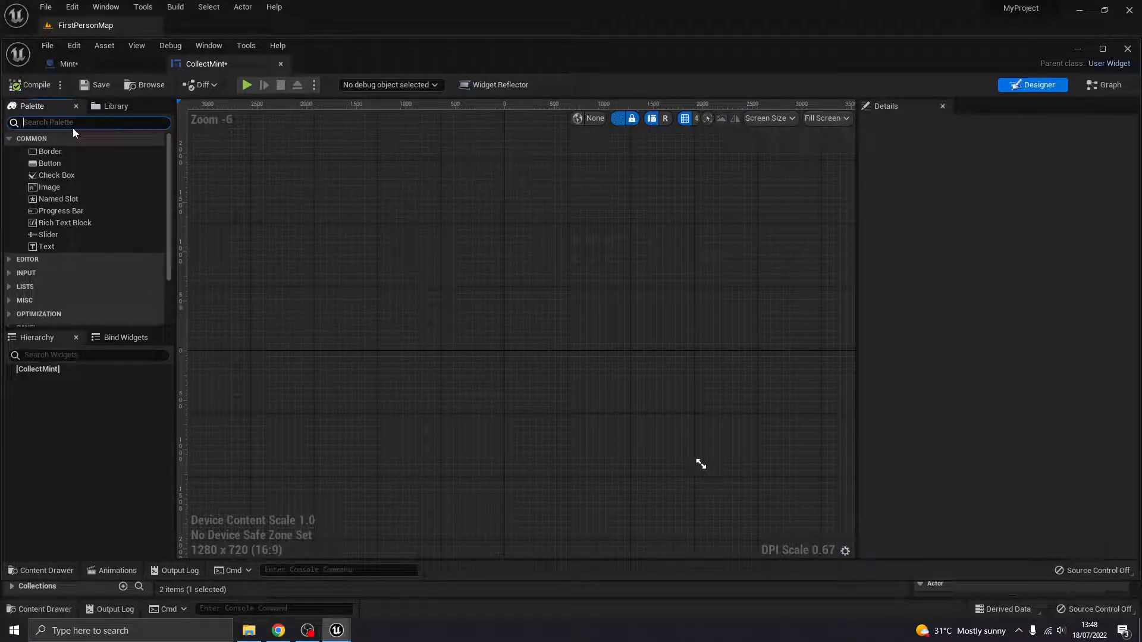
{"action": "type", "text": "canv"}
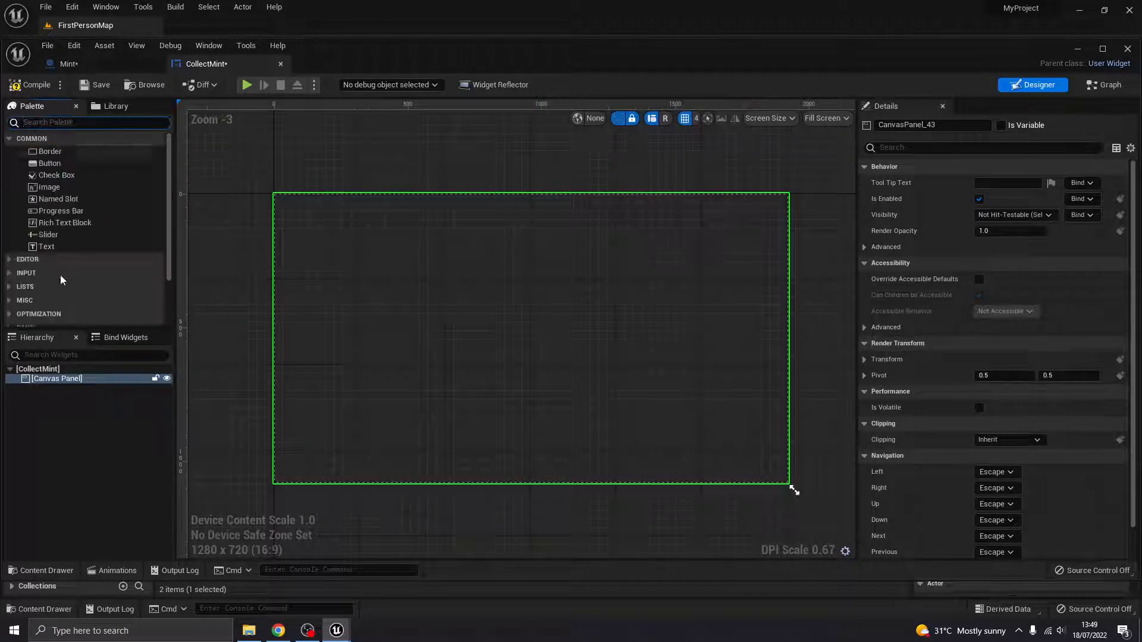
{"action": "left_click_drag", "start_coordinate": [46, 246], "coordinate": [564, 320]}
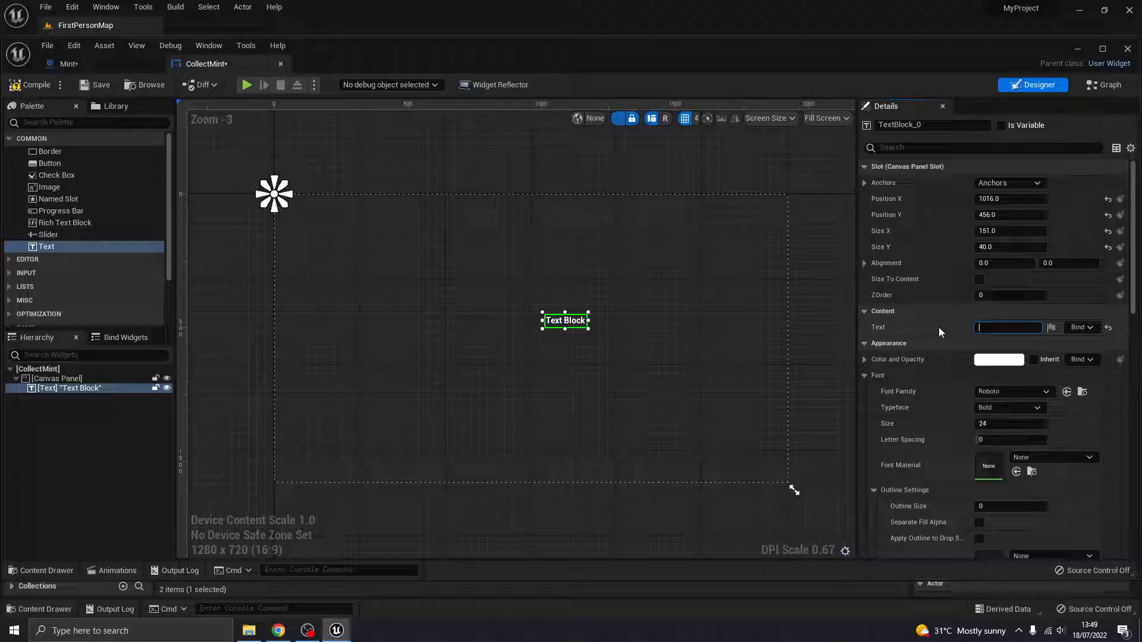
{"action": "type", "text": "Press E to Collect"}
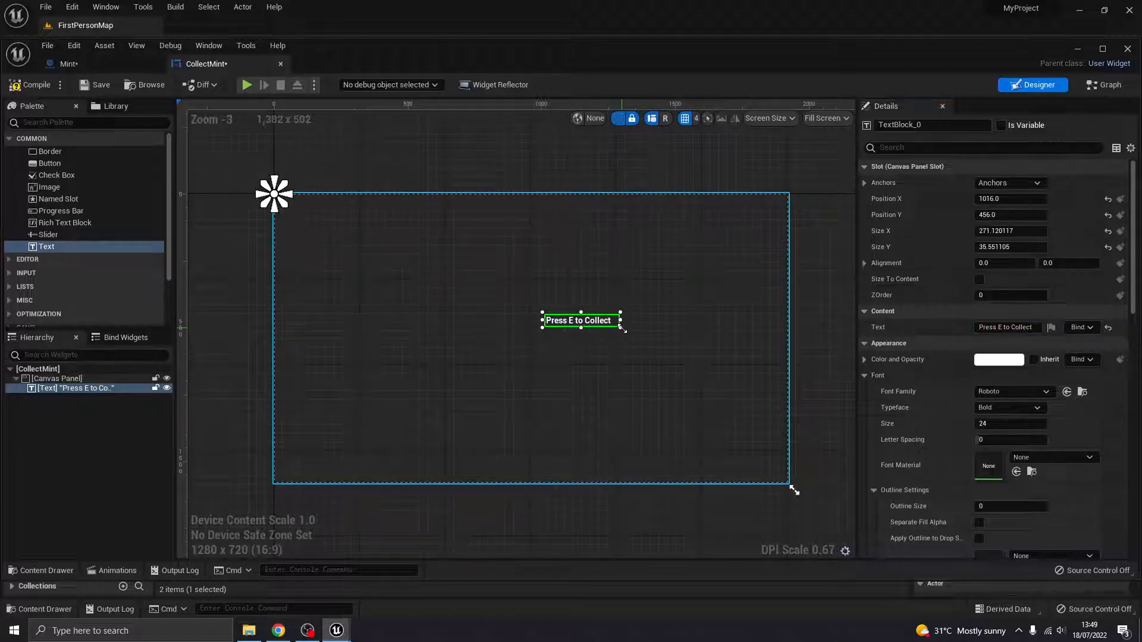
{"action": "left_click_drag", "start_coordinate": [580, 320], "coordinate": [701, 332]}
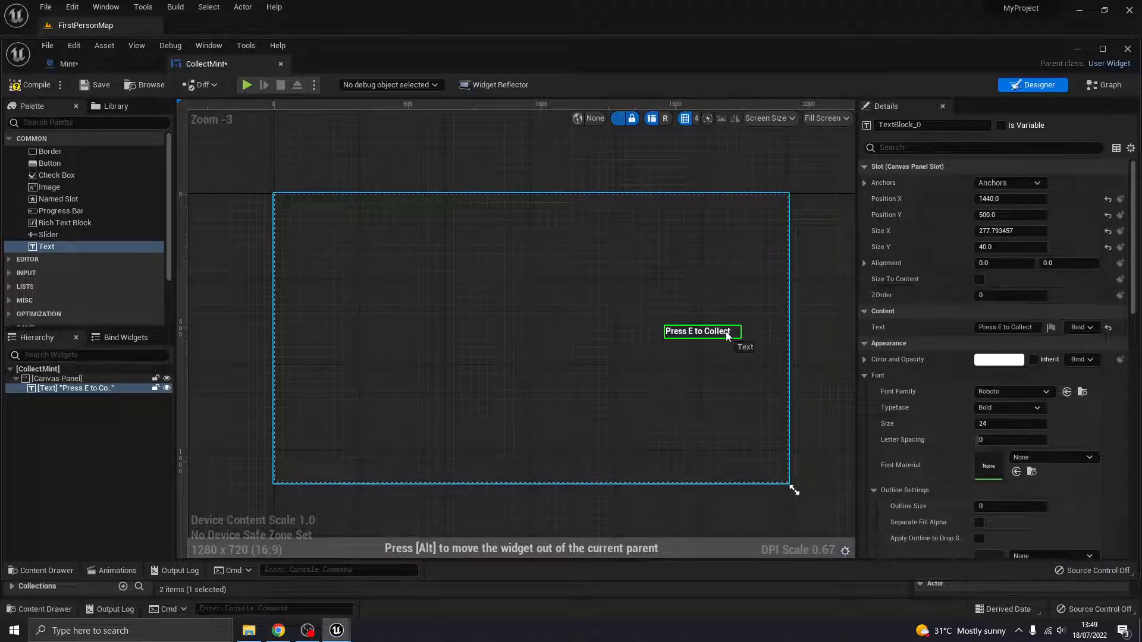
{"action": "left_click", "coordinate": [1042, 183]}
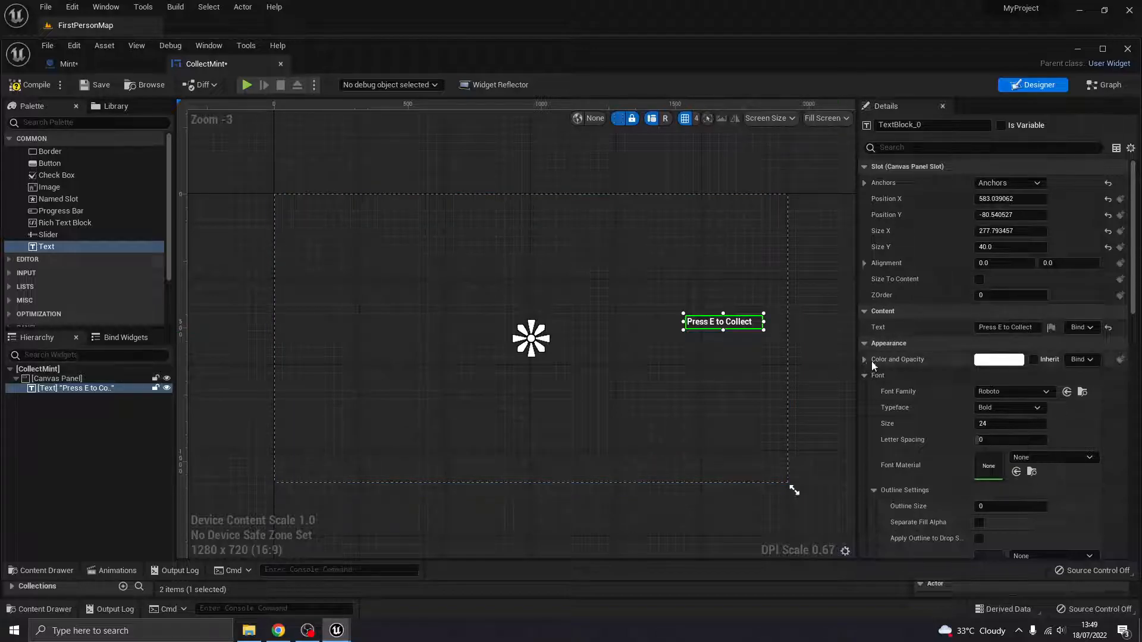
- Set the text's Color and Opacity to magenta via the Color Picker
{"action": "left_click", "coordinate": [999, 359]}
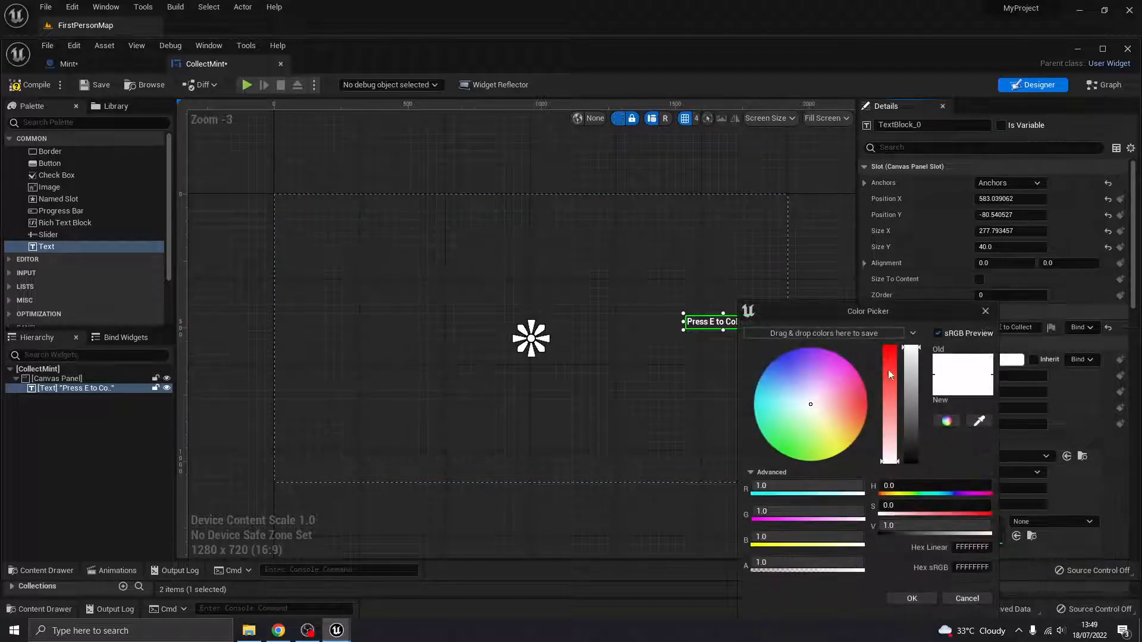
{"action": "left_click", "coordinate": [855, 390]}
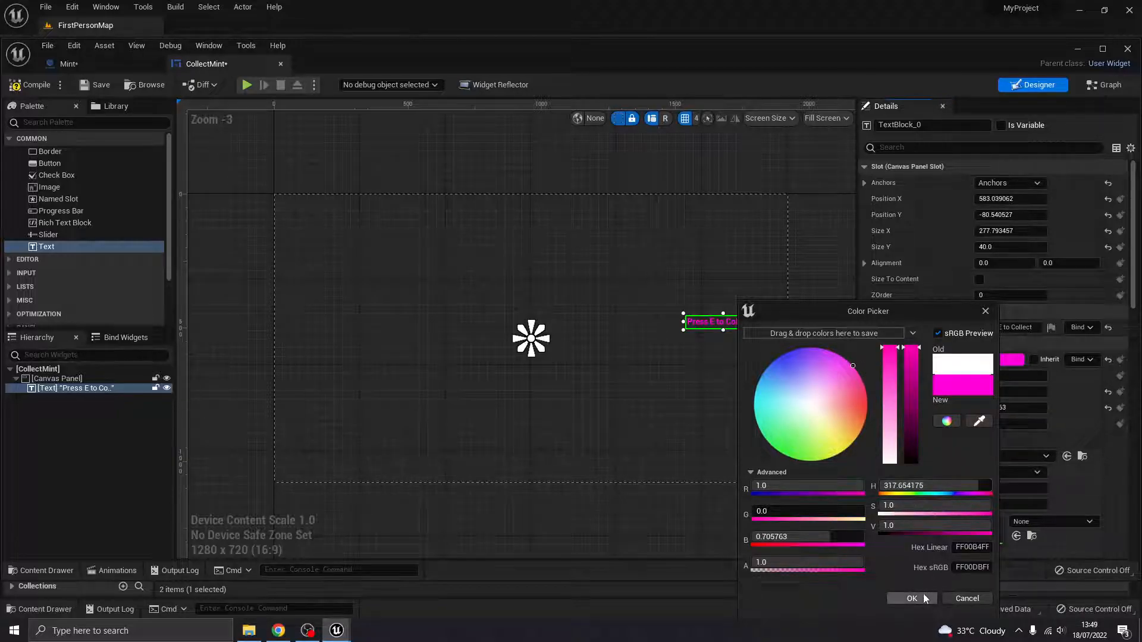
{"action": "left_click", "coordinate": [912, 598]}
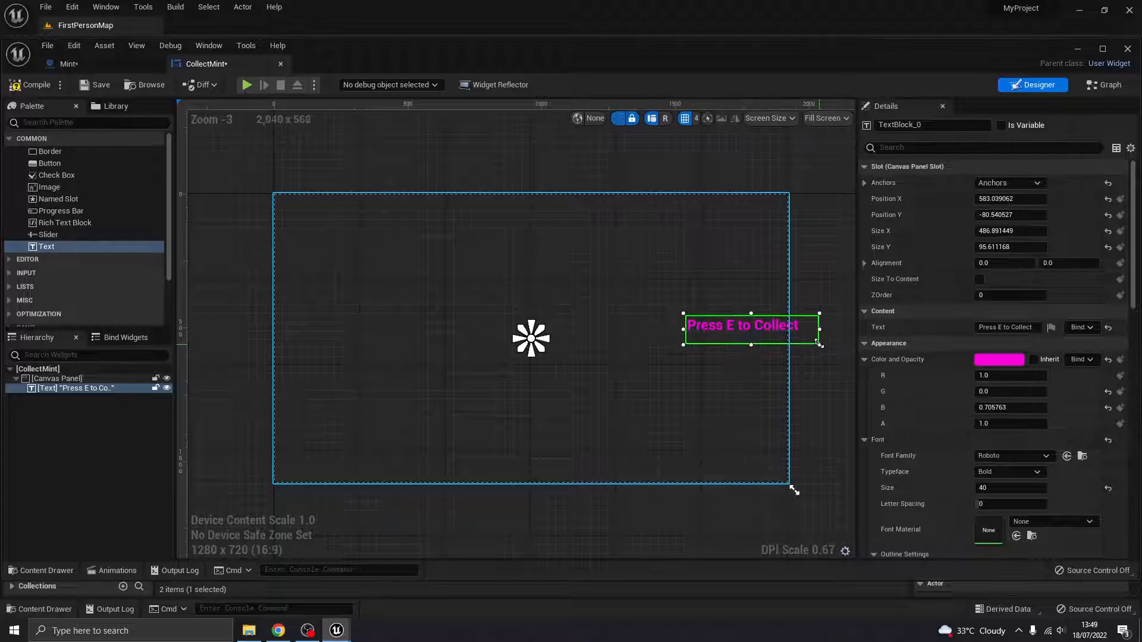
- Set the font size to 40 and enlarge the text box, nudged slightly left
{"action": "left_click_drag", "start_coordinate": [752, 325], "coordinate": [720, 324]}
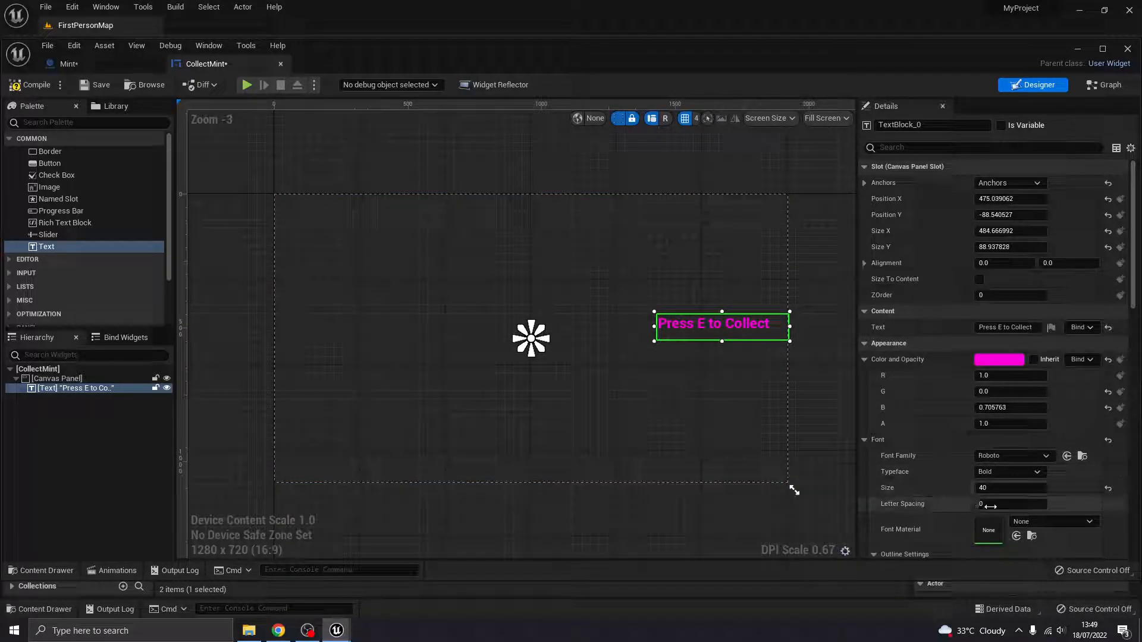
{"action": "left_click", "coordinate": [1011, 503]}
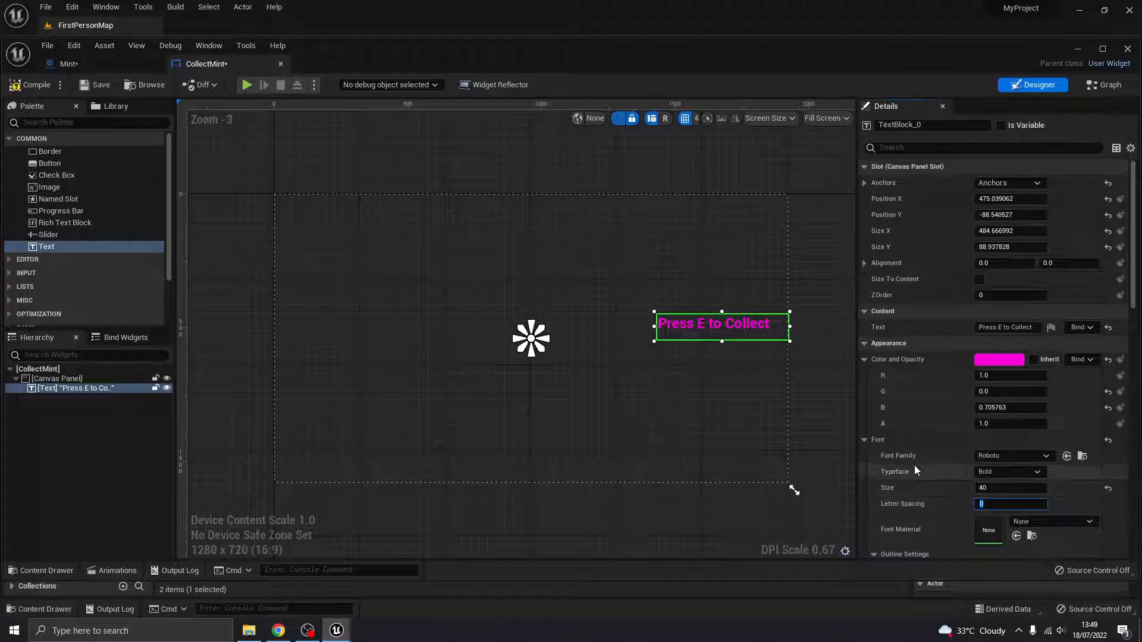
{"action": "scroll", "scroll_direction": "down", "scroll_amount": 3}
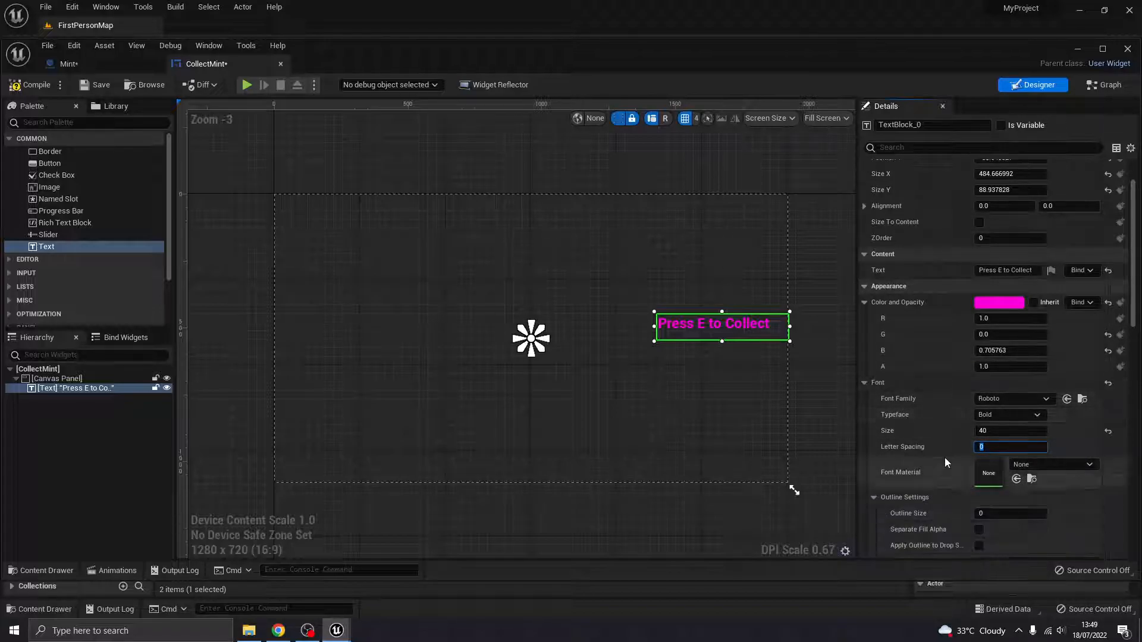
{"action": "scroll", "scroll_direction": "down", "scroll_amount": 3}
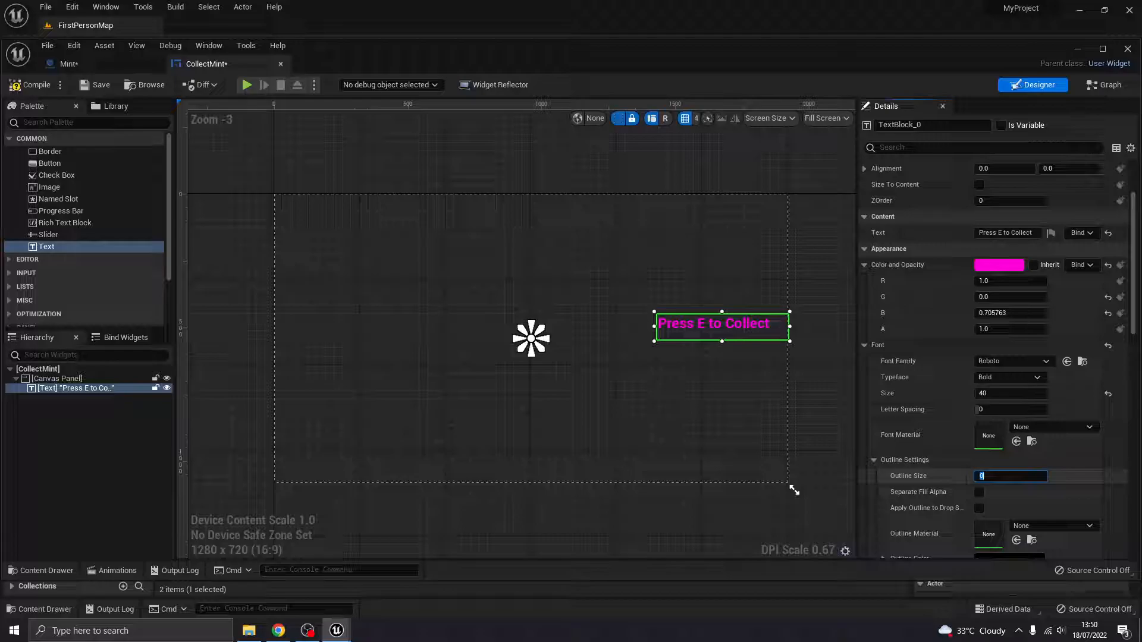
{"action": "left_click", "coordinate": [57, 378]}
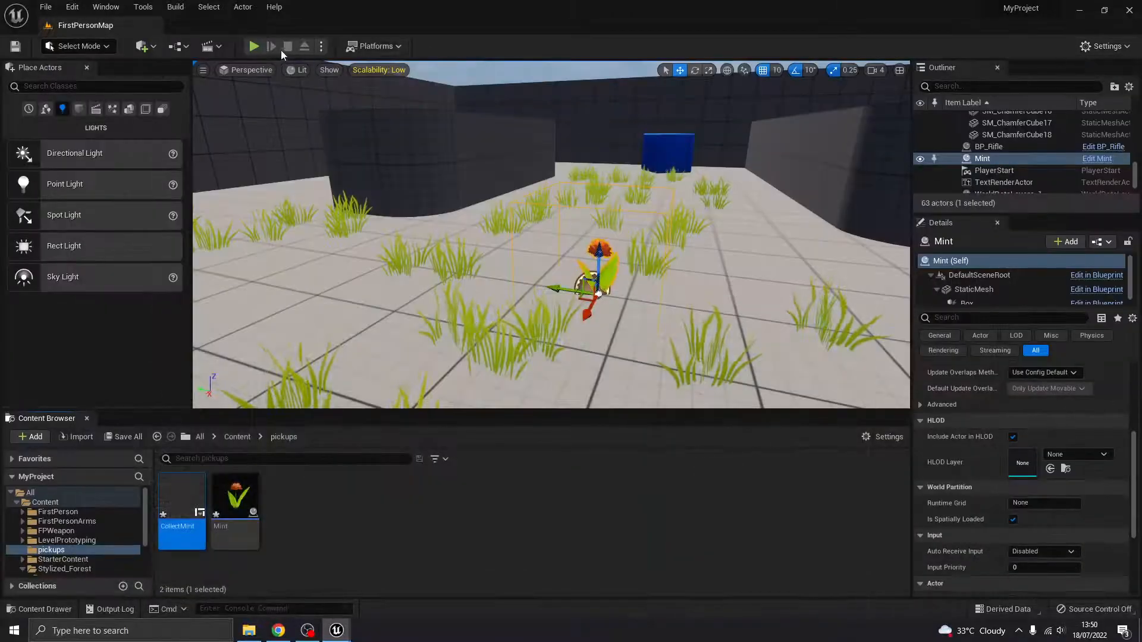
{"action": "left_click", "coordinate": [254, 45]}
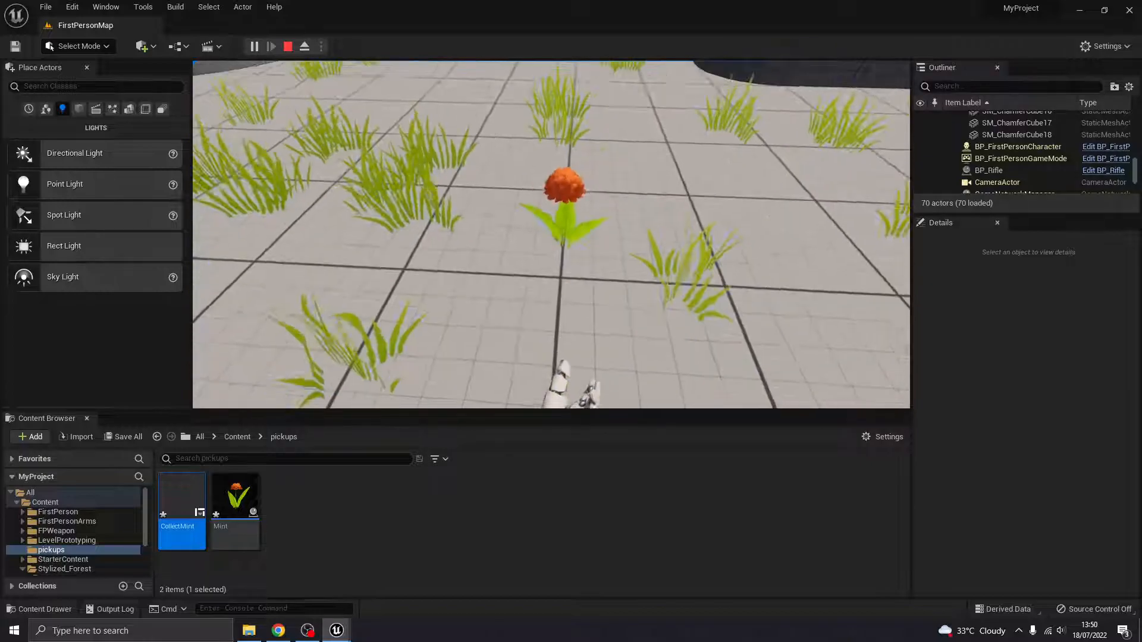
{"action": "left_click", "coordinate": [234, 495]}
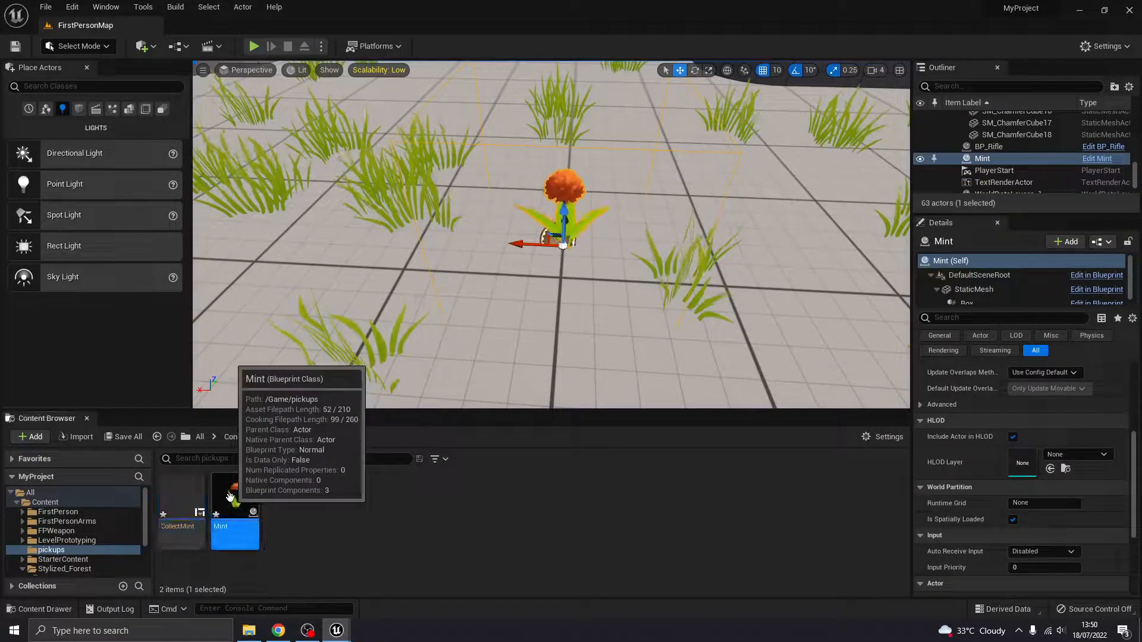
- In the Mint Blueprint, set the flower static mesh's collision preset to OverlapAll
{"action": "double_click", "coordinate": [234, 496]}
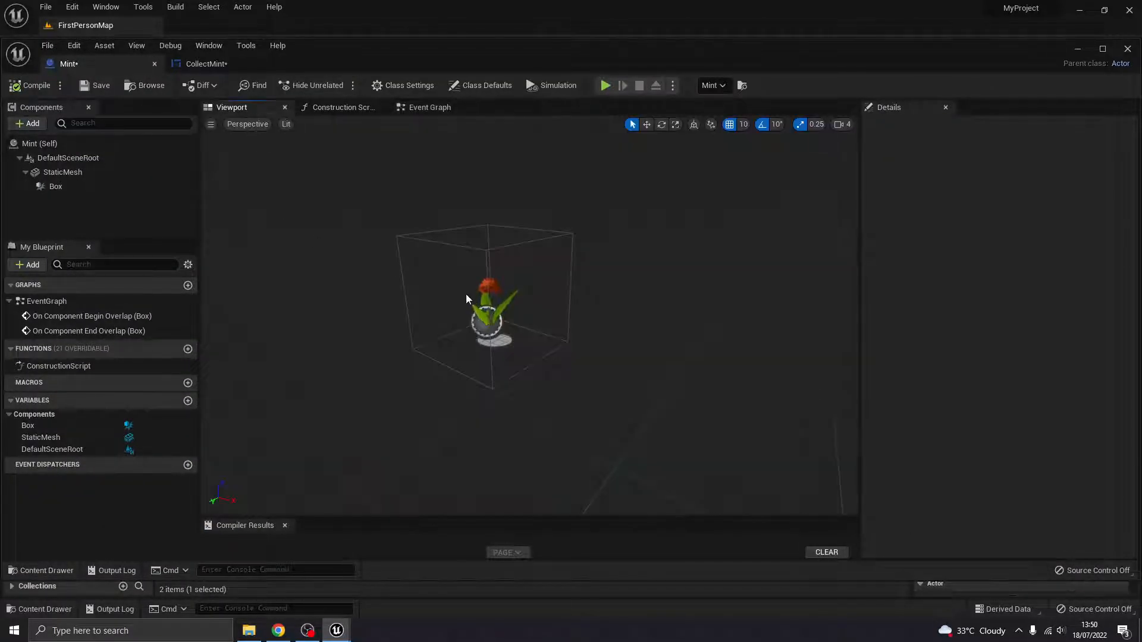
{"action": "left_click", "coordinate": [63, 172]}
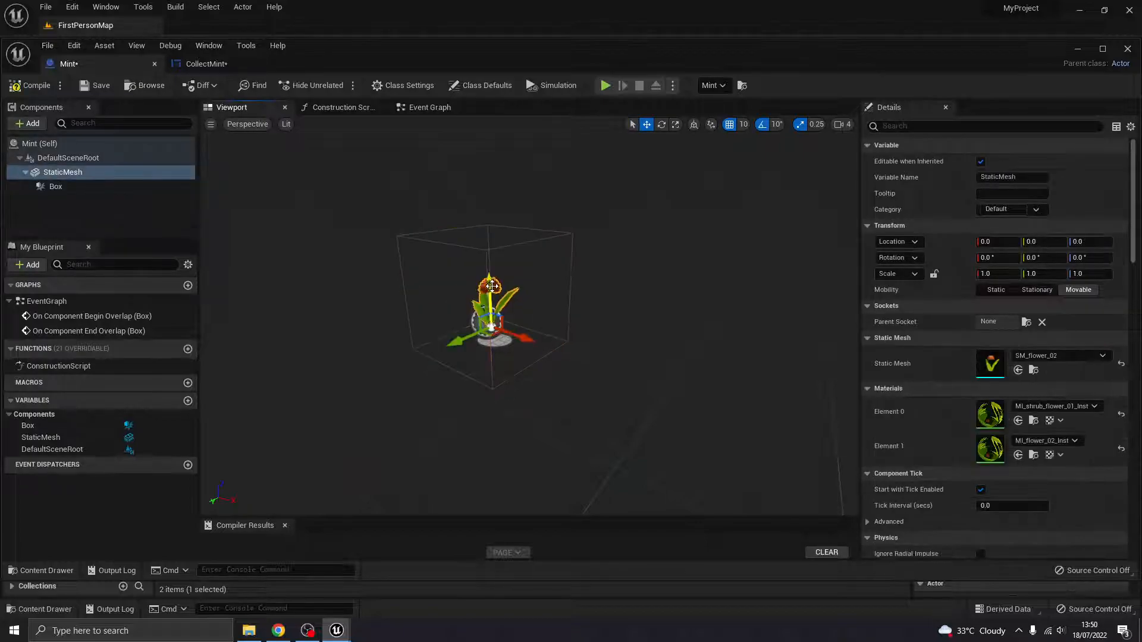
{"action": "scroll", "scroll_direction": "down", "scroll_amount": 3}
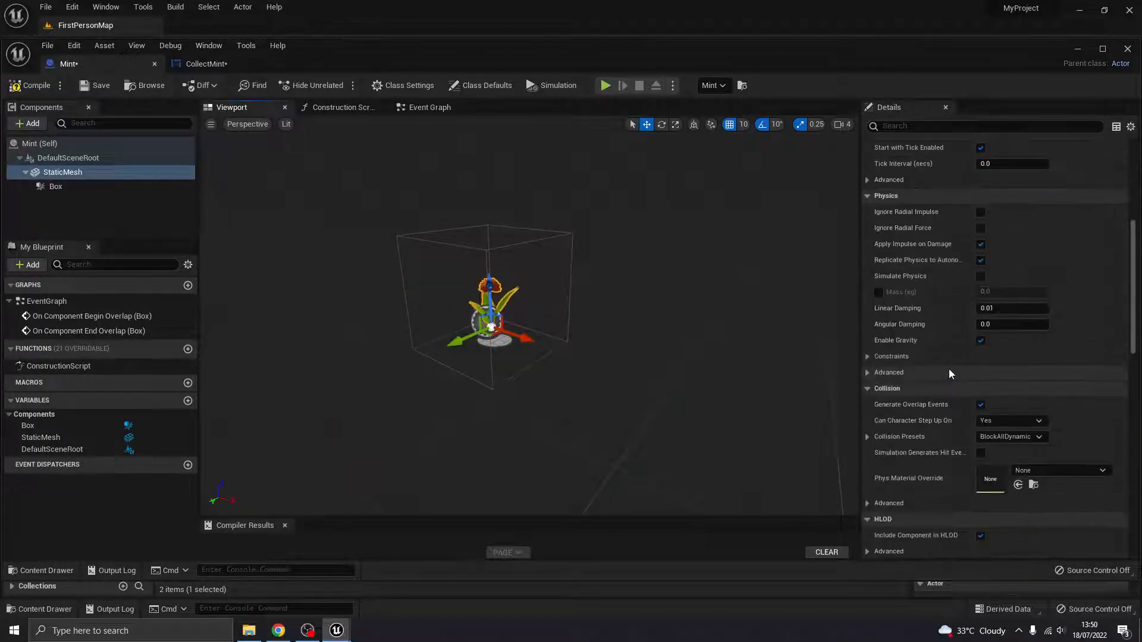
{"action": "scroll", "scroll_direction": "down", "scroll_amount": 3}
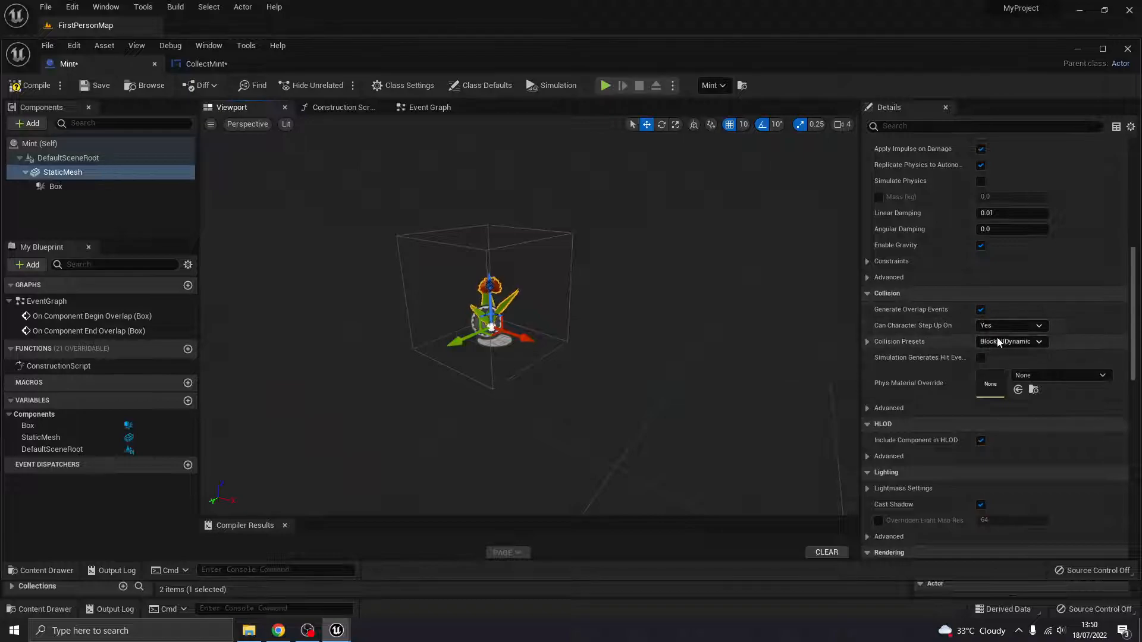
{"action": "left_click", "coordinate": [1011, 341]}
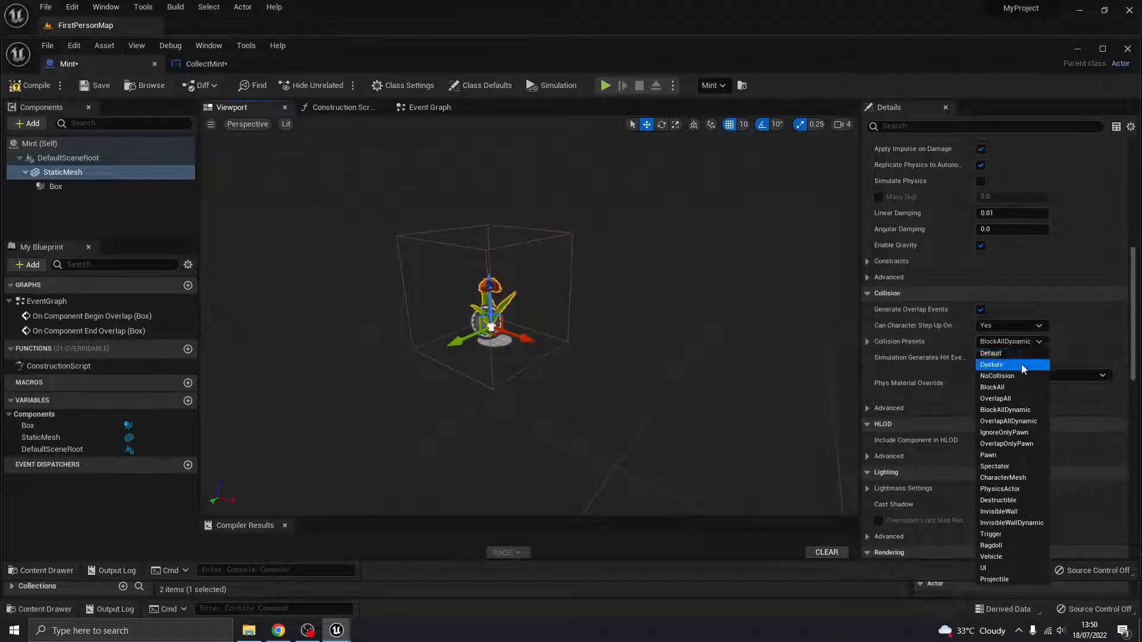
{"action": "mouse_move", "coordinate": [996, 399]}
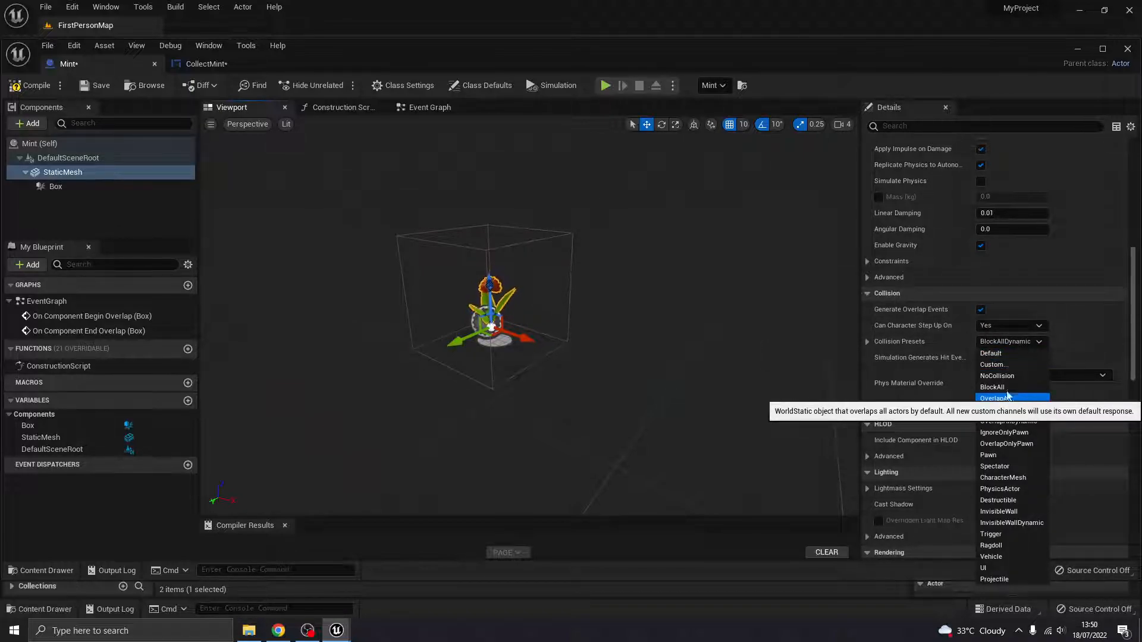
{"action": "mouse_move", "coordinate": [1011, 375]}
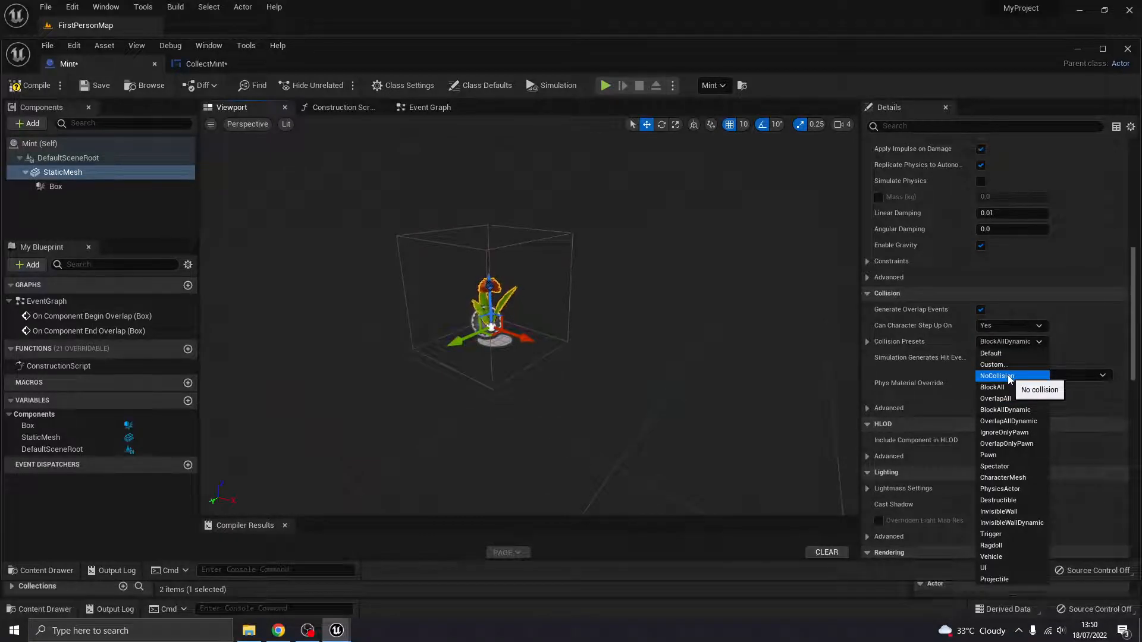
{"action": "mouse_move", "coordinate": [1007, 398]}
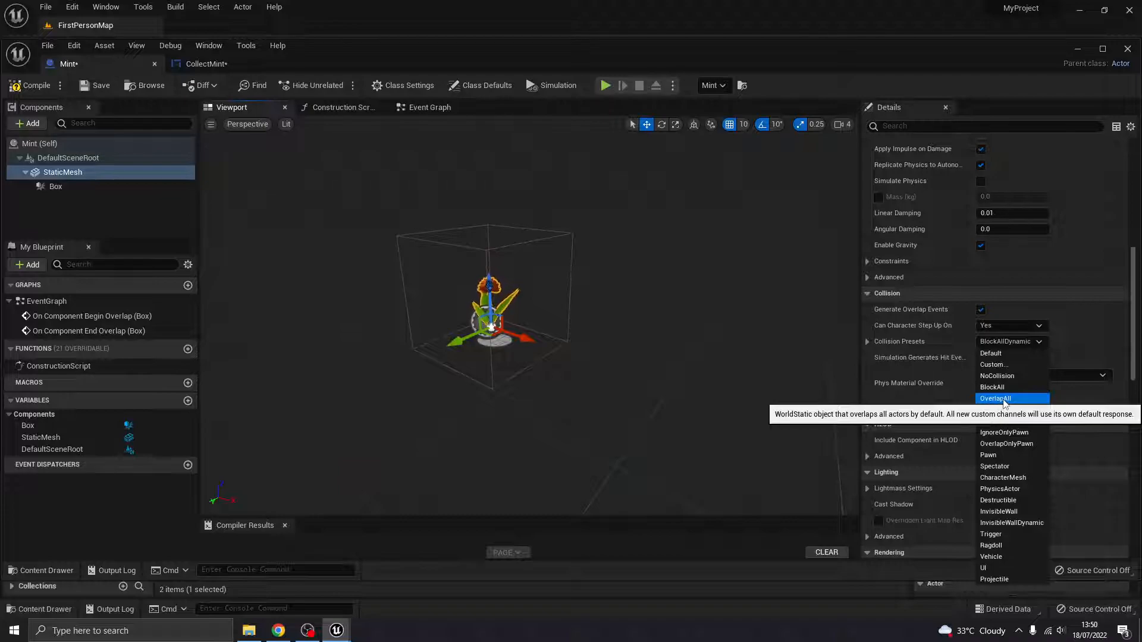
{"action": "left_click", "coordinate": [996, 399]}
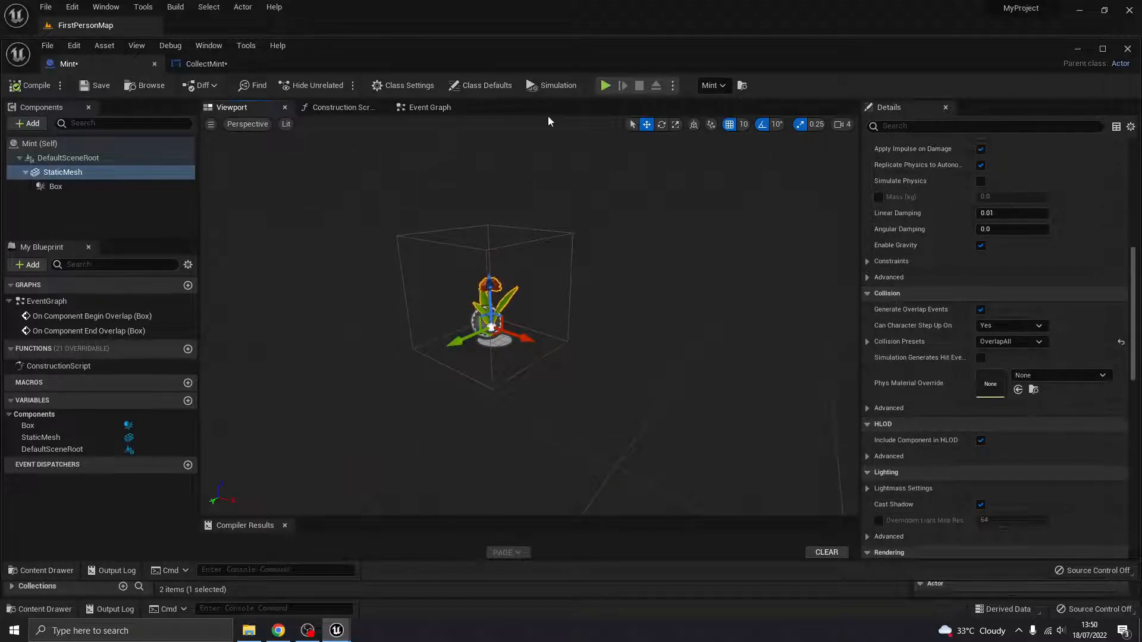
{"action": "left_click", "coordinate": [428, 107]}
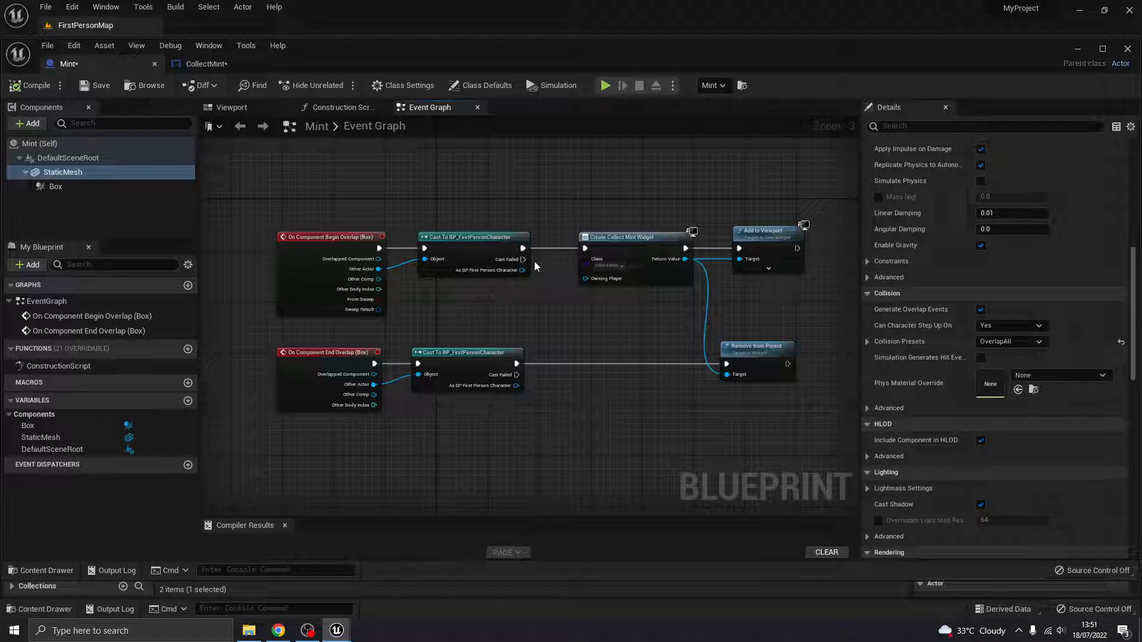
{"action": "mouse_move", "coordinate": [551, 291]}
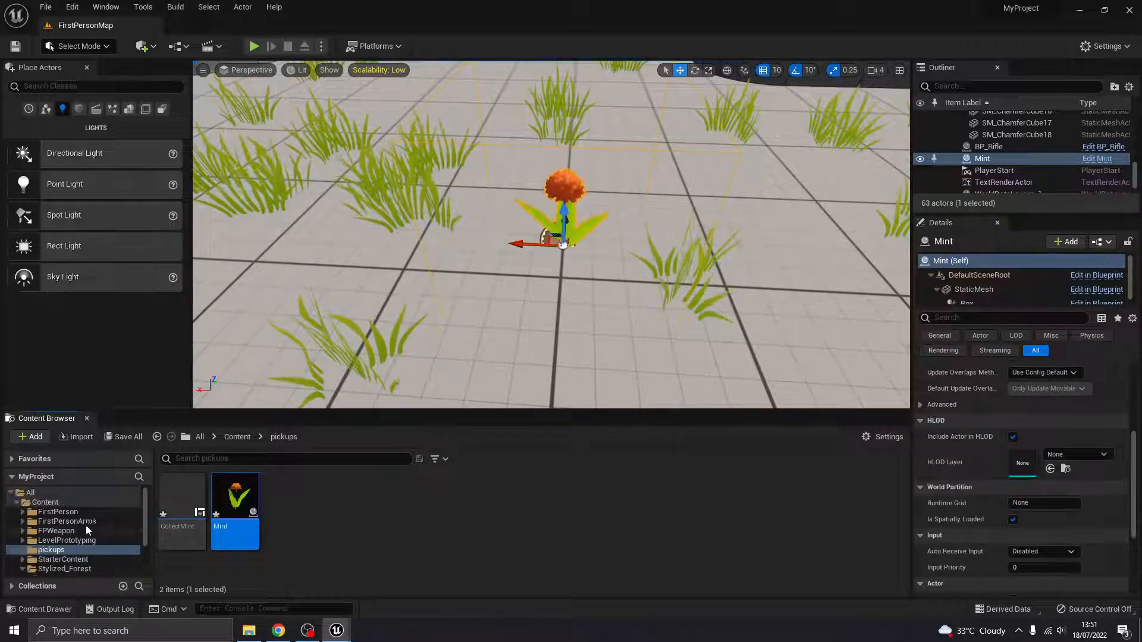
- In BP_FirstPersonCharacter, replace the Mint variable with an Integer Mint defaulting to 0
{"action": "left_click", "coordinate": [61, 521]}
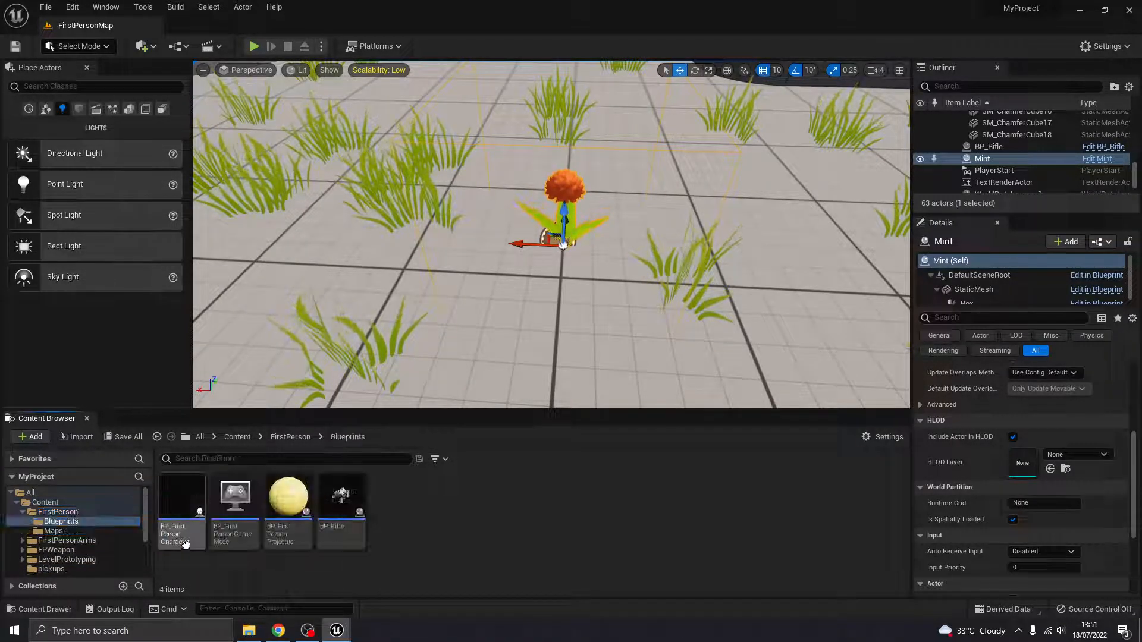
{"action": "double_click", "coordinate": [182, 496]}
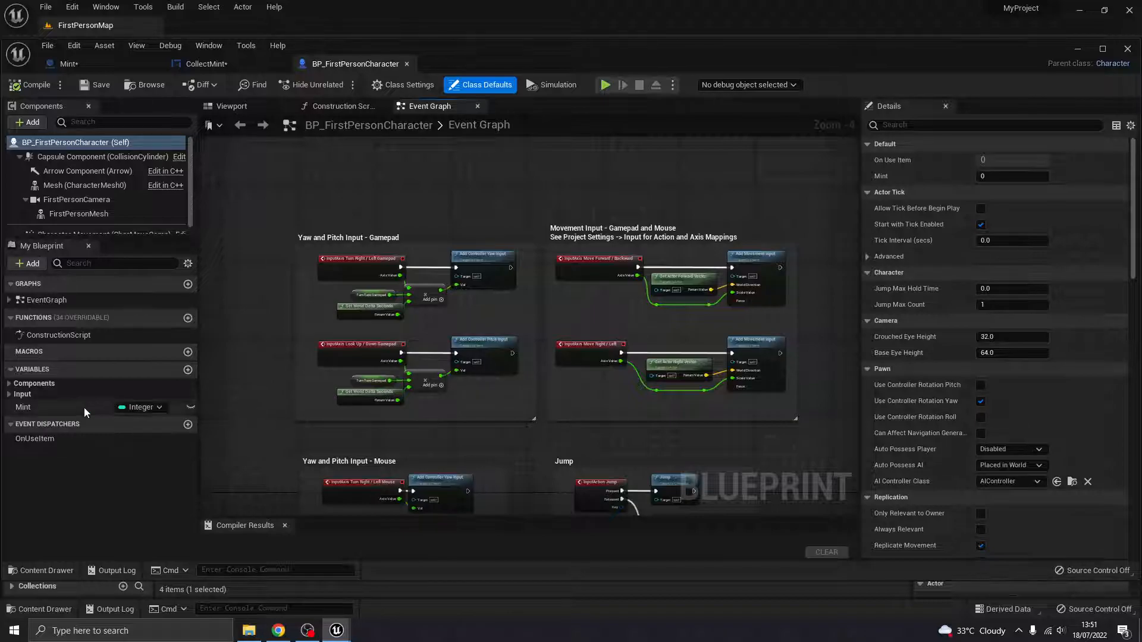
{"action": "left_click", "coordinate": [23, 407]}
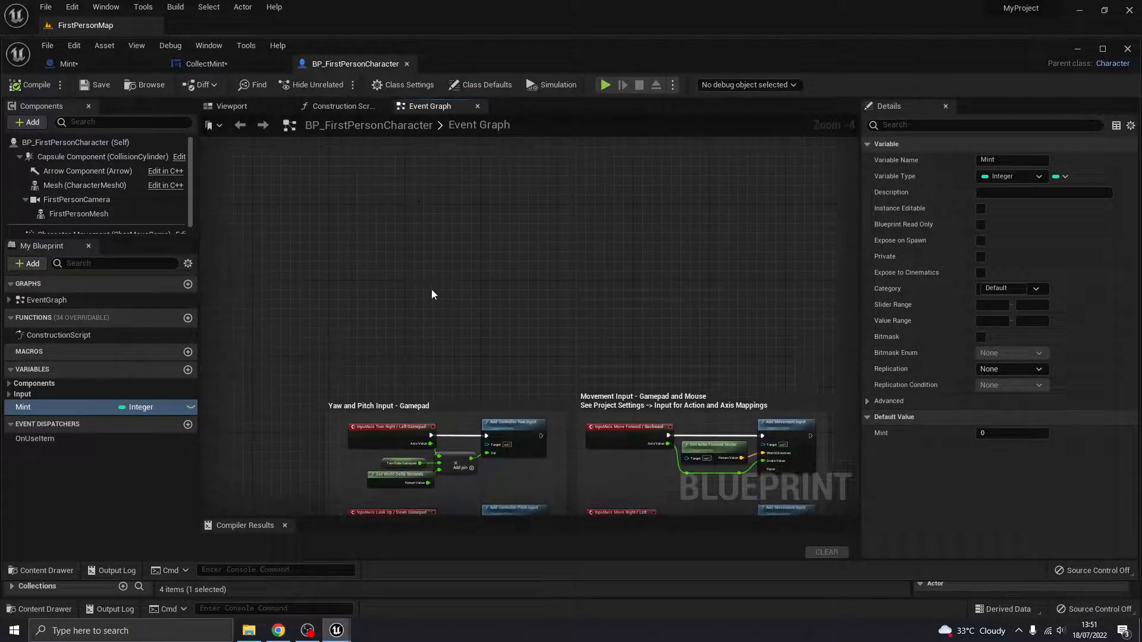
{"action": "right_click", "coordinate": [22, 407]}
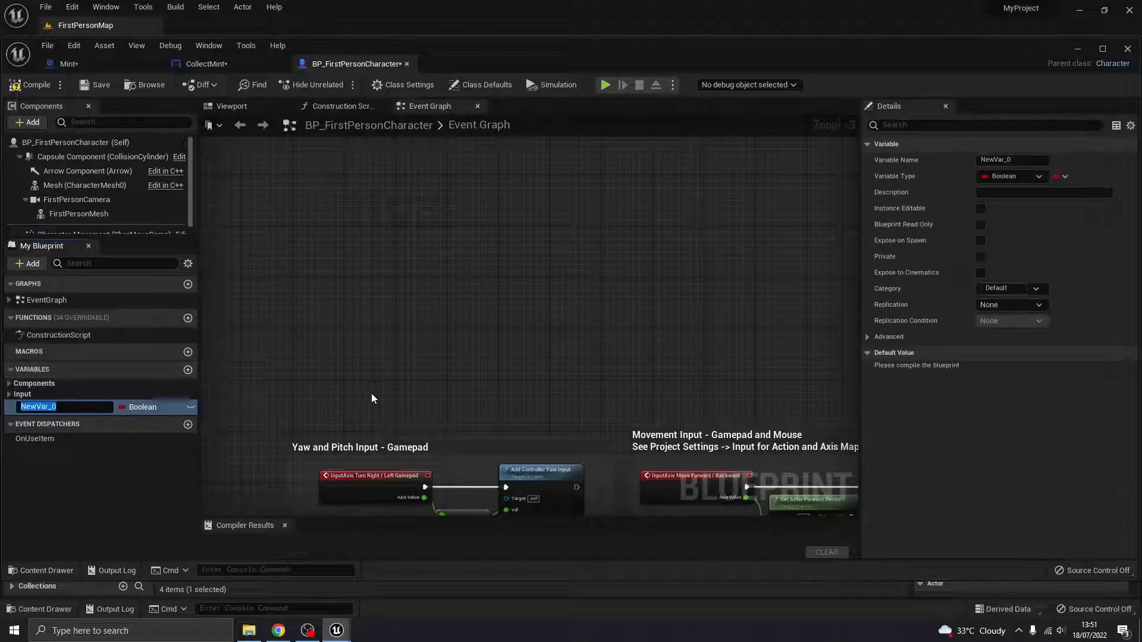
{"action": "type", "text": "Mint"}
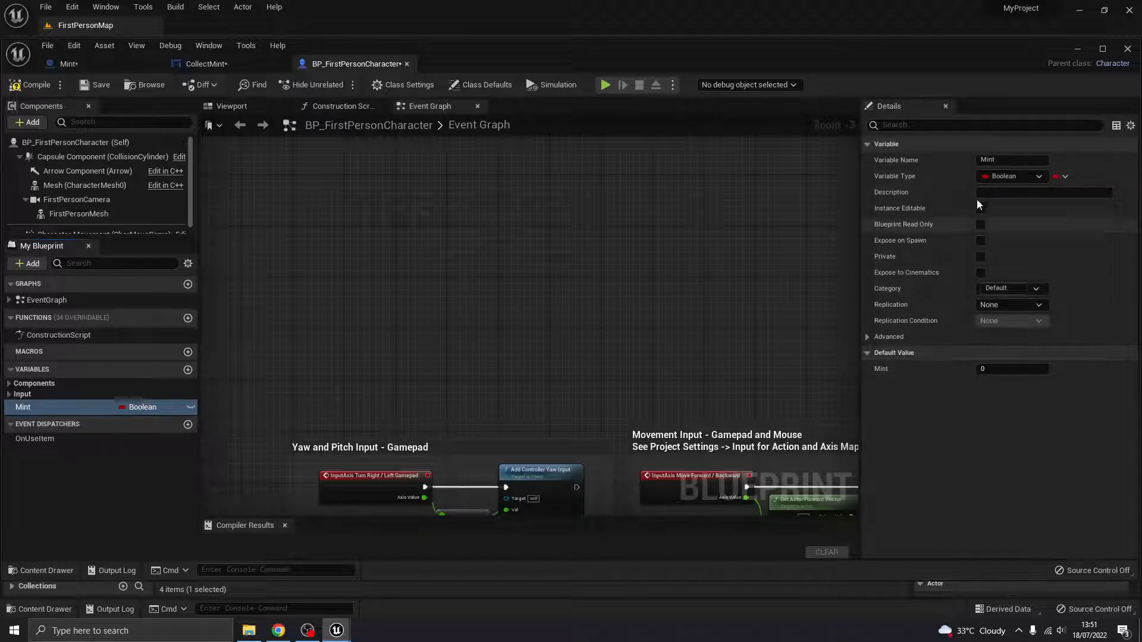
{"action": "left_click", "coordinate": [1011, 176]}
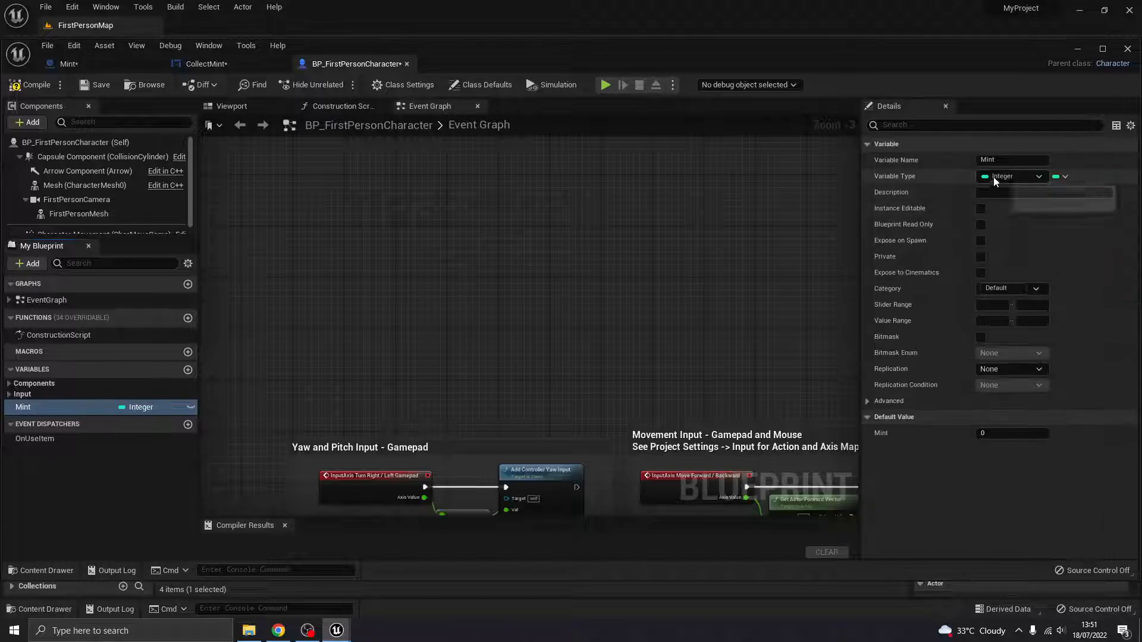
{"action": "mouse_move", "coordinate": [1013, 176]}
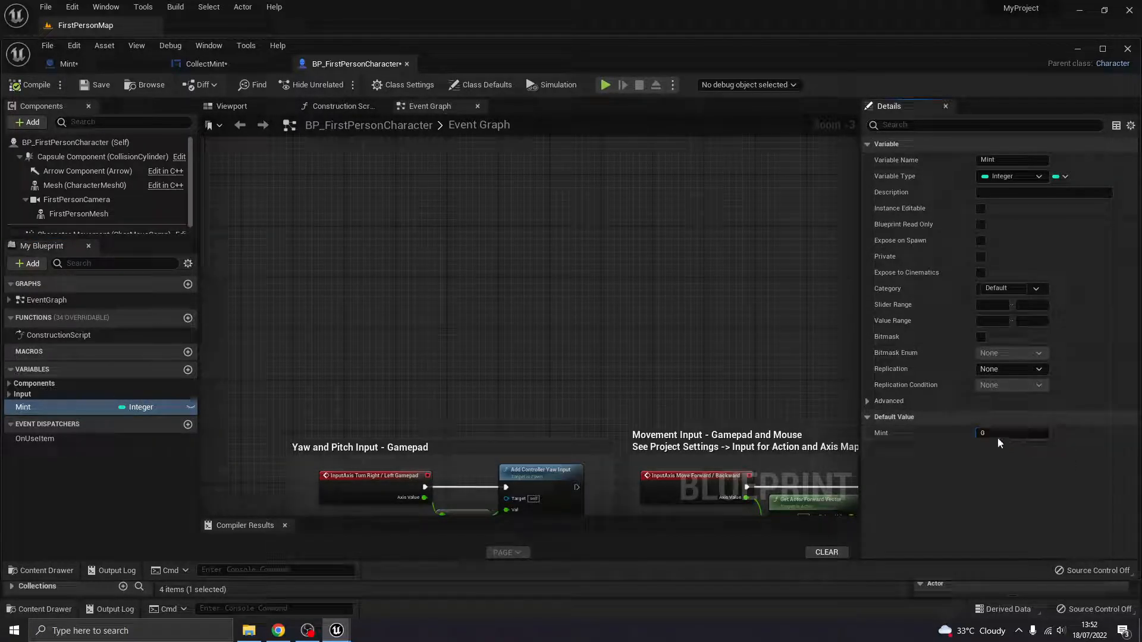
{"action": "left_click", "coordinate": [211, 64]}
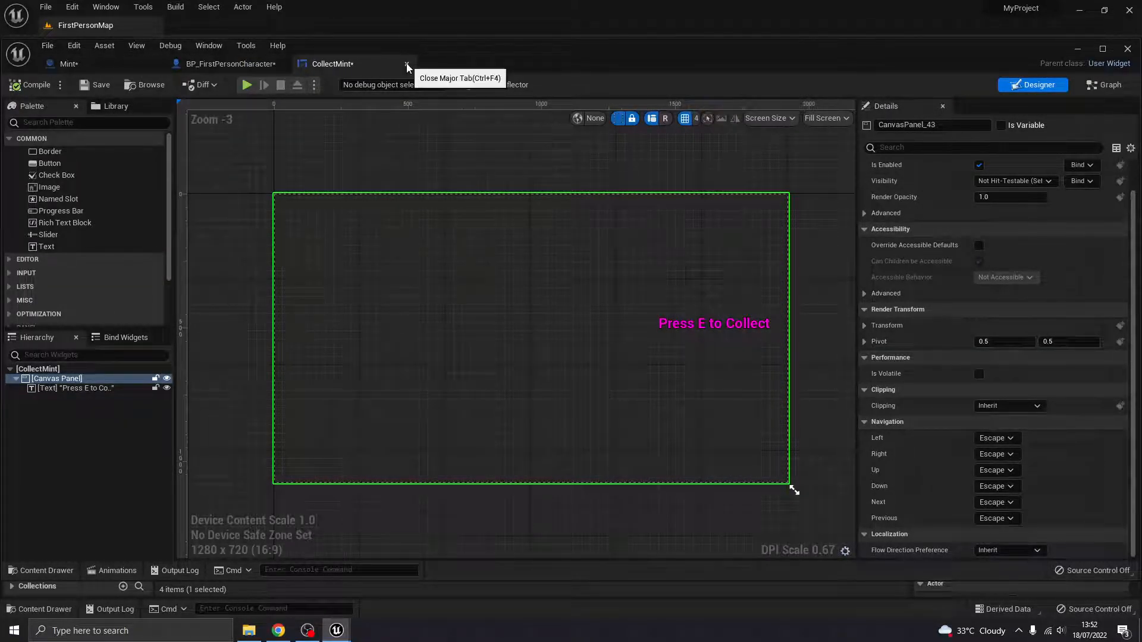
- Add a Boolean InArea to Mint, set true after the begin-overlap cast and false after end overlap
{"action": "left_click", "coordinate": [408, 63]}
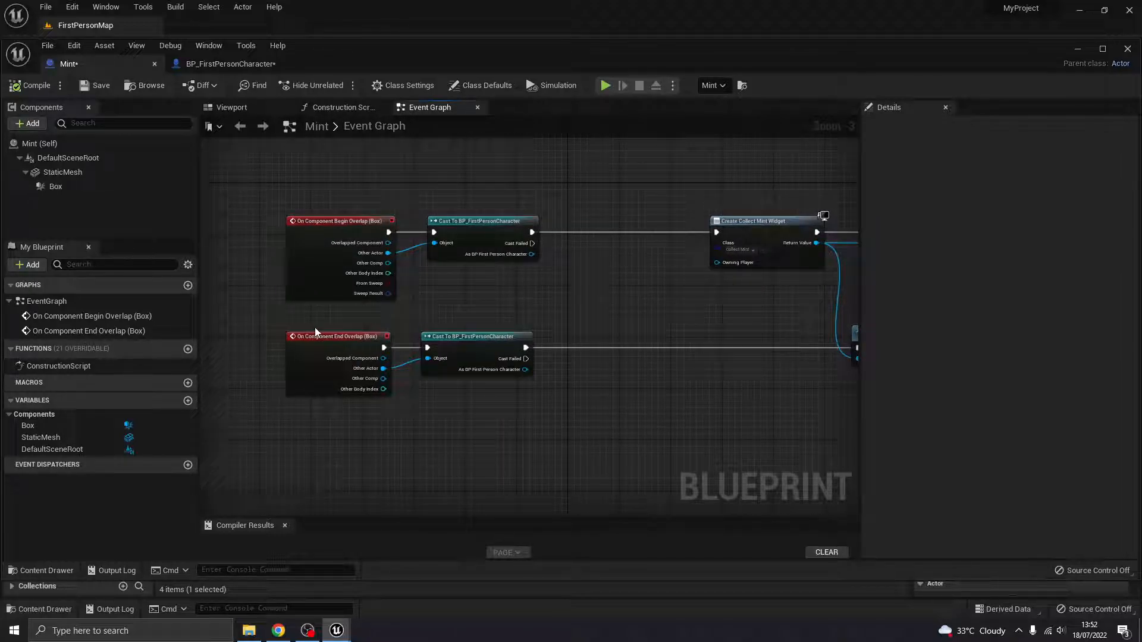
{"action": "mouse_move", "coordinate": [211, 340]}
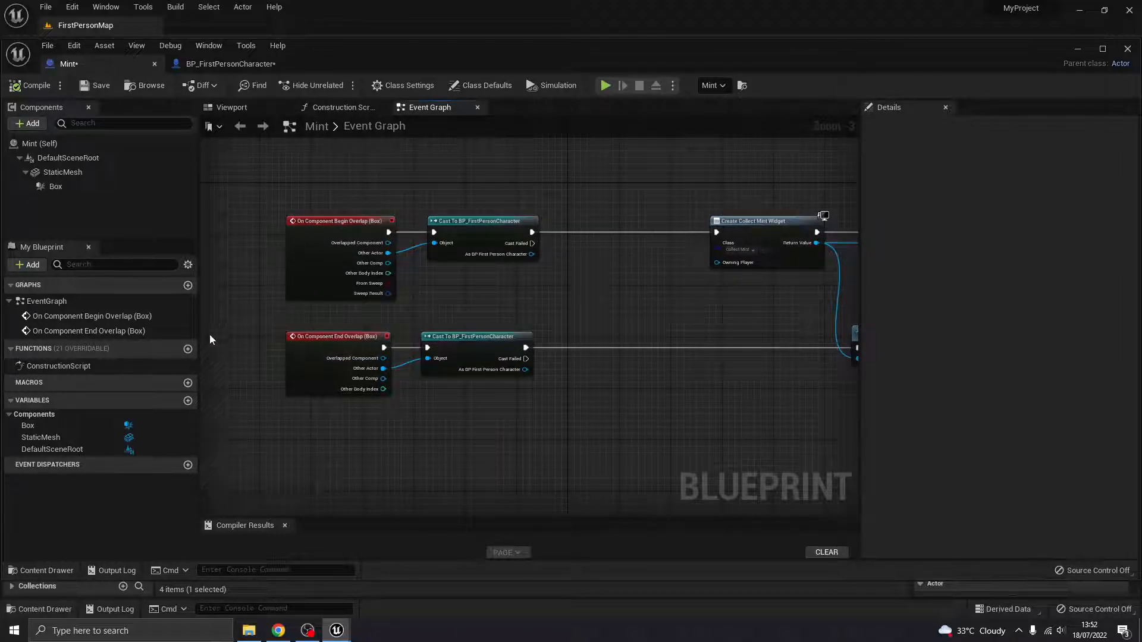
{"action": "left_click", "coordinate": [188, 402]}
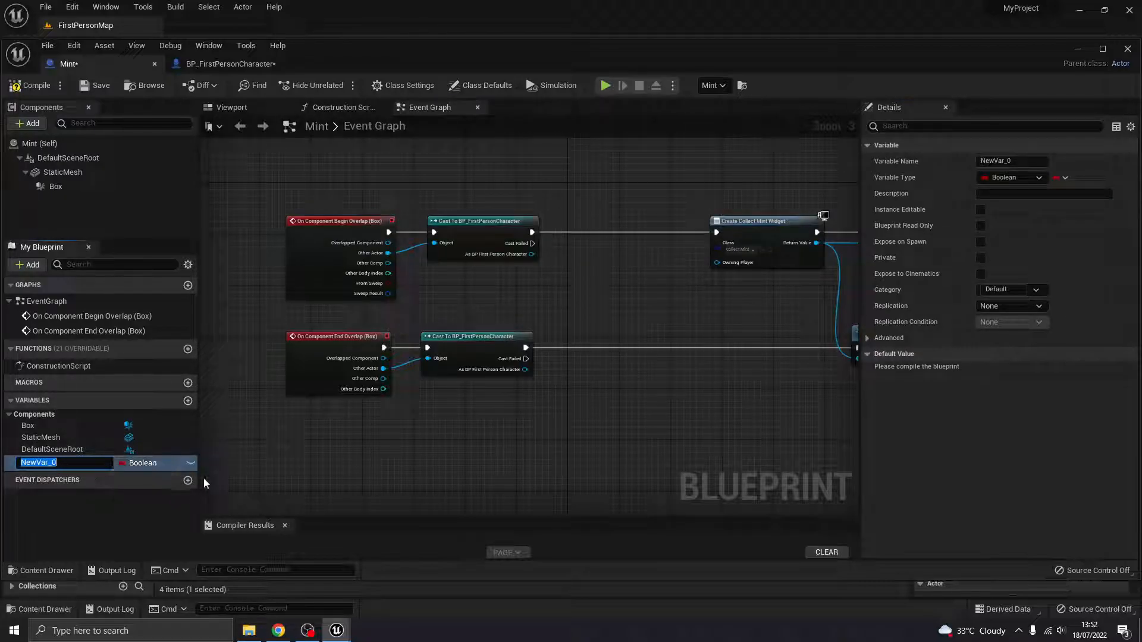
{"action": "type", "text": "In"}
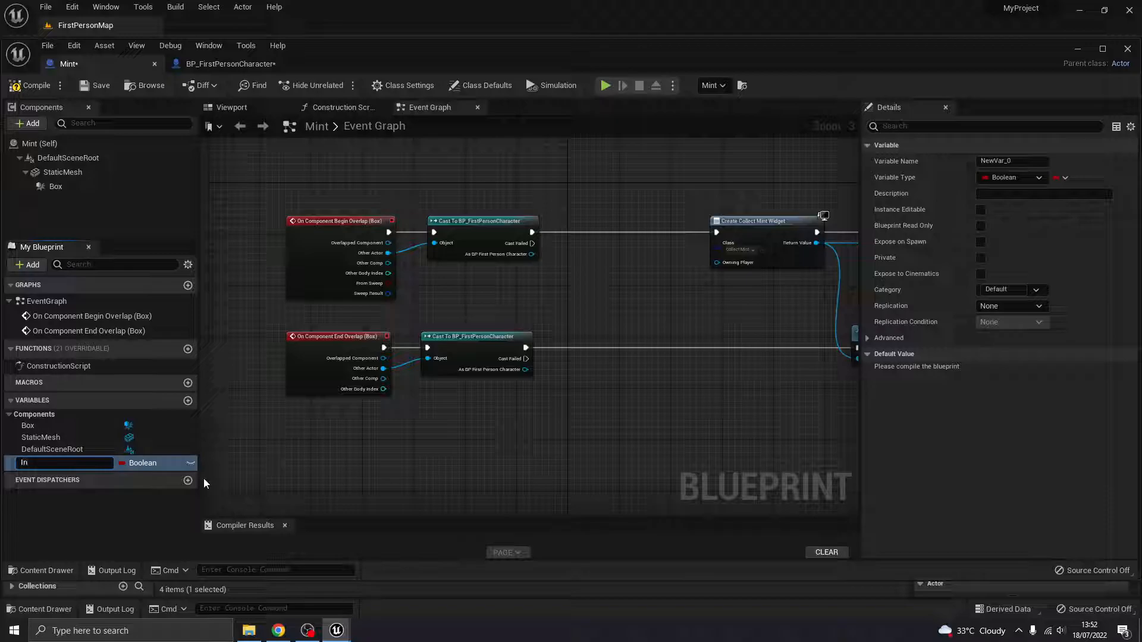
{"action": "type", "text": "InArea"}
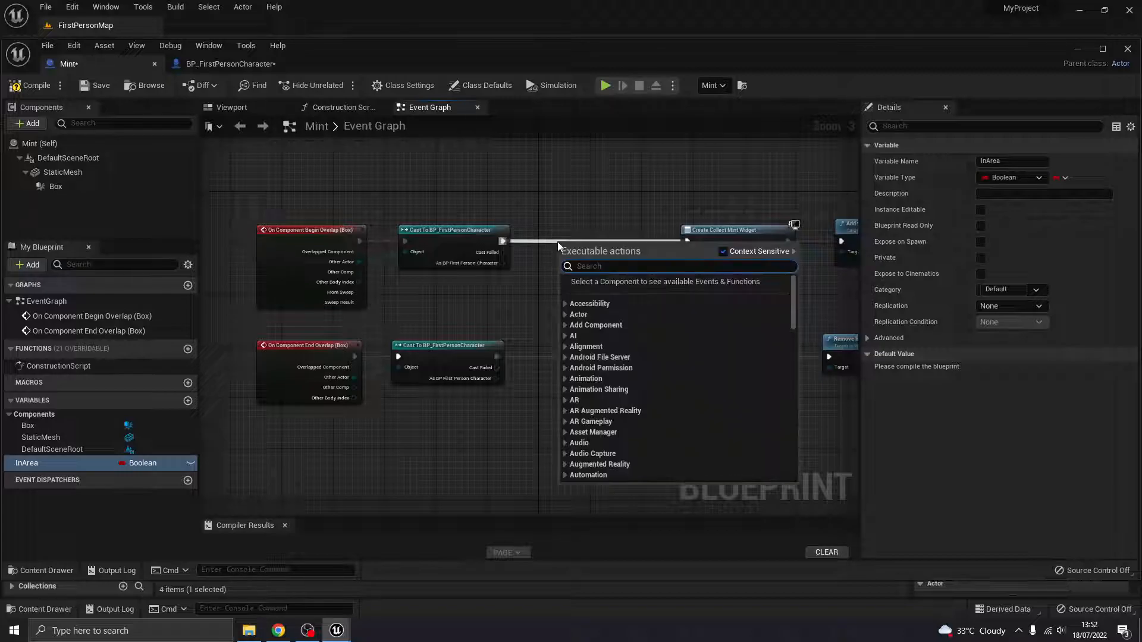
{"action": "type", "text": "set"}
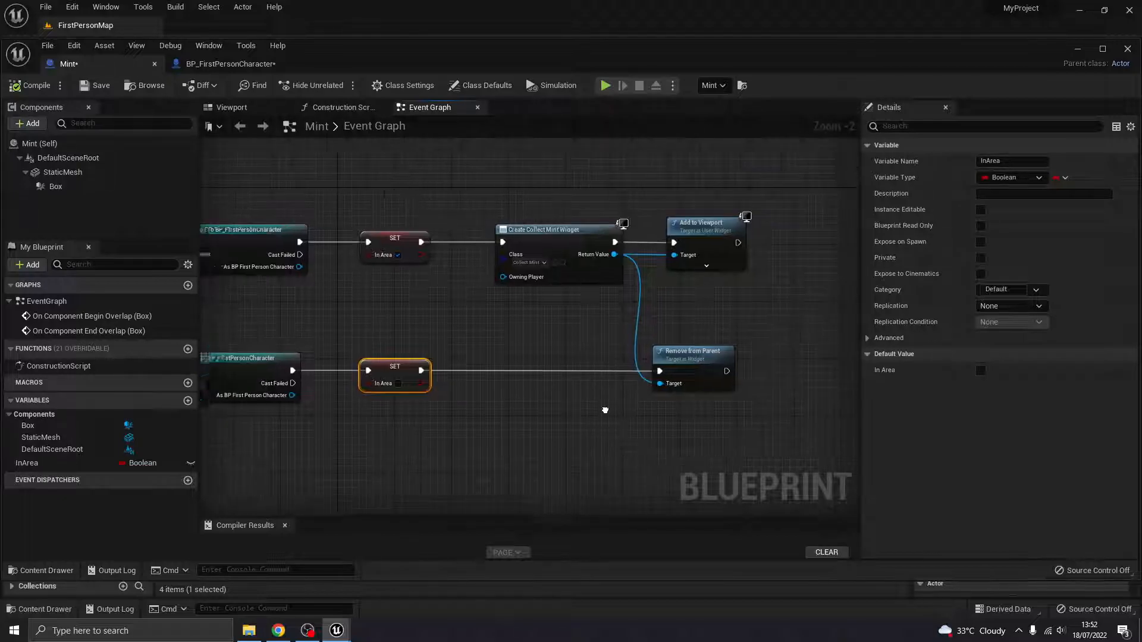
{"action": "left_click_drag", "start_coordinate": [605, 409], "coordinate": [662, 375]}
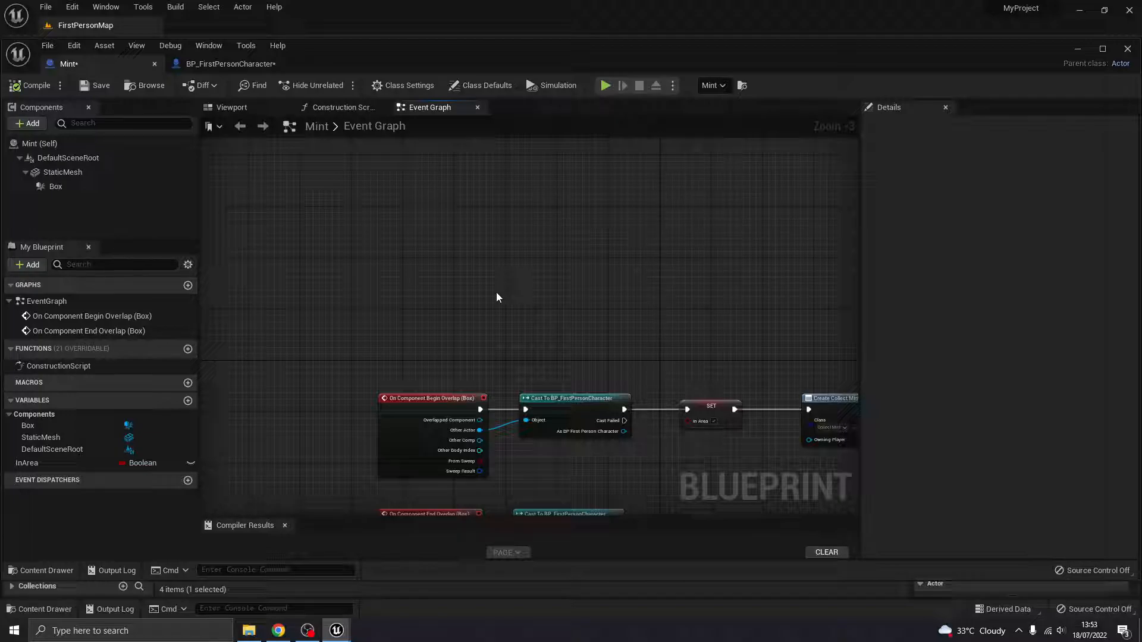
{"action": "mouse_move", "coordinate": [419, 250]}
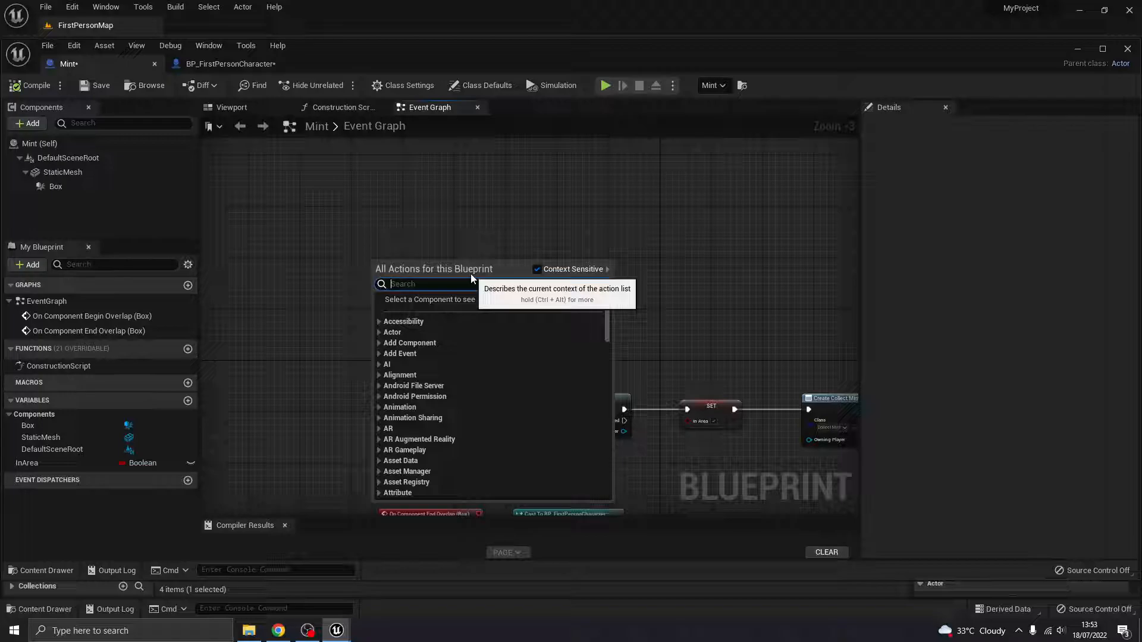
- Add an InputAction Interact event to the Mint graph
{"action": "type", "text": "interect"}
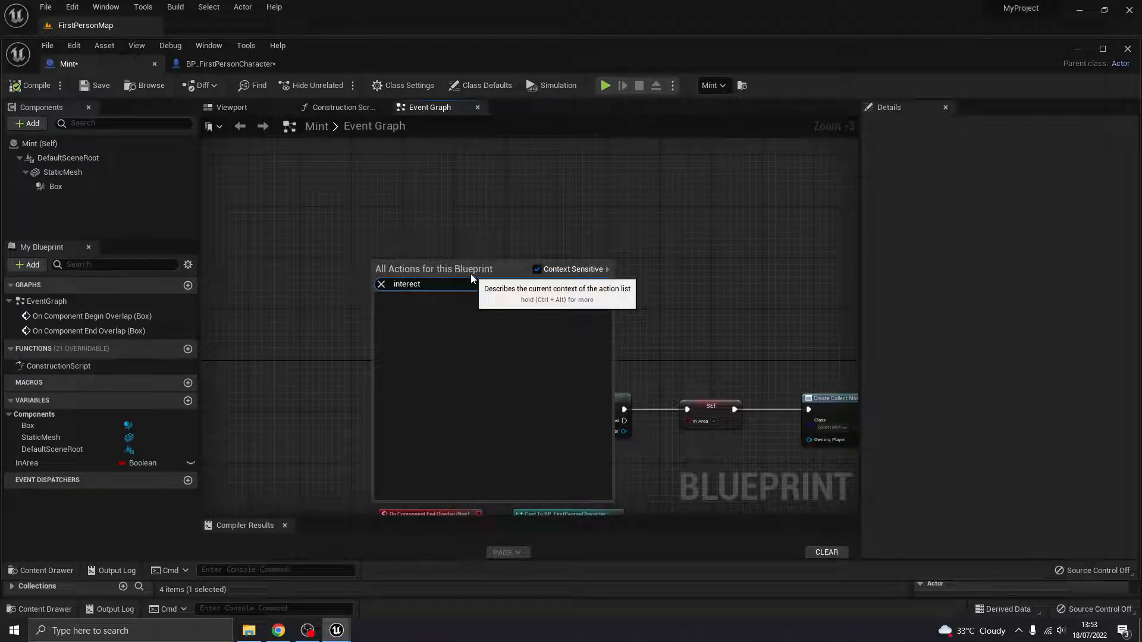
{"action": "type", "text": "intera"}
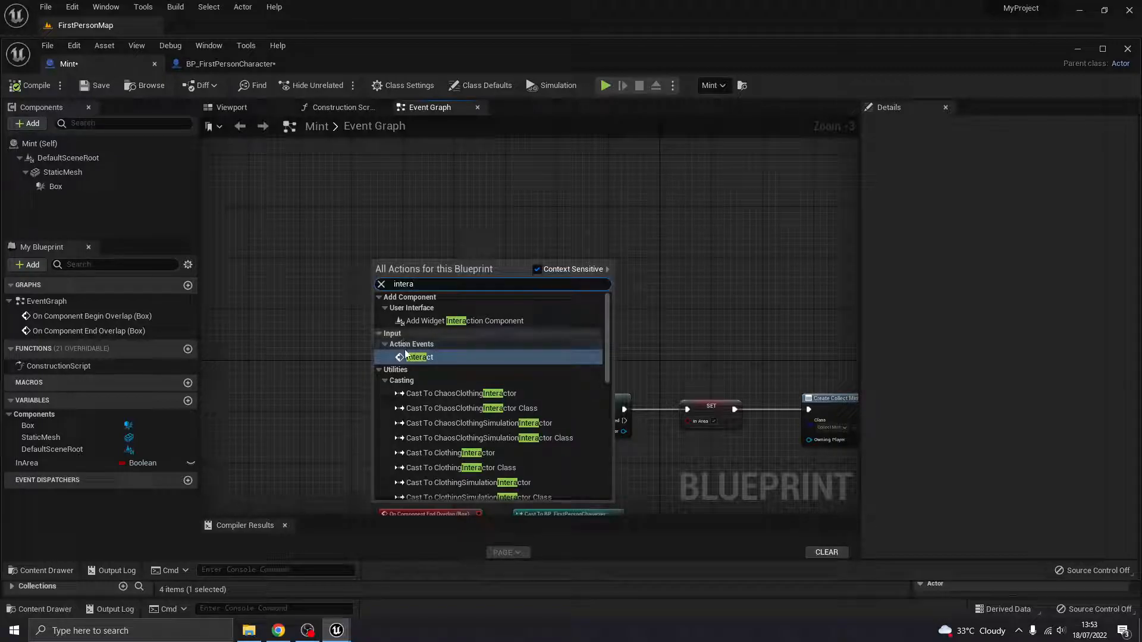
{"action": "left_click", "coordinate": [418, 357]}
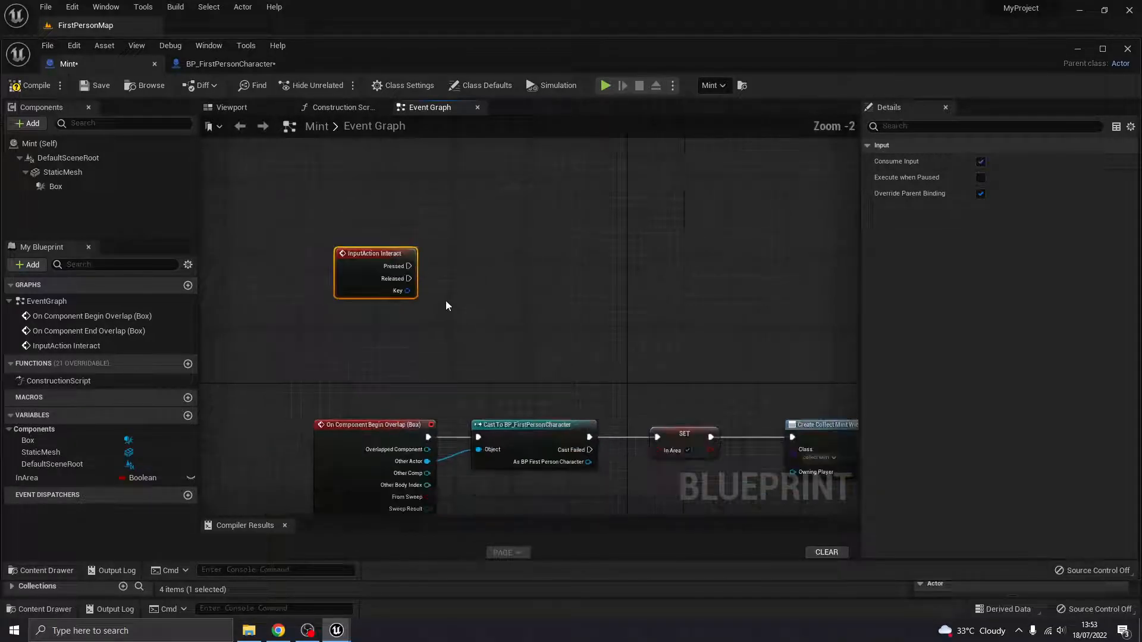
{"action": "mouse_move", "coordinate": [408, 266]}
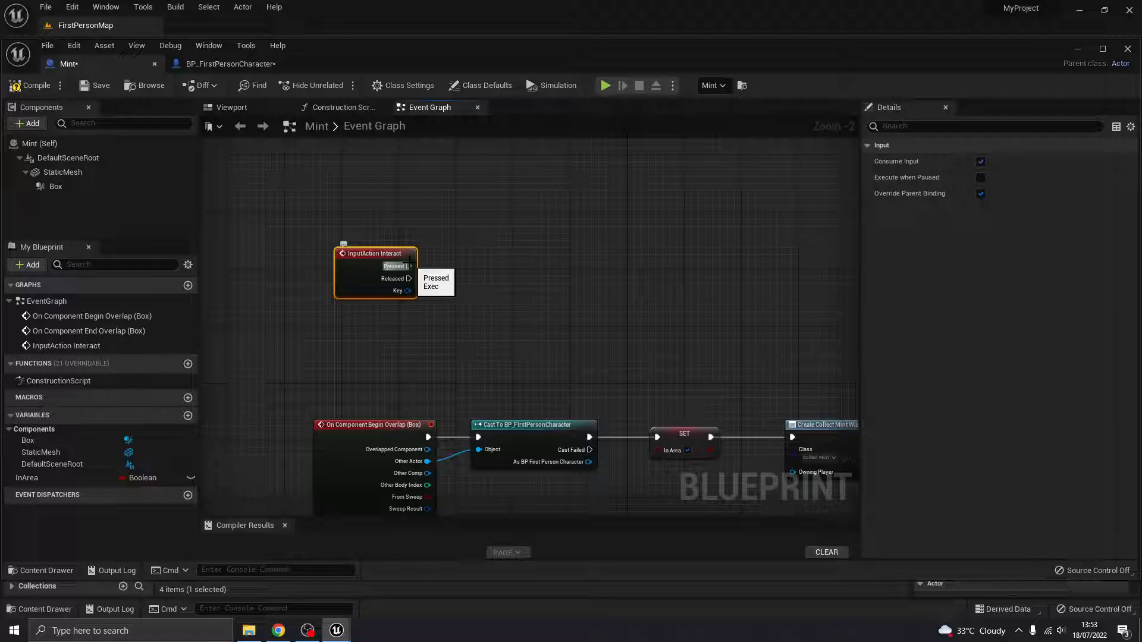
{"action": "mouse_move", "coordinate": [424, 277]}
{"action": "type", "text": "cast to"}
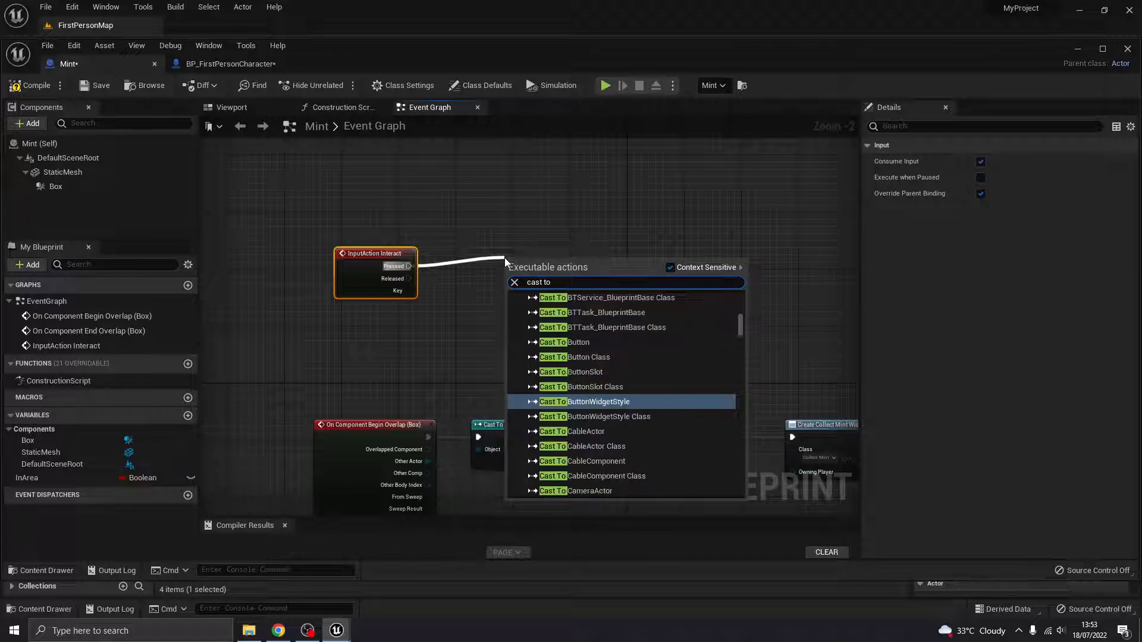
- Feed Pressed into a Cast To BP_FirstPersonCharacter with Get Player Character as its Object
{"action": "type", "text": "first per"}
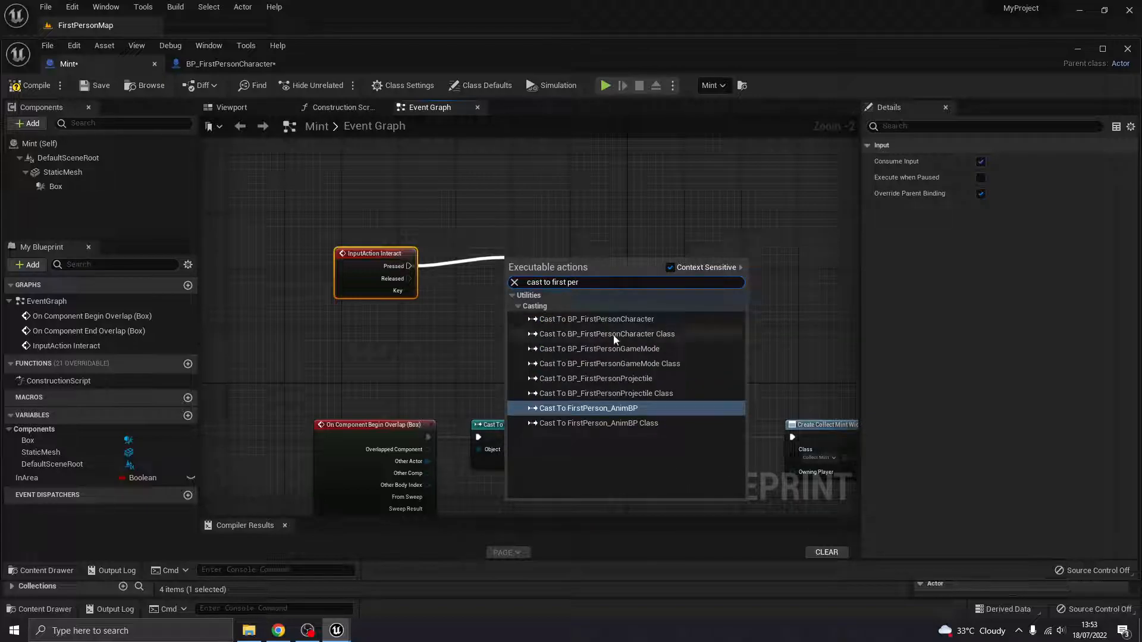
{"action": "left_click", "coordinate": [595, 319]}
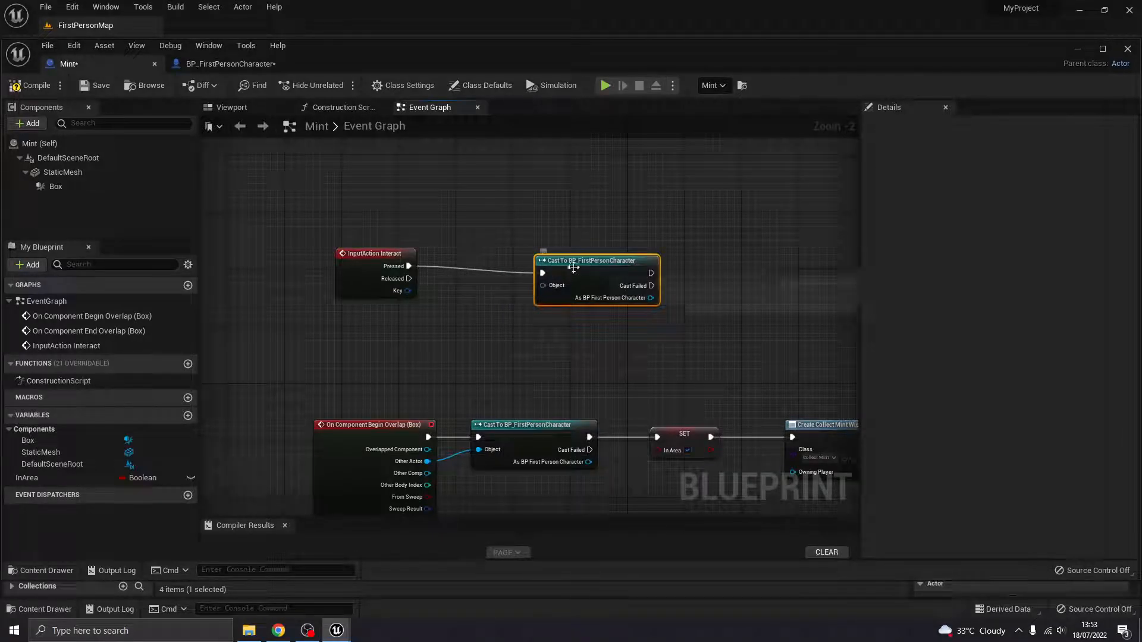
{"action": "left_click_drag", "start_coordinate": [554, 285], "coordinate": [480, 331]}
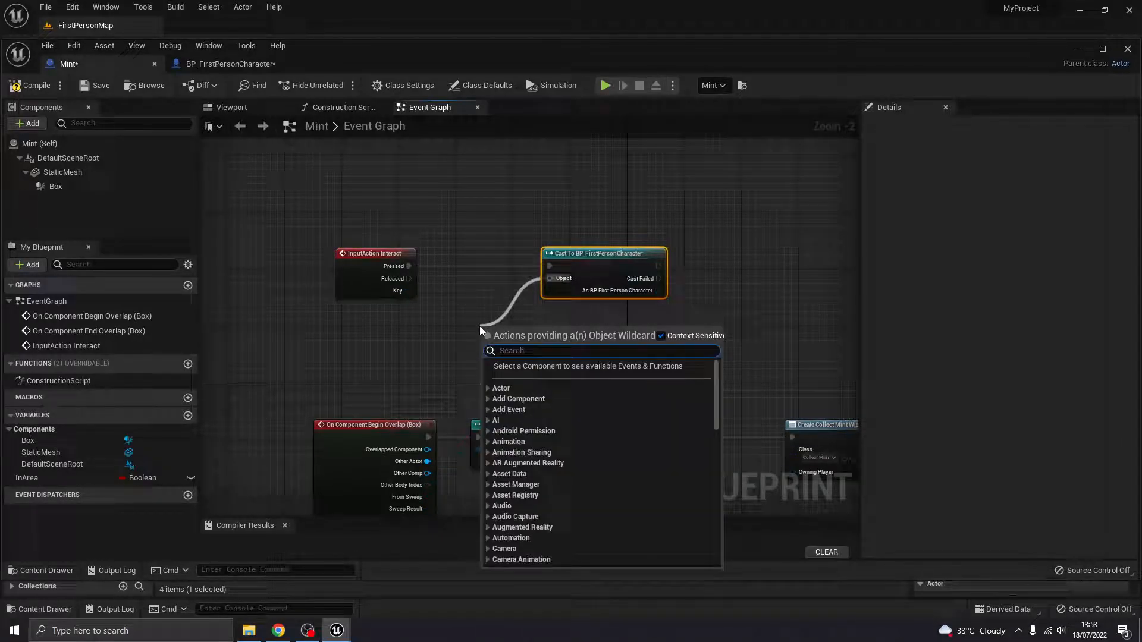
{"action": "type", "text": "get player"}
{"action": "type", "text": "set"}
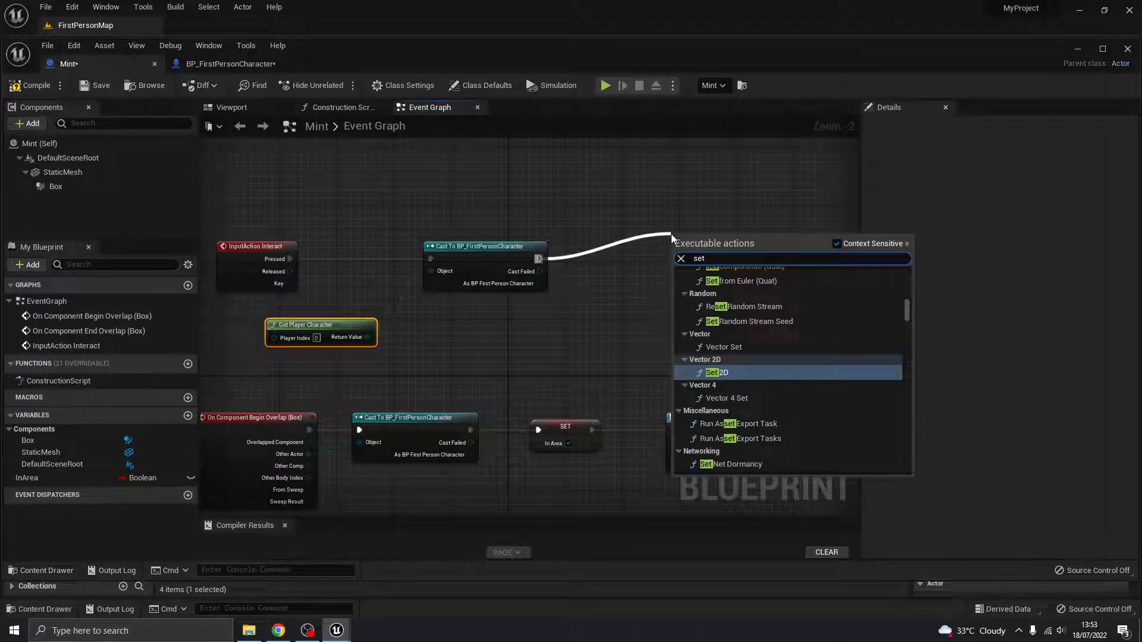
- Get the cast character's Mint, add 1 with an integer Add node, and feed it into SET Mint
{"action": "left_click", "coordinate": [717, 373]}
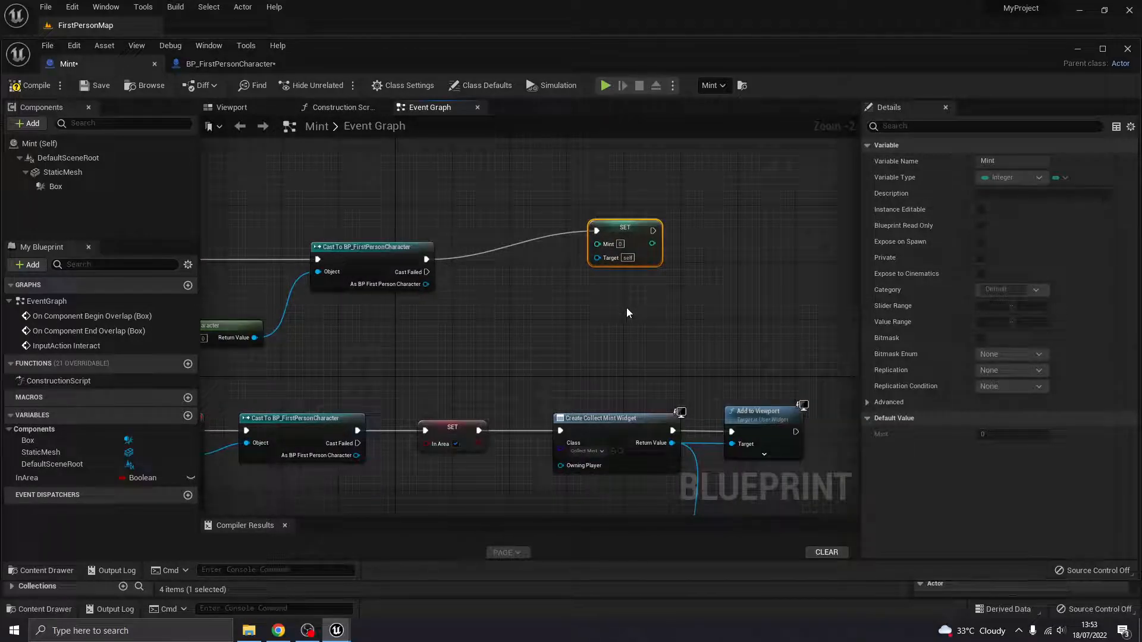
{"action": "mouse_move", "coordinate": [608, 243]}
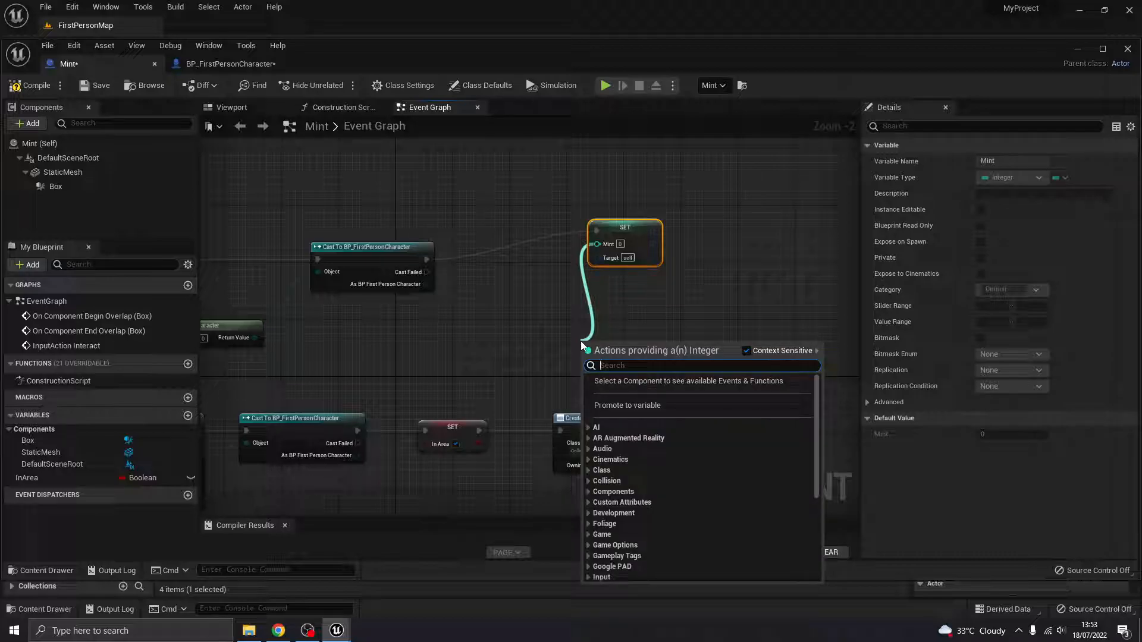
{"action": "type", "text": "+"}
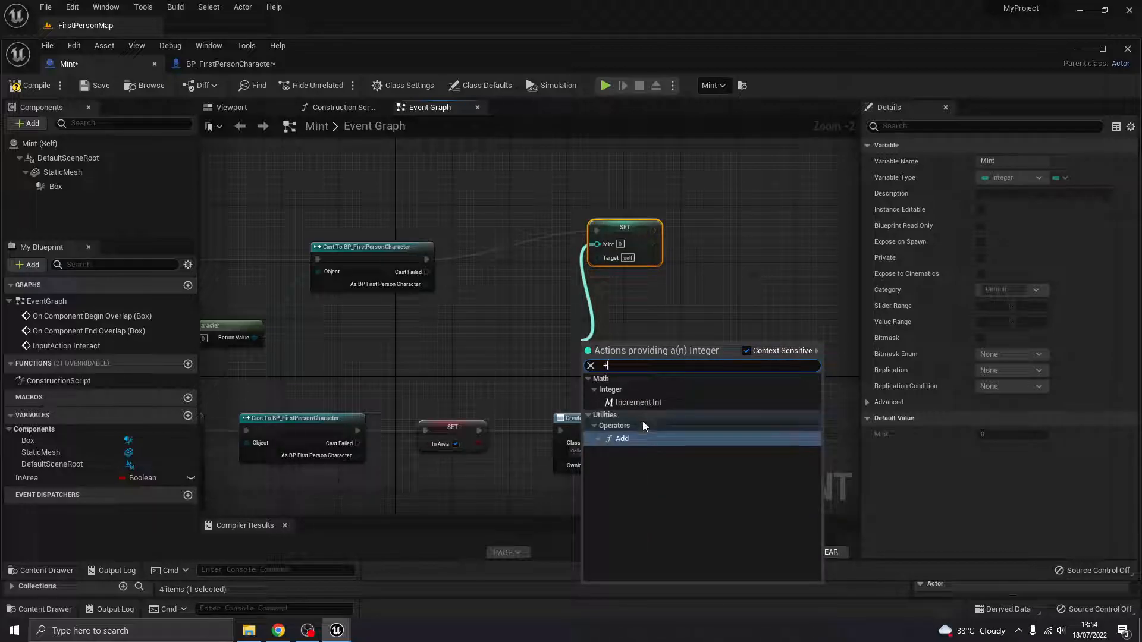
{"action": "mouse_move", "coordinate": [637, 437]}
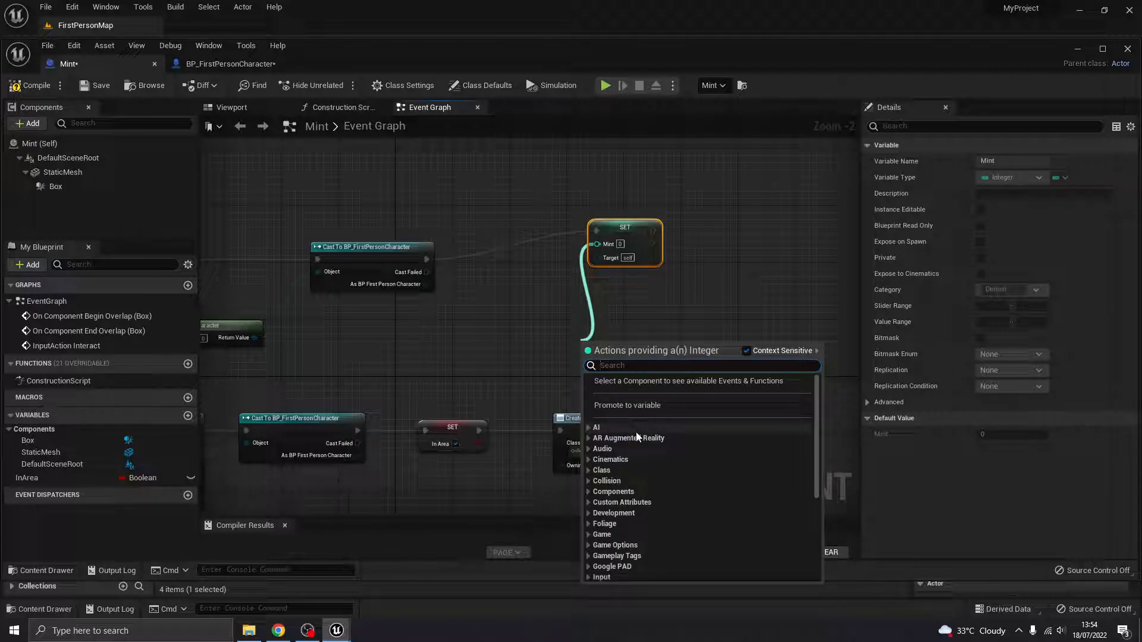
{"action": "type", "text": "integer"}
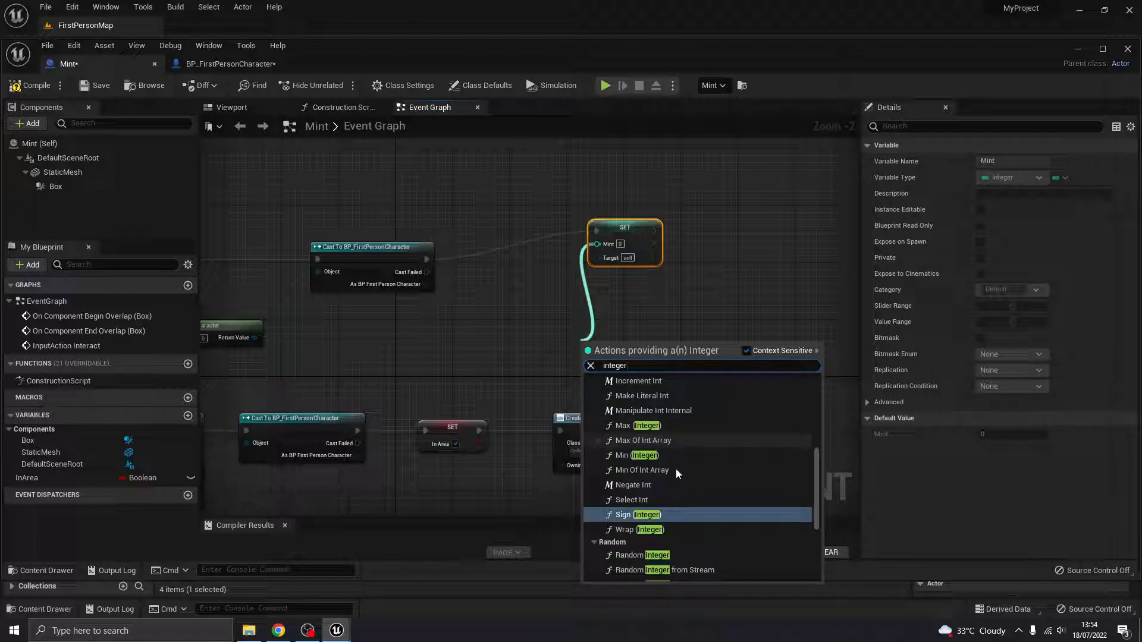
{"action": "mouse_move", "coordinate": [646, 496]}
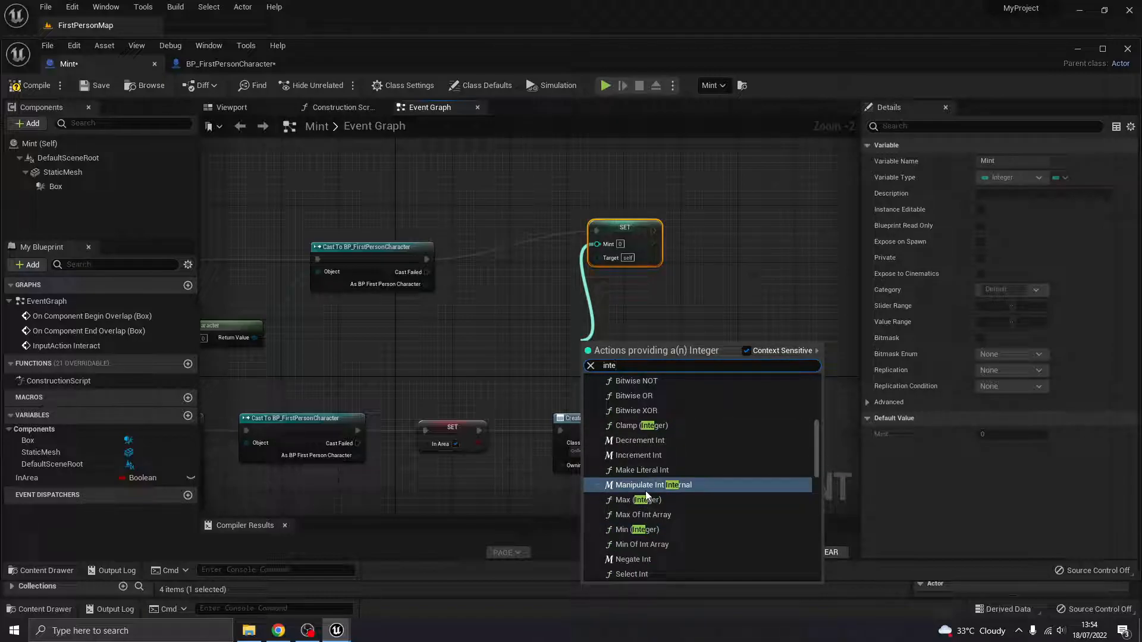
{"action": "left_click", "coordinate": [591, 365]}
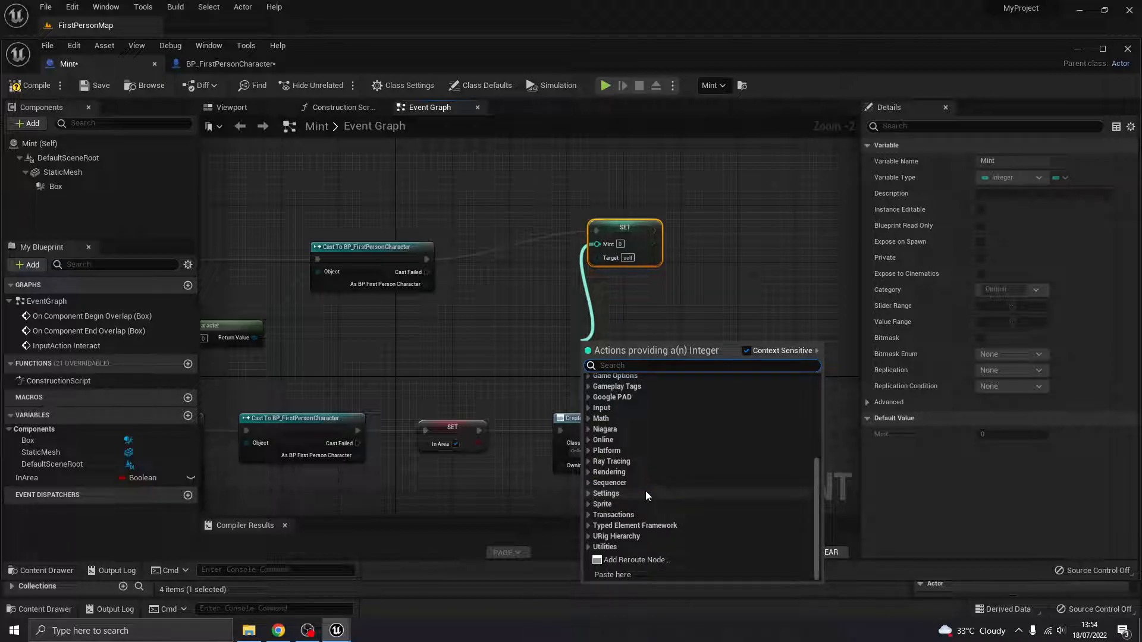
{"action": "type", "text": "+"}
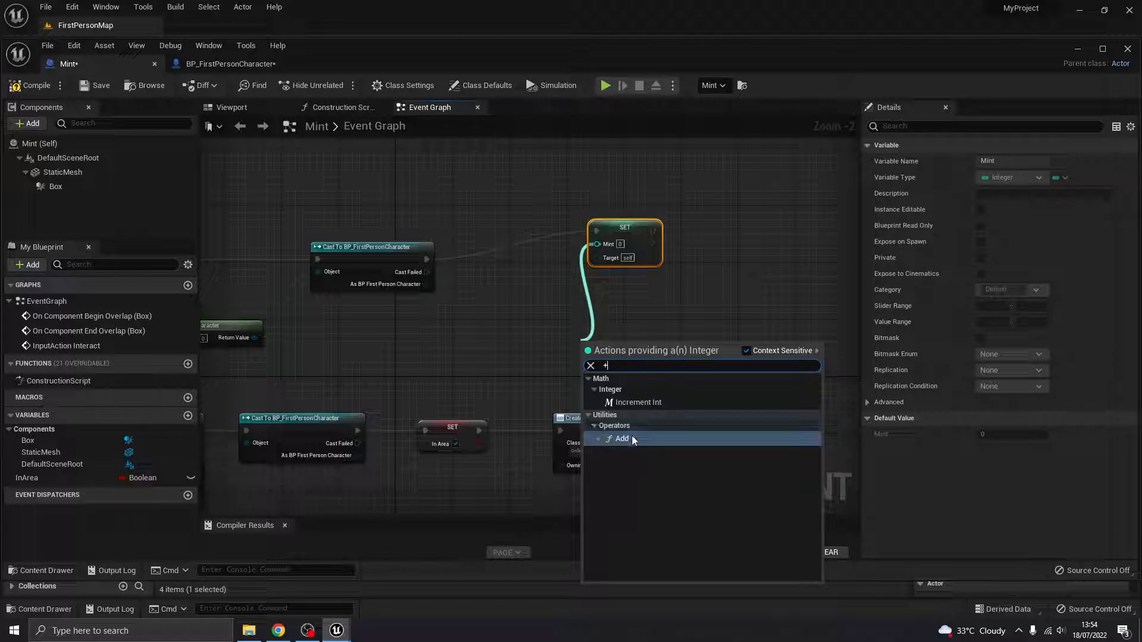
{"action": "left_click", "coordinate": [623, 438]}
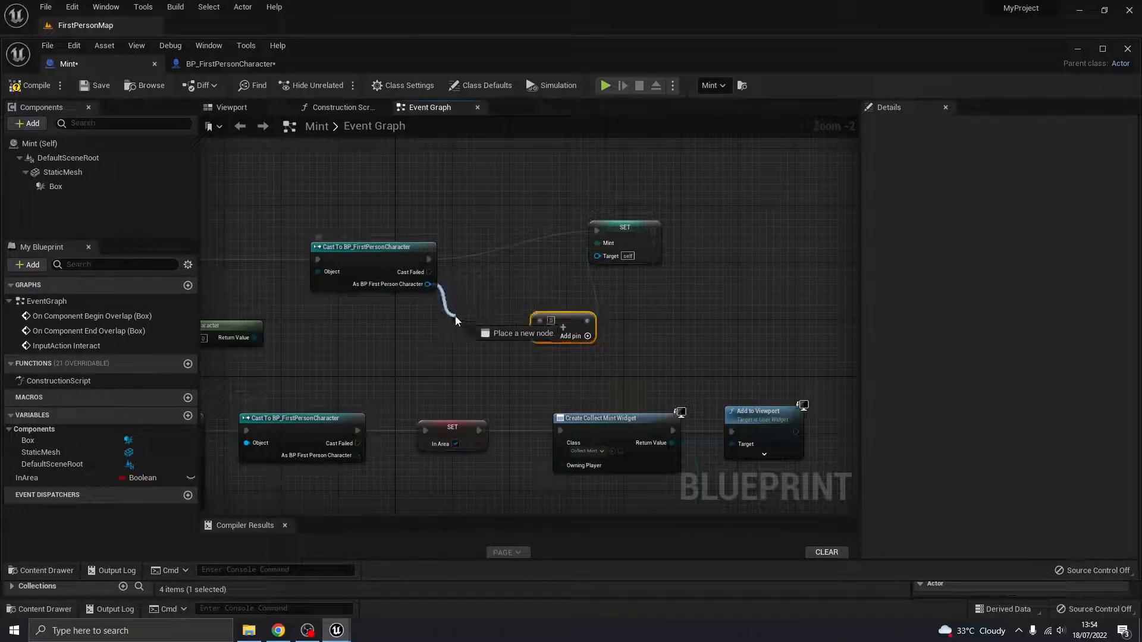
{"action": "type", "text": "get min"}
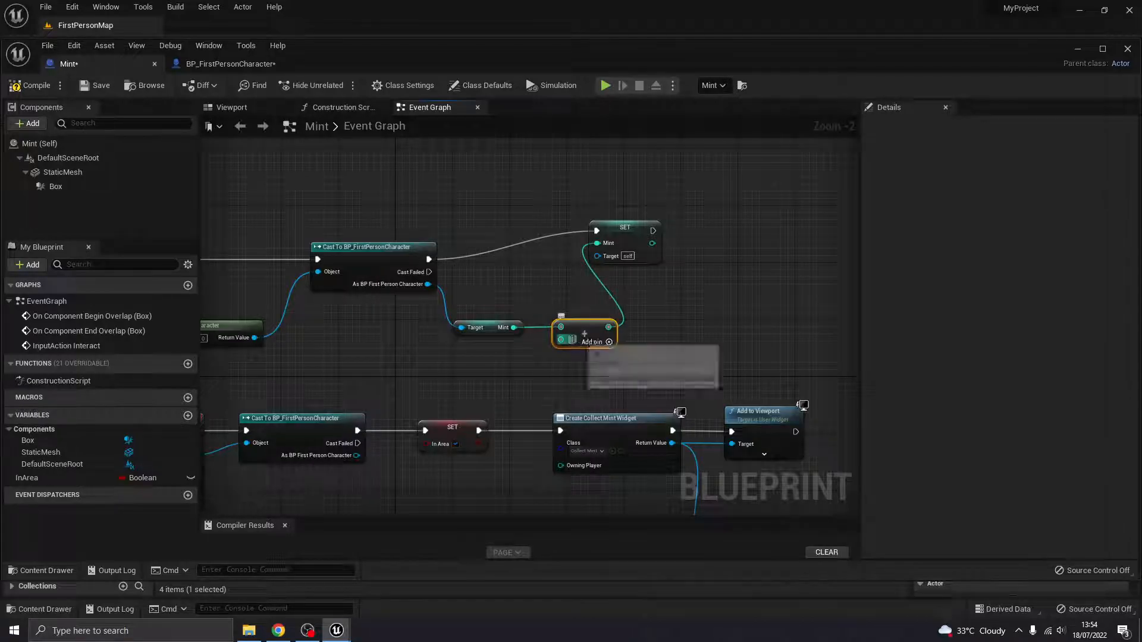
{"action": "mouse_move", "coordinate": [596, 366]}
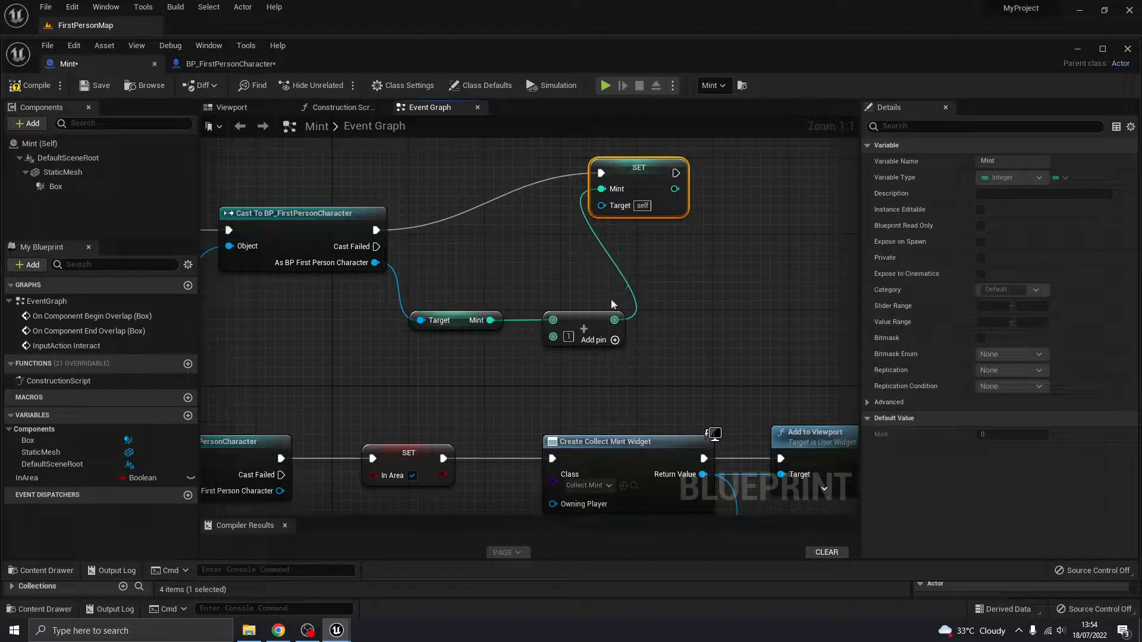
{"action": "mouse_move", "coordinate": [451, 320]}
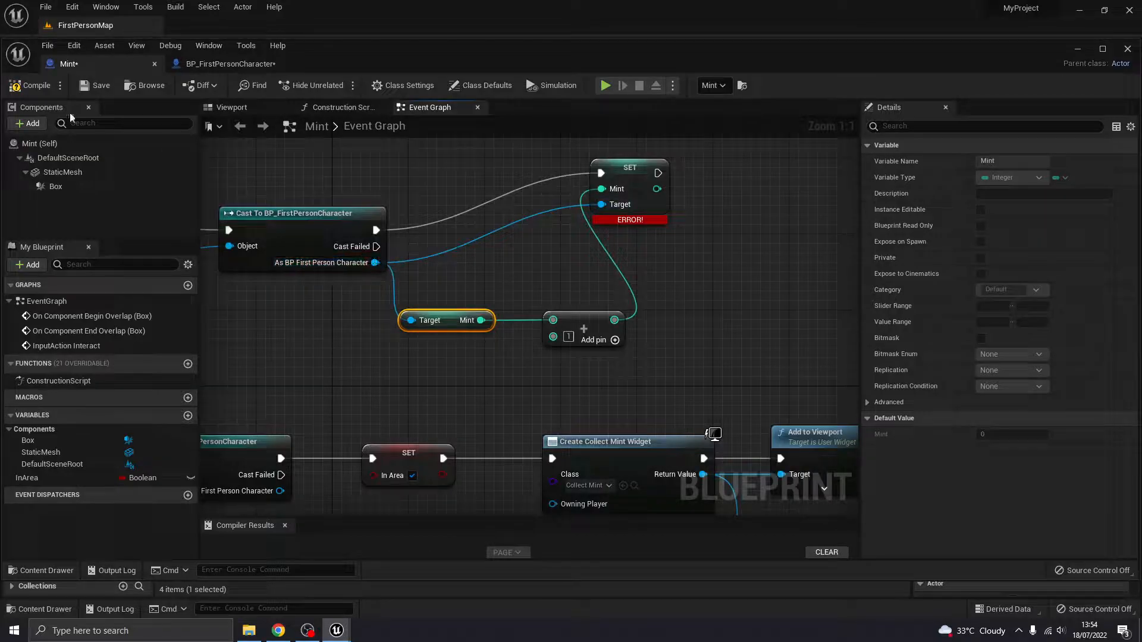
{"action": "scroll", "scroll_direction": "down", "scroll_amount": 3}
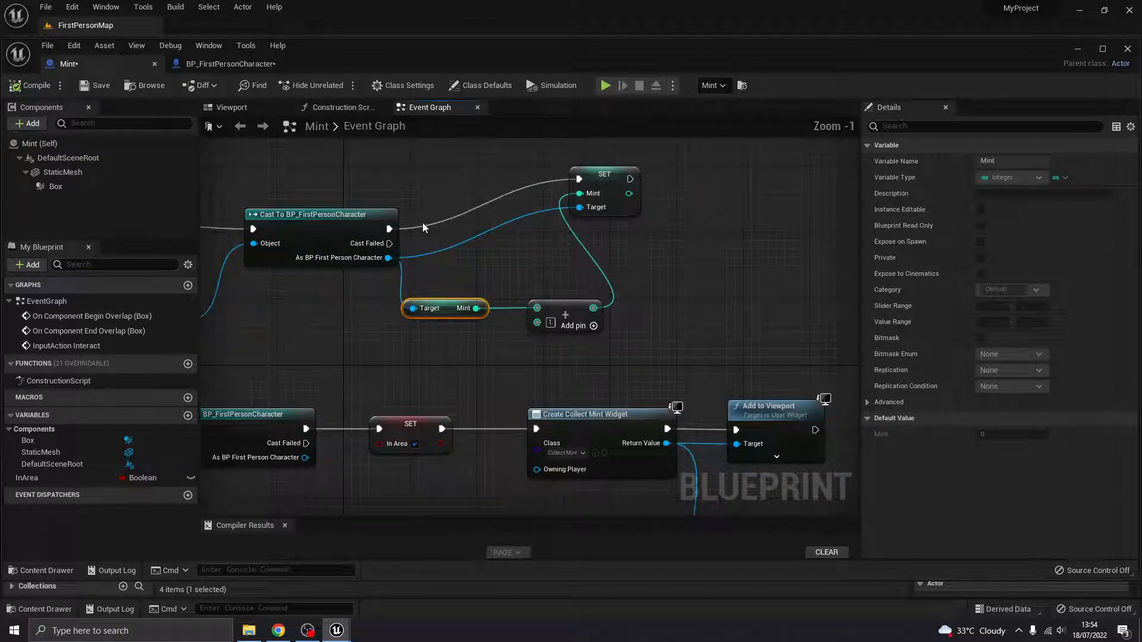
{"action": "mouse_move", "coordinate": [648, 263]}
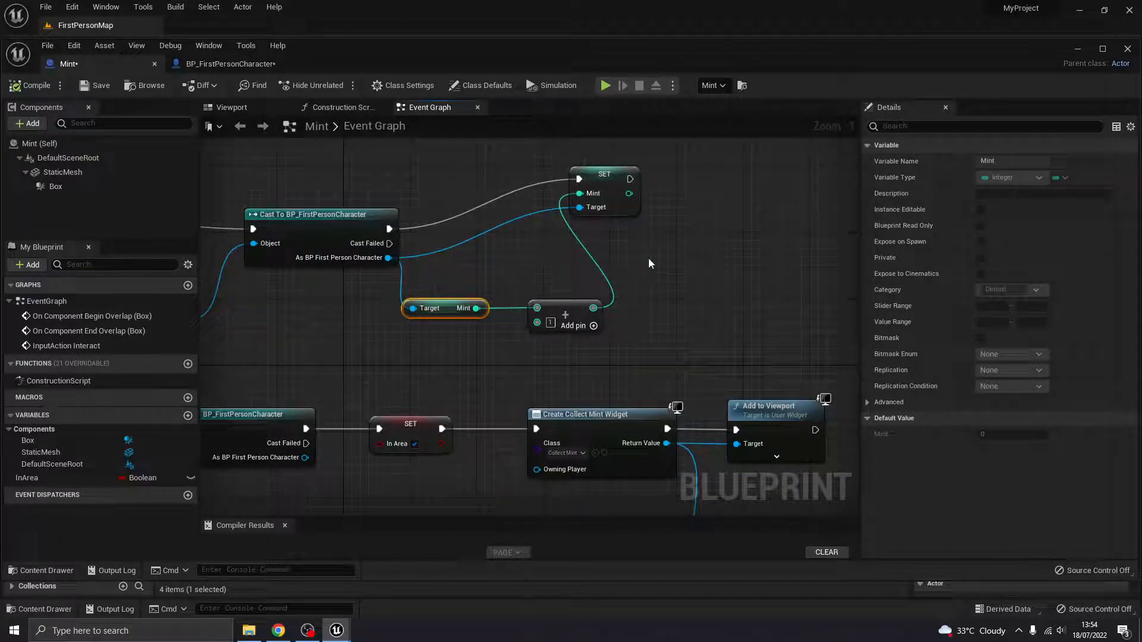
- Add a Print String after SET Mint that prints the updated Mint value
{"action": "left_click_drag", "start_coordinate": [628, 179], "coordinate": [724, 182]}
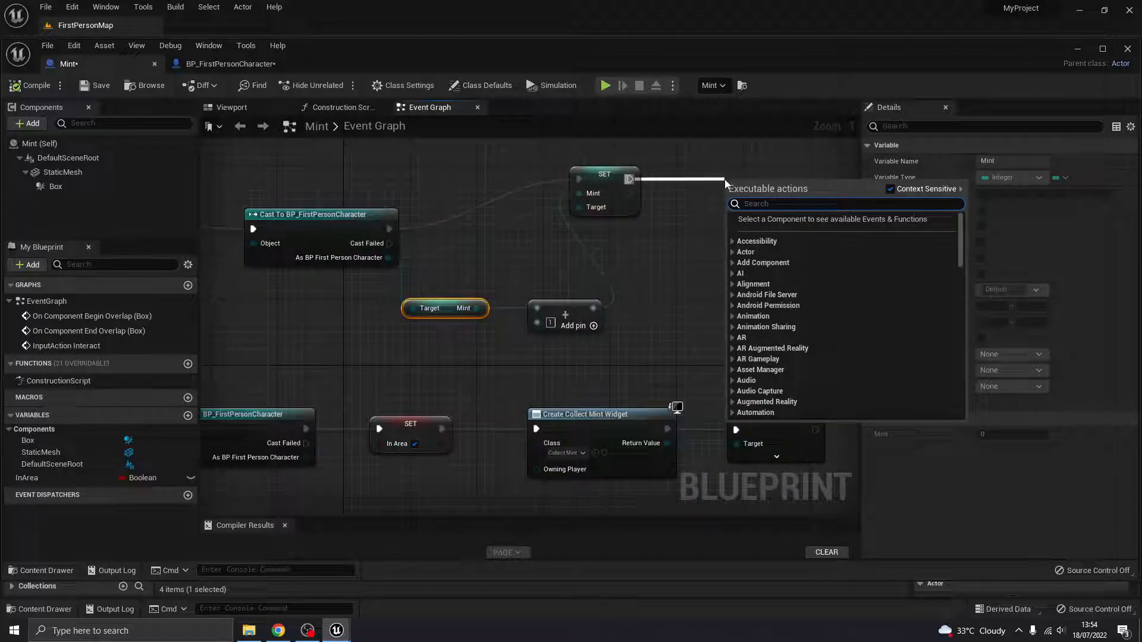
{"action": "type", "text": "print stri"}
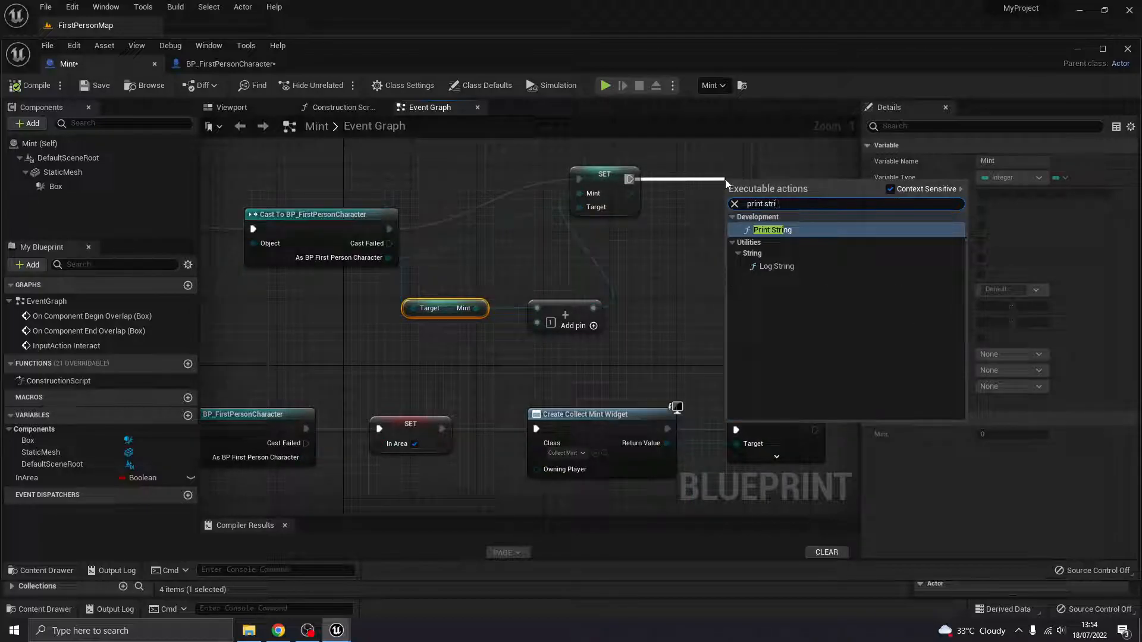
{"action": "left_click", "coordinate": [772, 229]}
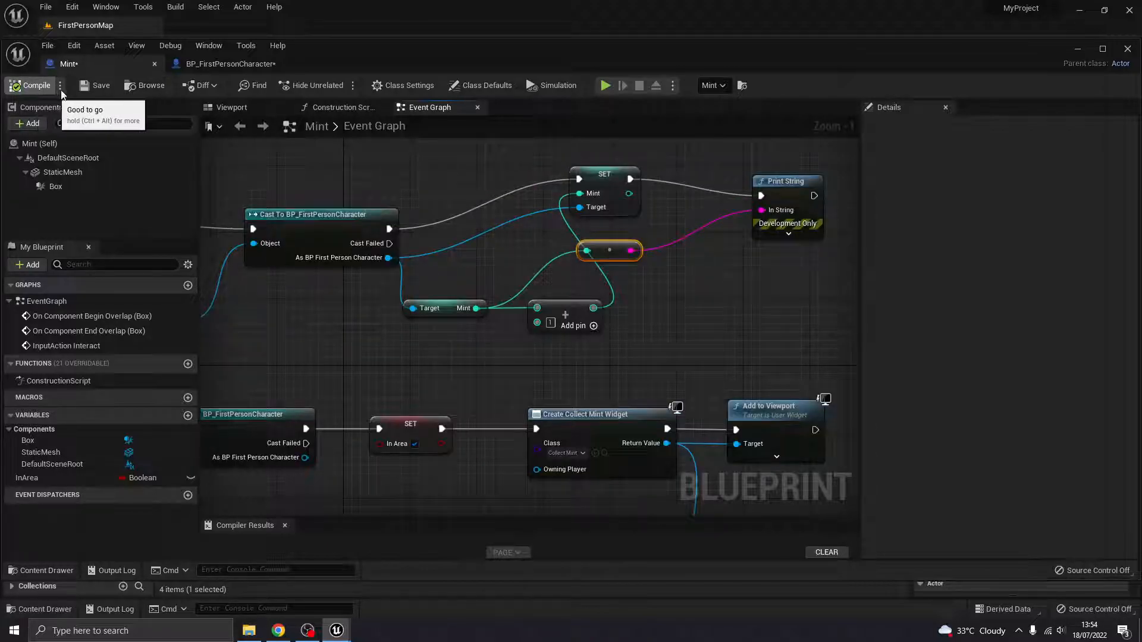
{"action": "mouse_move", "coordinate": [555, 222]}
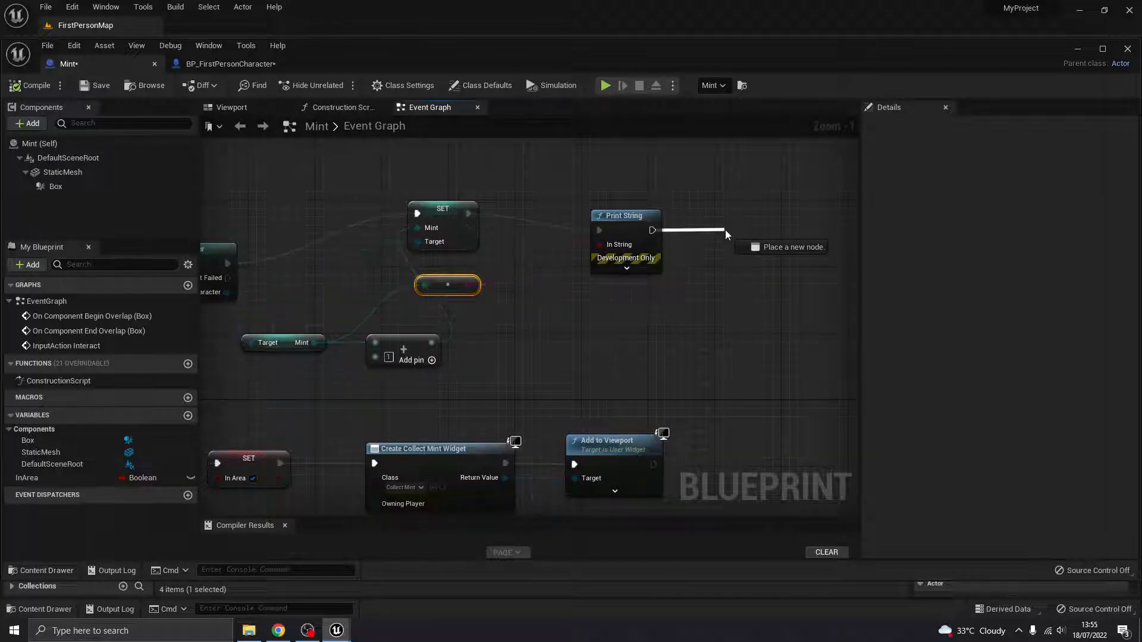
{"action": "left_click", "coordinate": [788, 247]}
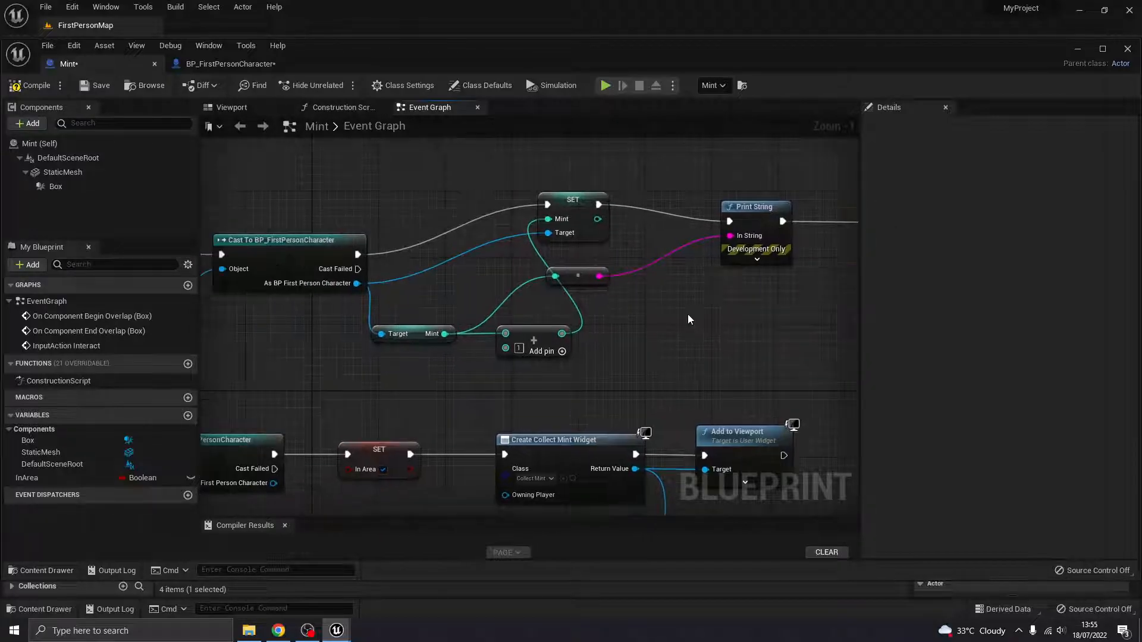
- Zoom out to review the whole Event Graph with Destroy Actor after Print String
{"action": "scroll", "scroll_direction": "down", "scroll_amount": 3}
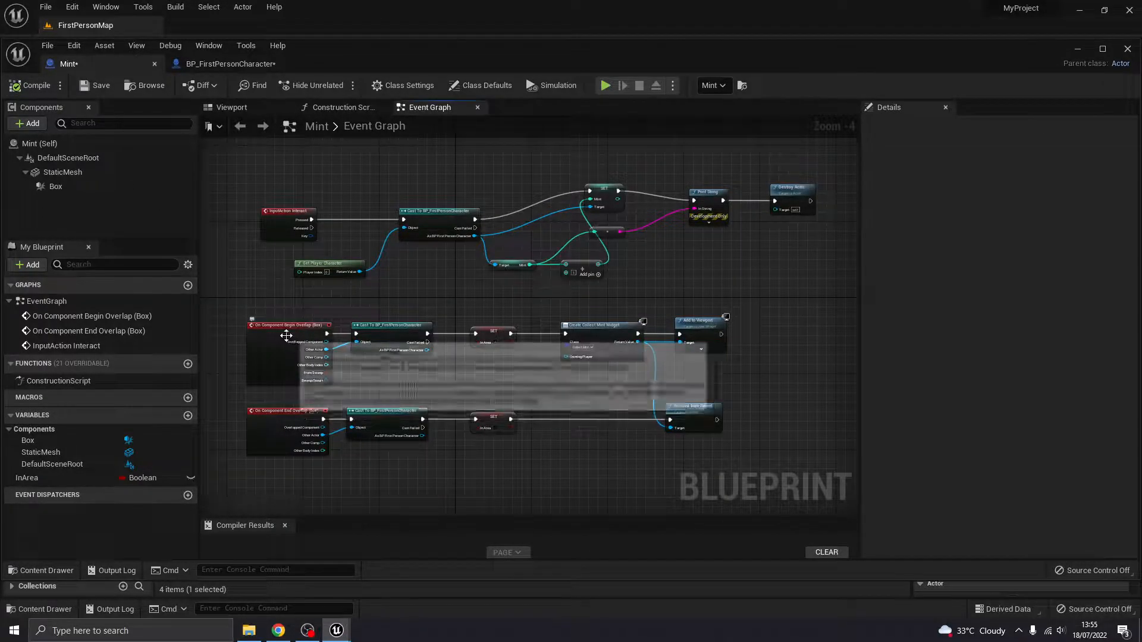
{"action": "mouse_move", "coordinate": [390, 324]}
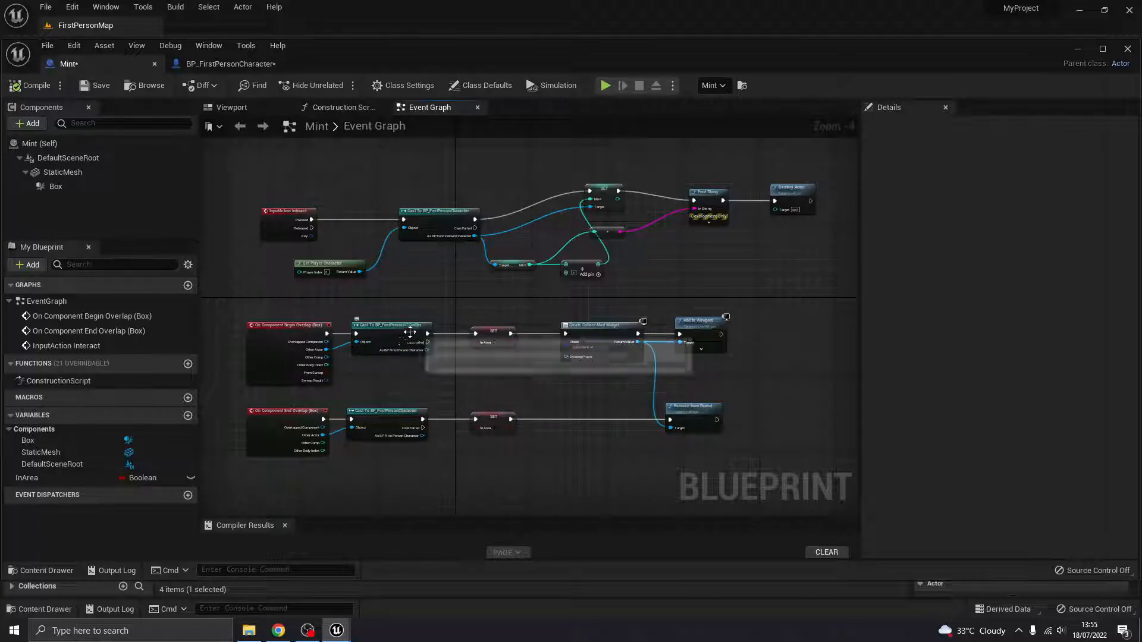
{"action": "mouse_move", "coordinate": [489, 349]}
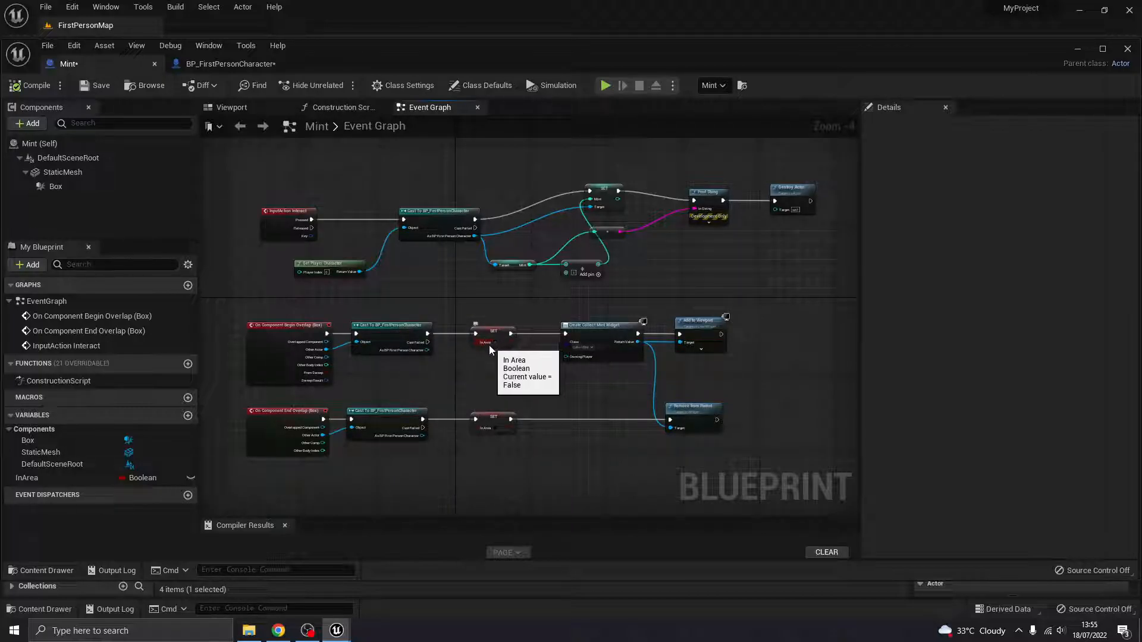
{"action": "mouse_move", "coordinate": [676, 347]}
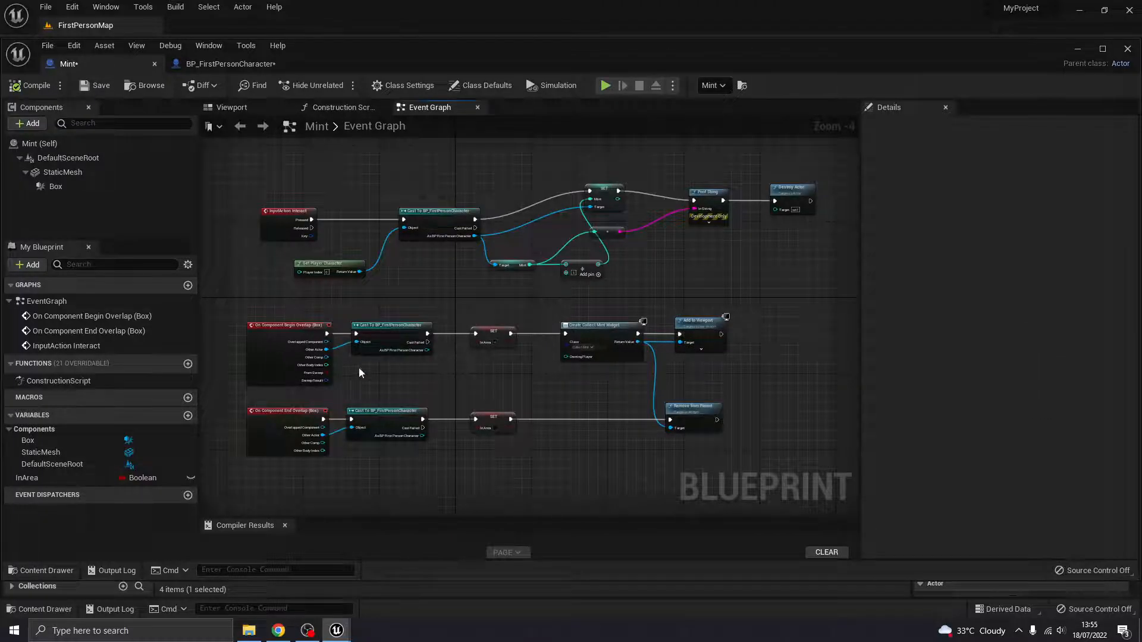
{"action": "mouse_move", "coordinate": [288, 411]}
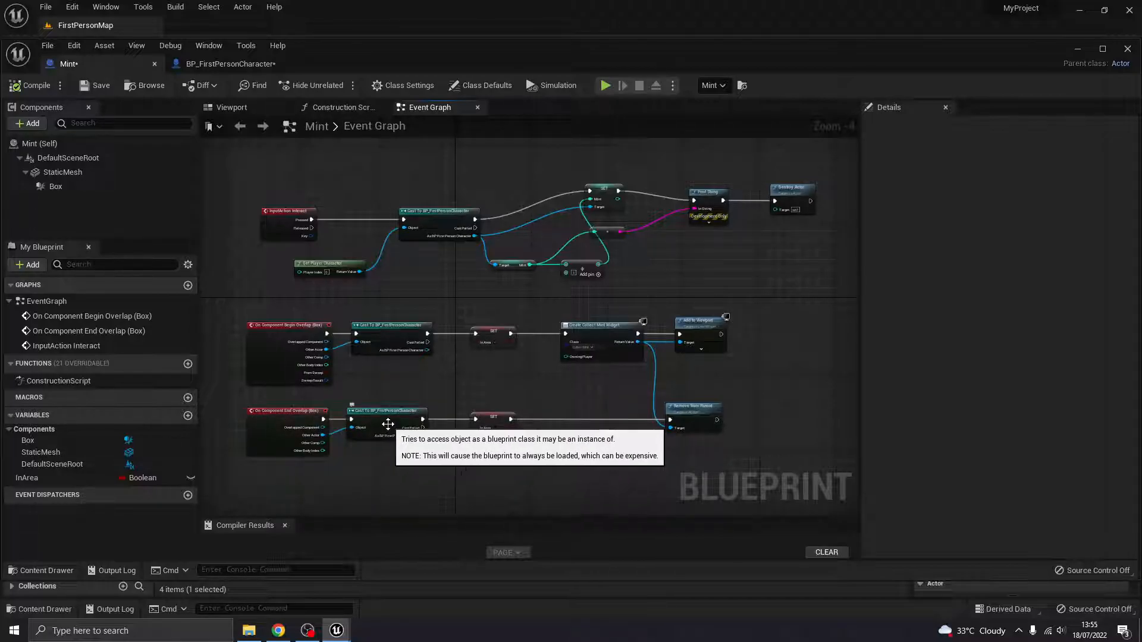
{"action": "mouse_move", "coordinate": [496, 429]}
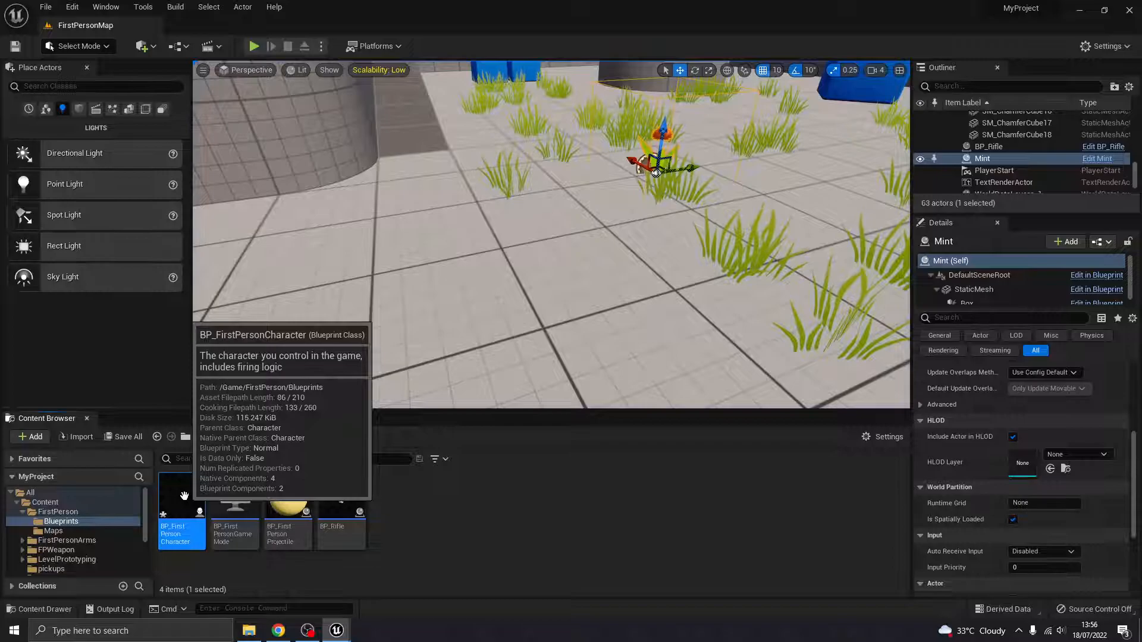
- Open BP_FirstPersonCharacter's event graph, comparing it against the Mint graph
{"action": "double_click", "coordinate": [182, 510]}
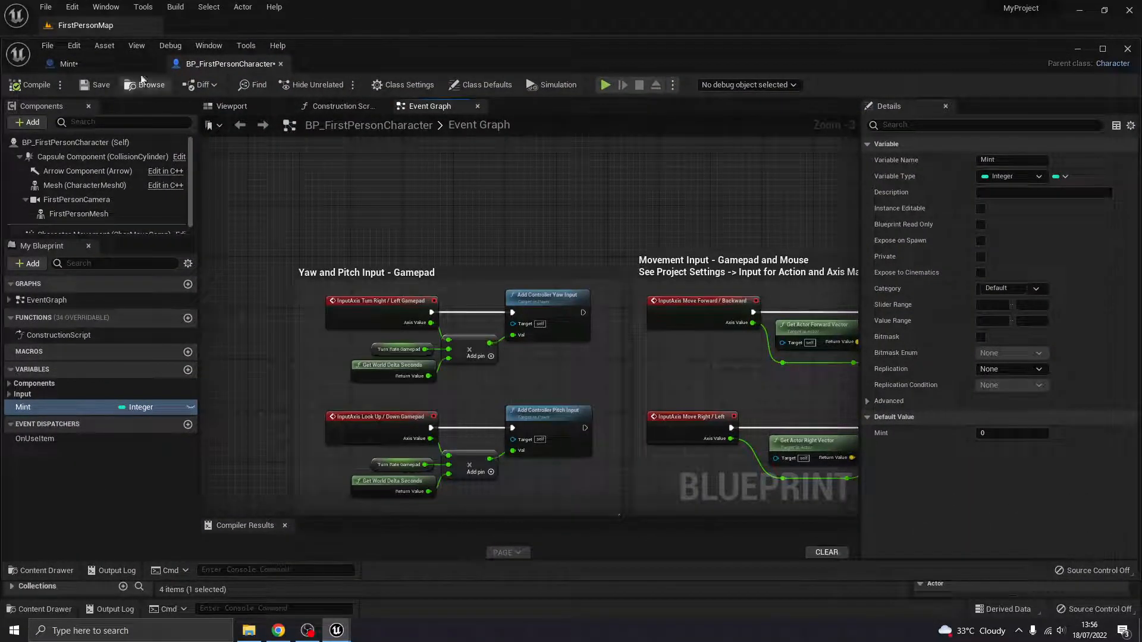
{"action": "left_click", "coordinate": [67, 63]}
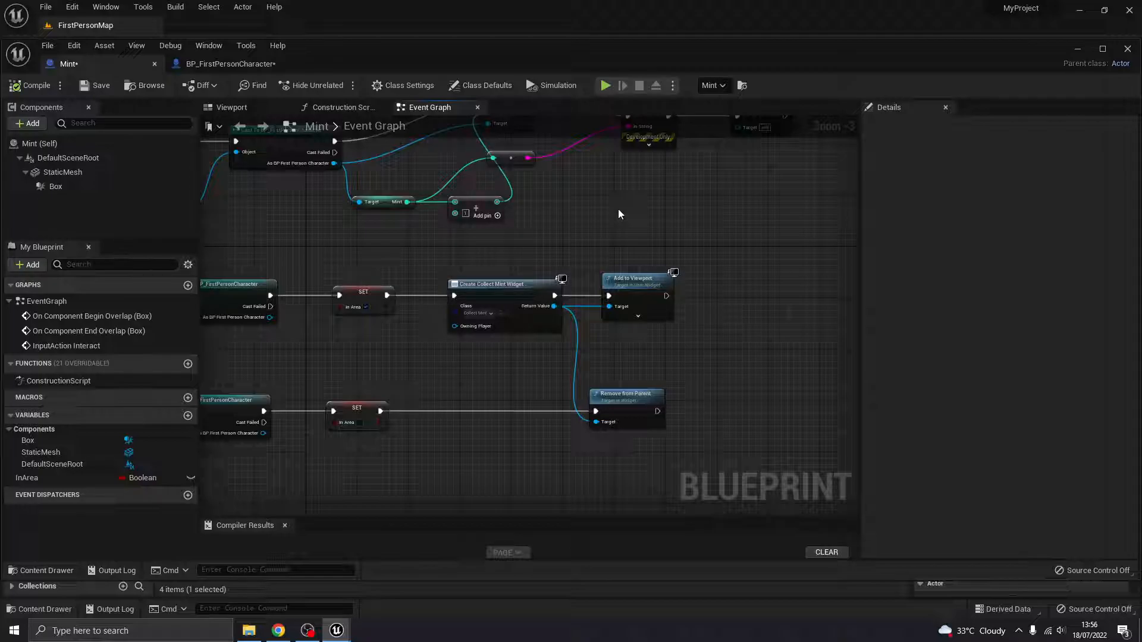
{"action": "left_click", "coordinate": [221, 63]}
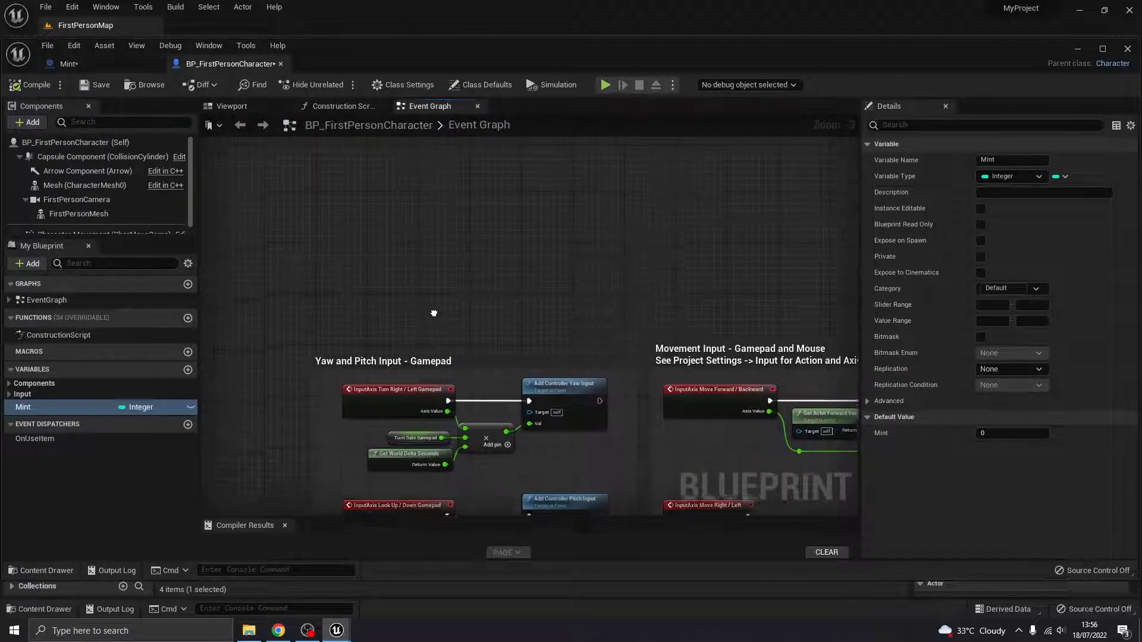
- Check the Interact input action event in the character graph, then return to Mint's graph
{"action": "right_click", "coordinate": [434, 313]}
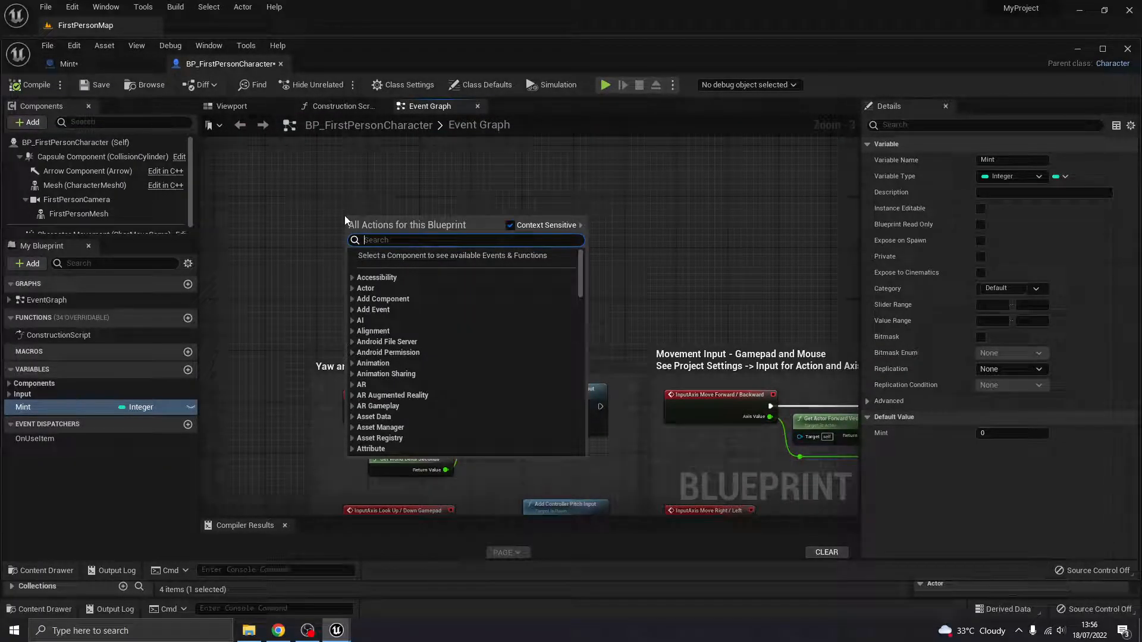
{"action": "type", "text": "interact"}
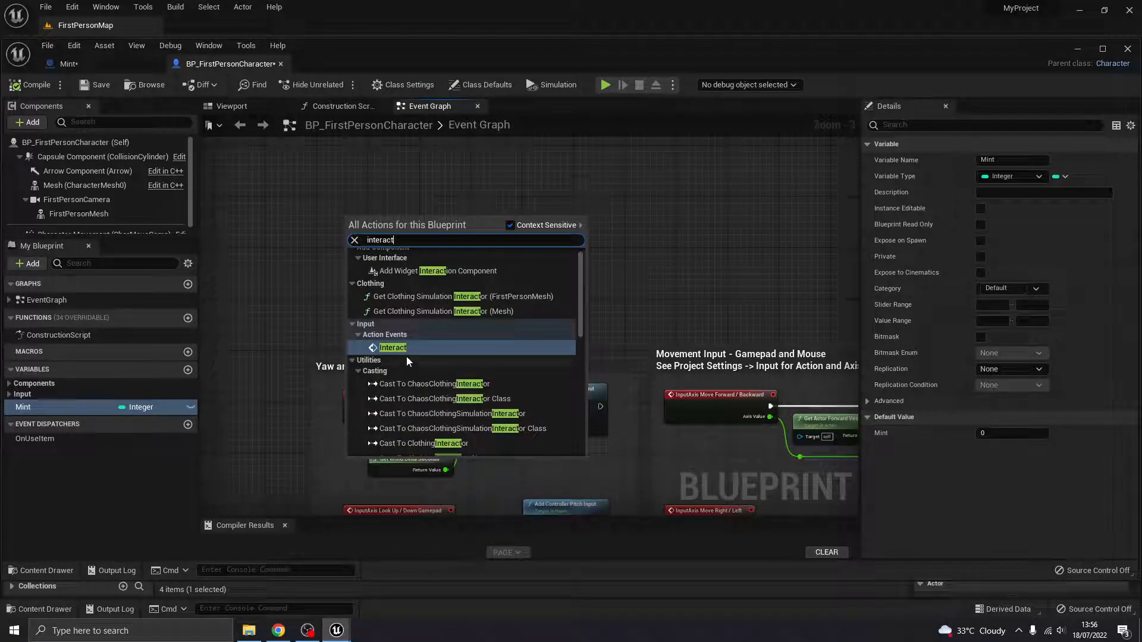
{"action": "left_click", "coordinate": [393, 347]}
{"action": "type", "text": "e key"}
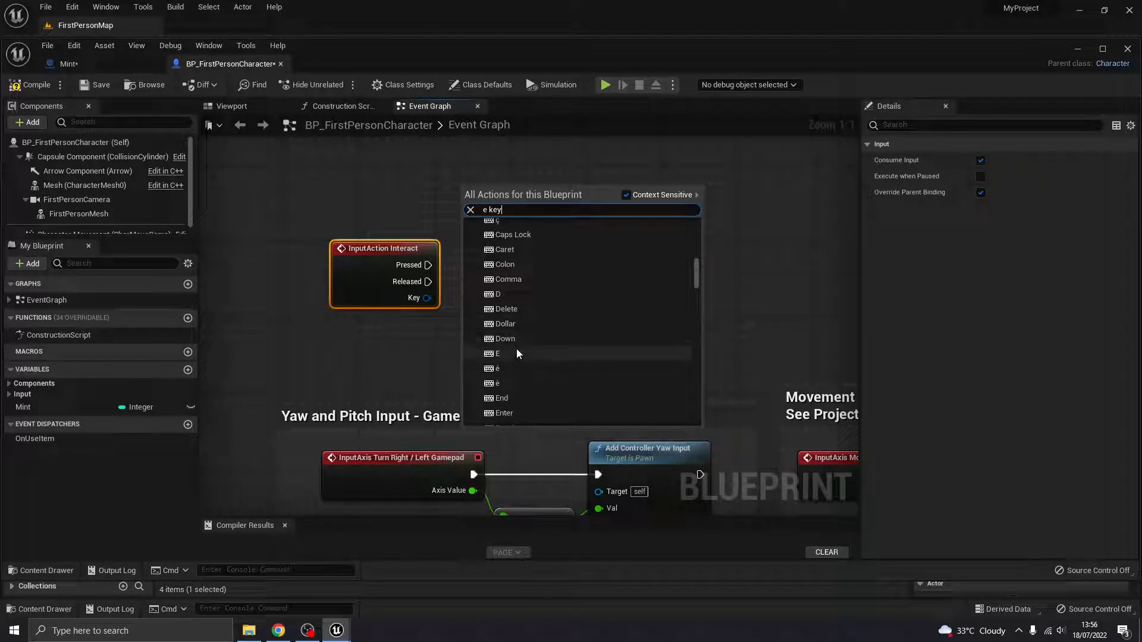
{"action": "left_click", "coordinate": [497, 353]}
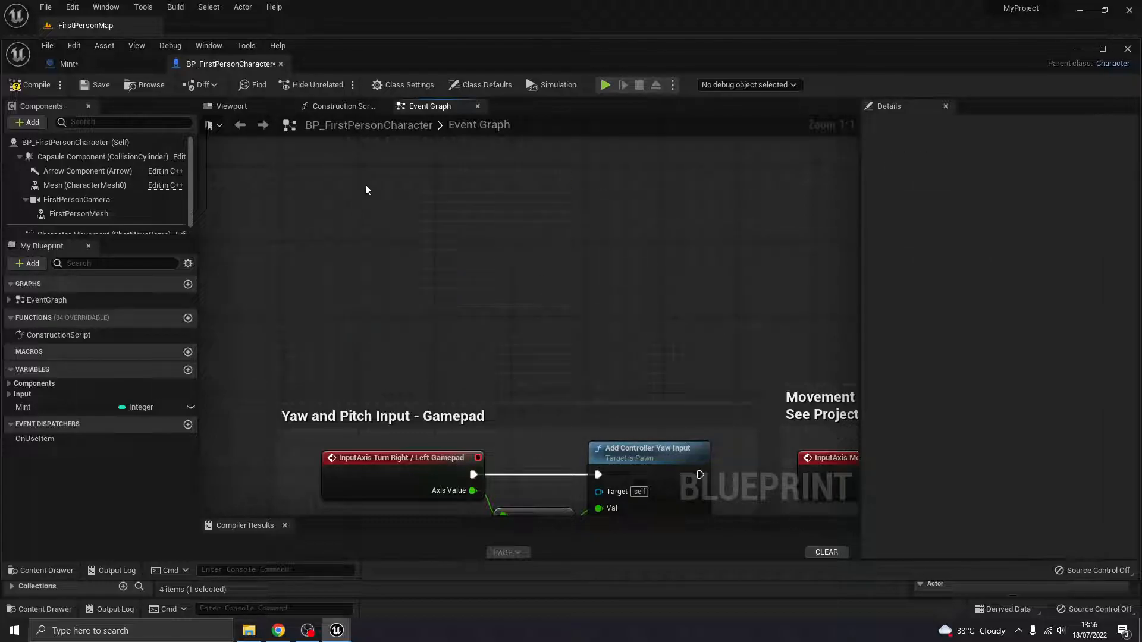
{"action": "left_click", "coordinate": [69, 64]}
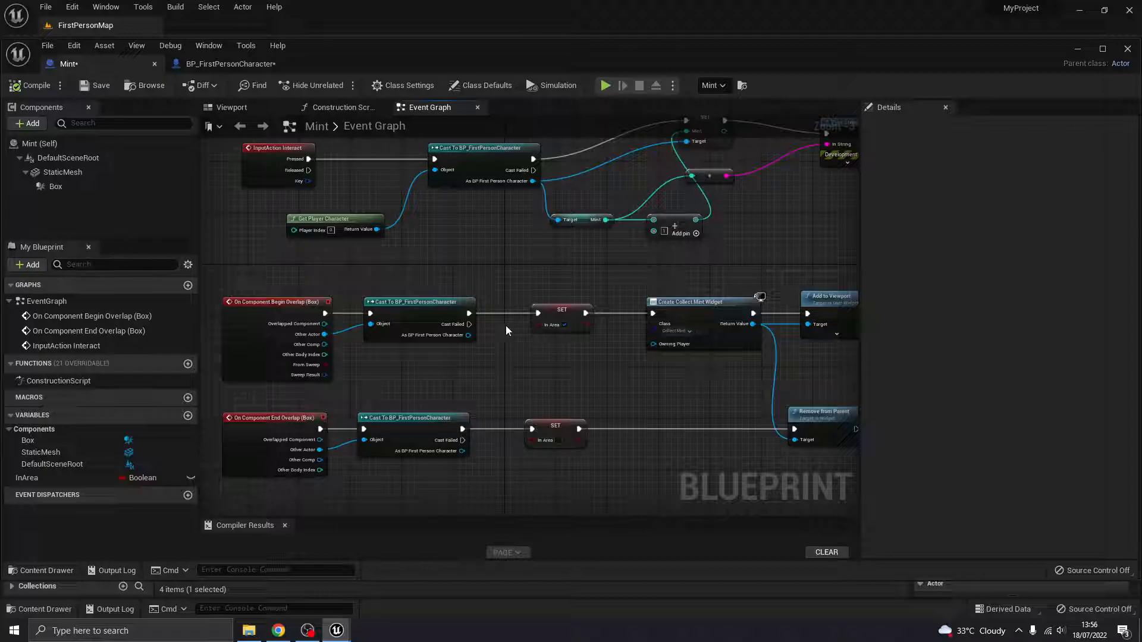
{"action": "mouse_move", "coordinate": [428, 198]}
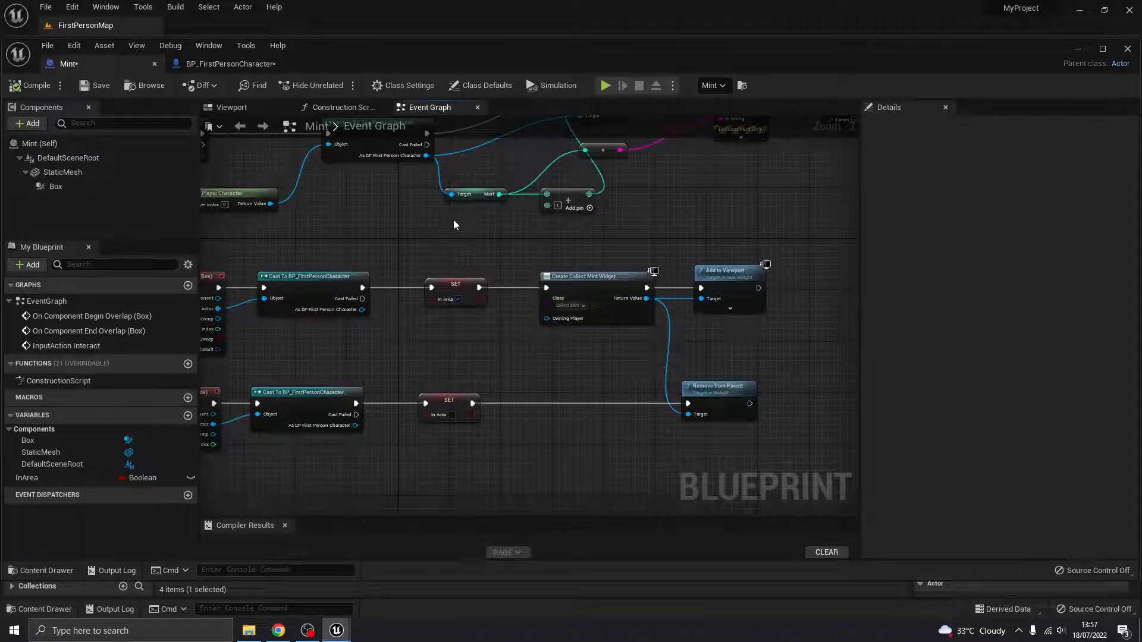
{"action": "mouse_move", "coordinate": [570, 247]}
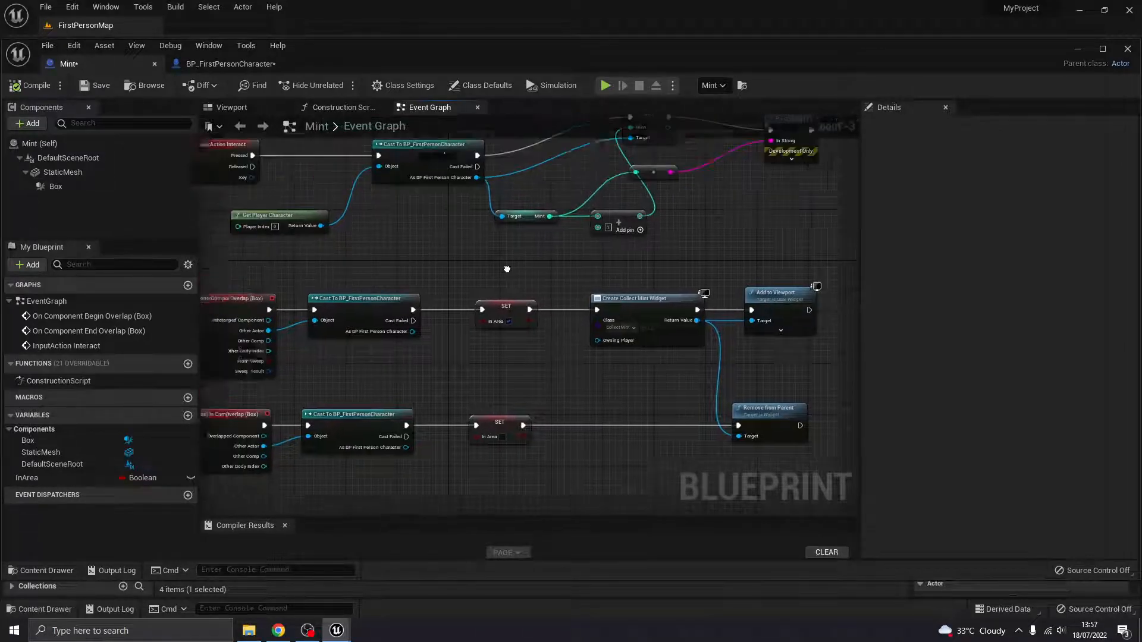
- Add an Enable Input node after Add to Viewport in the overlap chain
{"action": "left_click_drag", "start_coordinate": [506, 269], "coordinate": [499, 330]}
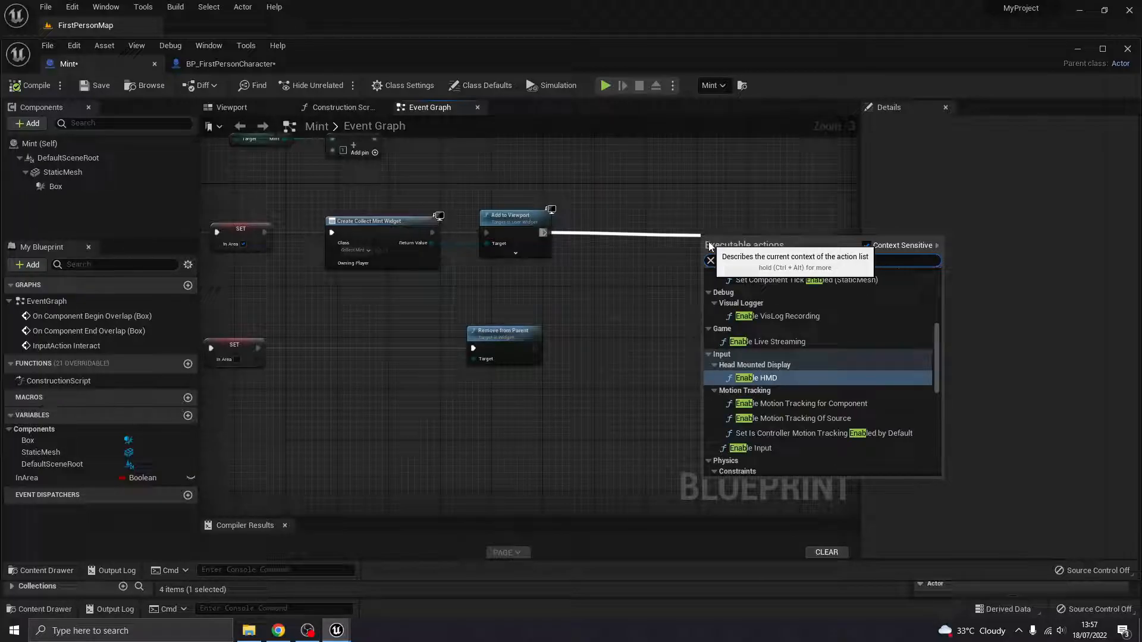
{"action": "type", "text": "enable"}
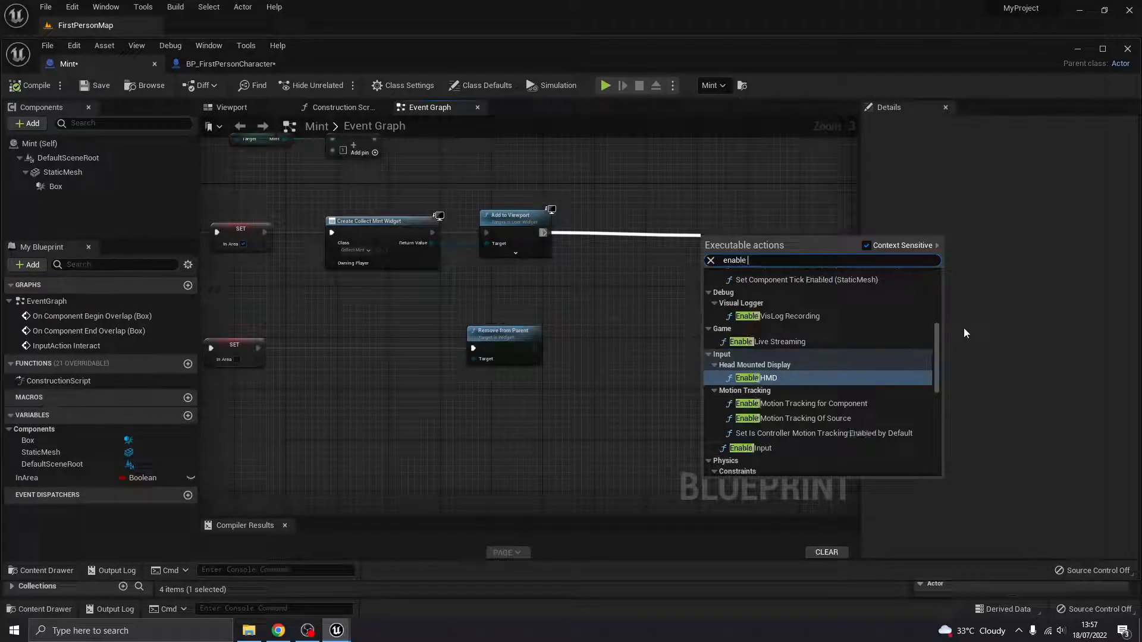
{"action": "left_click", "coordinate": [750, 448]}
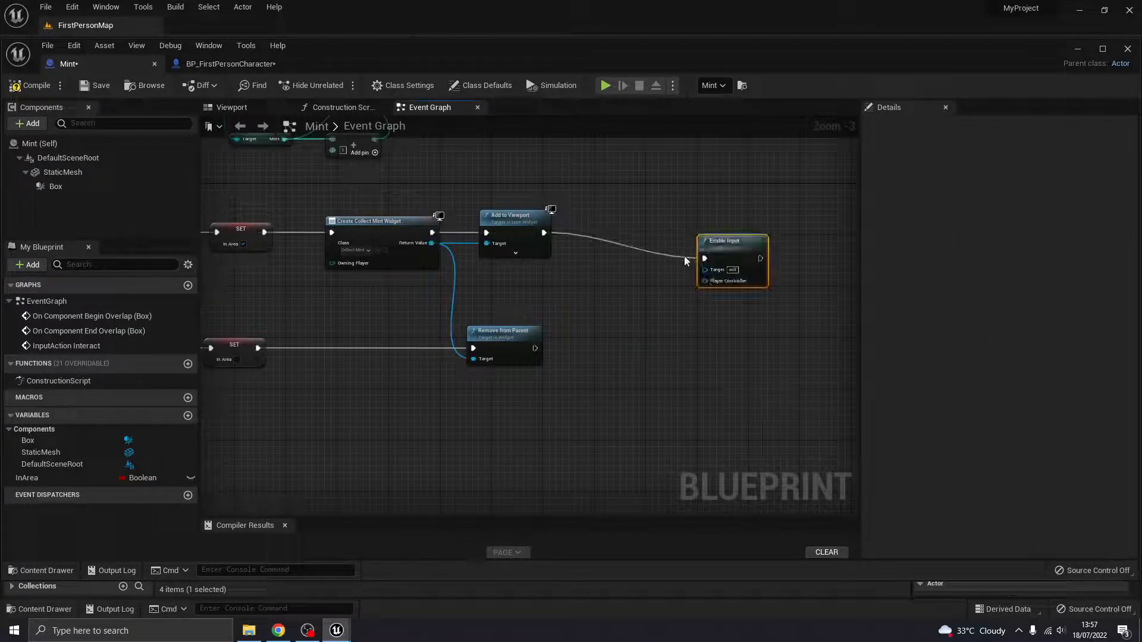
- Add a Disable Input node after Remove from Parent
{"action": "left_click_drag", "start_coordinate": [732, 260], "coordinate": [681, 235]}
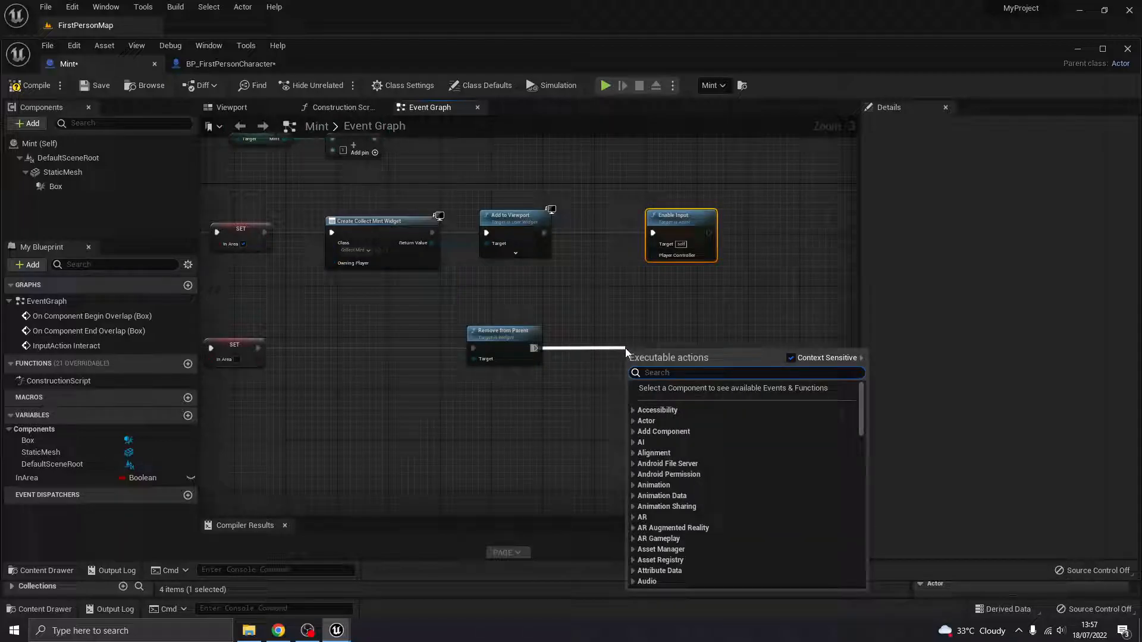
{"action": "type", "text": "disabl"}
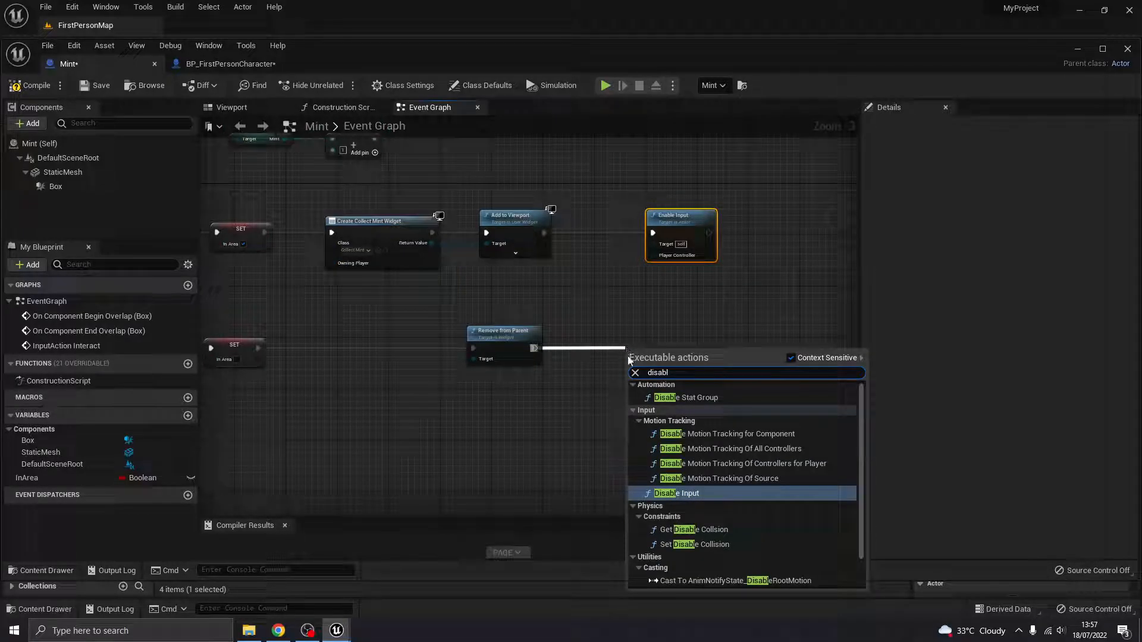
{"action": "left_click", "coordinate": [676, 493]}
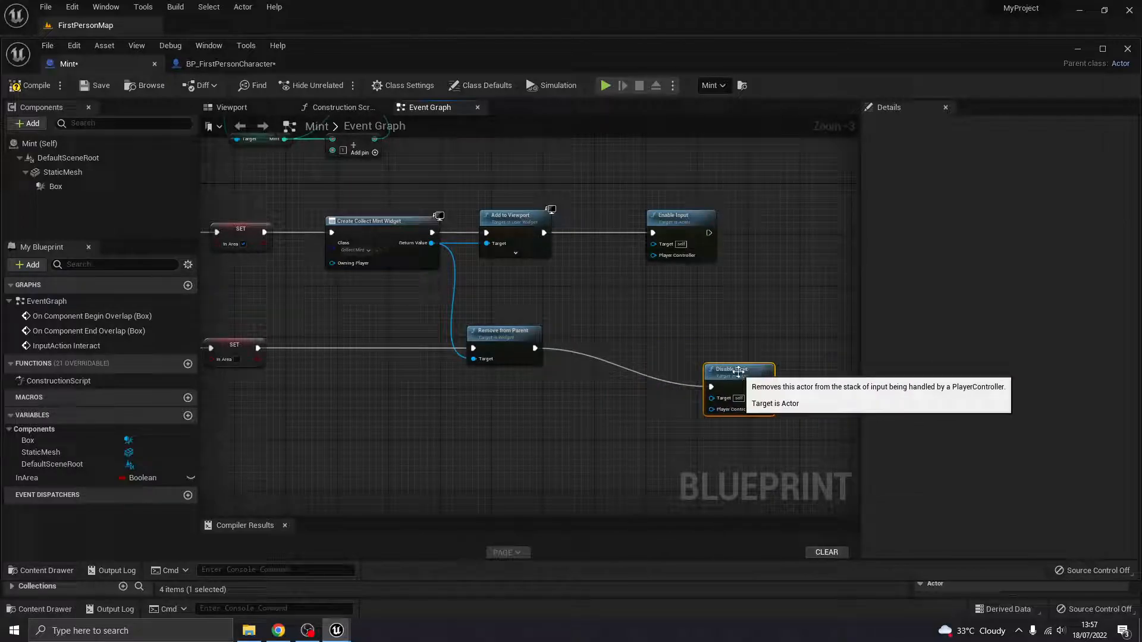
{"action": "mouse_move", "coordinate": [734, 376]}
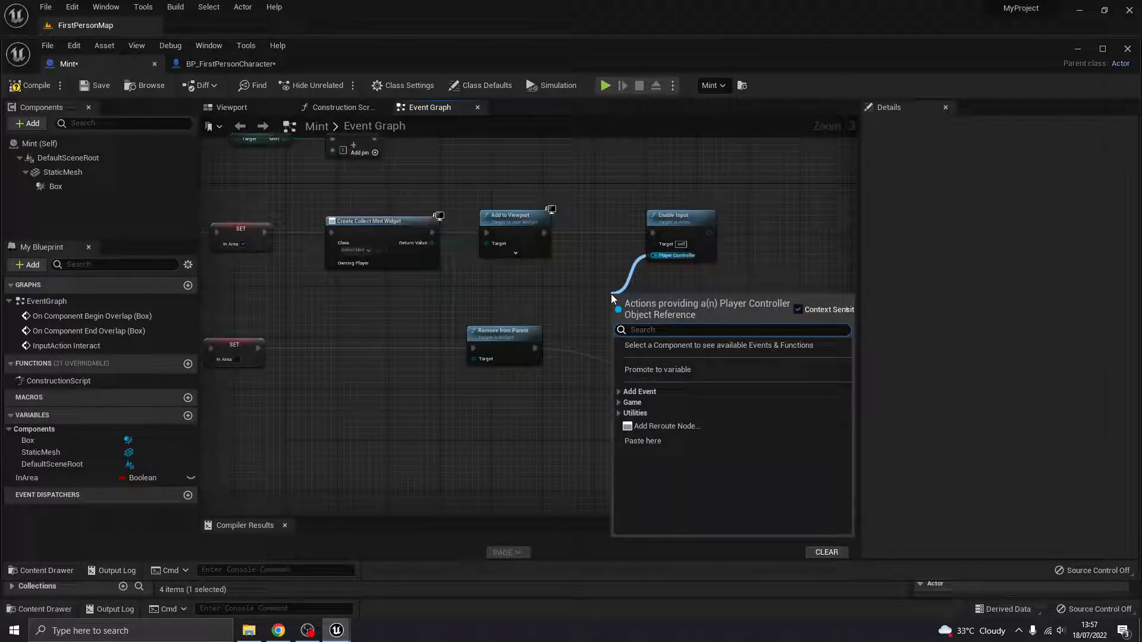
- Supply Get Player Controller to both the Enable and Disable Input nodes
{"action": "type", "text": "player contro"}
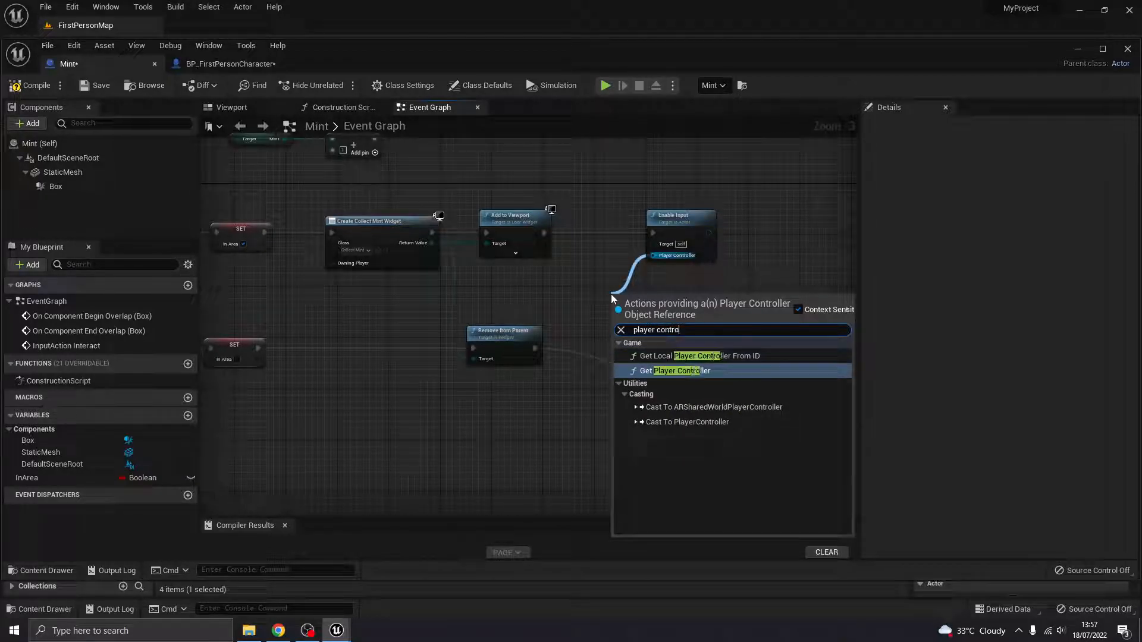
{"action": "left_click", "coordinate": [670, 370]}
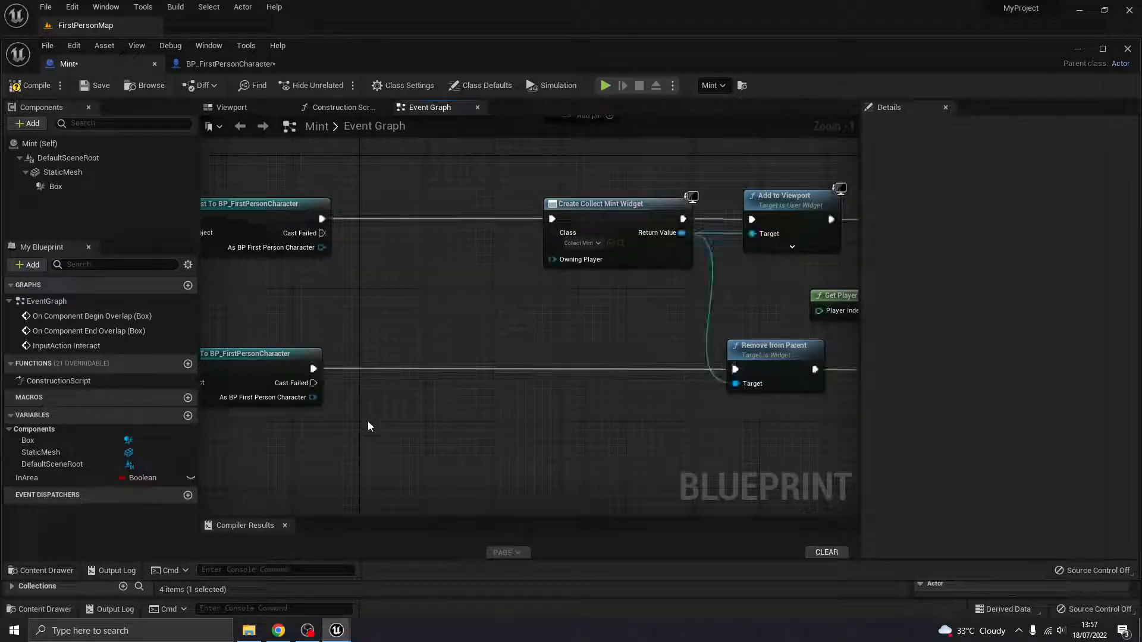
{"action": "right_click", "coordinate": [27, 477]}
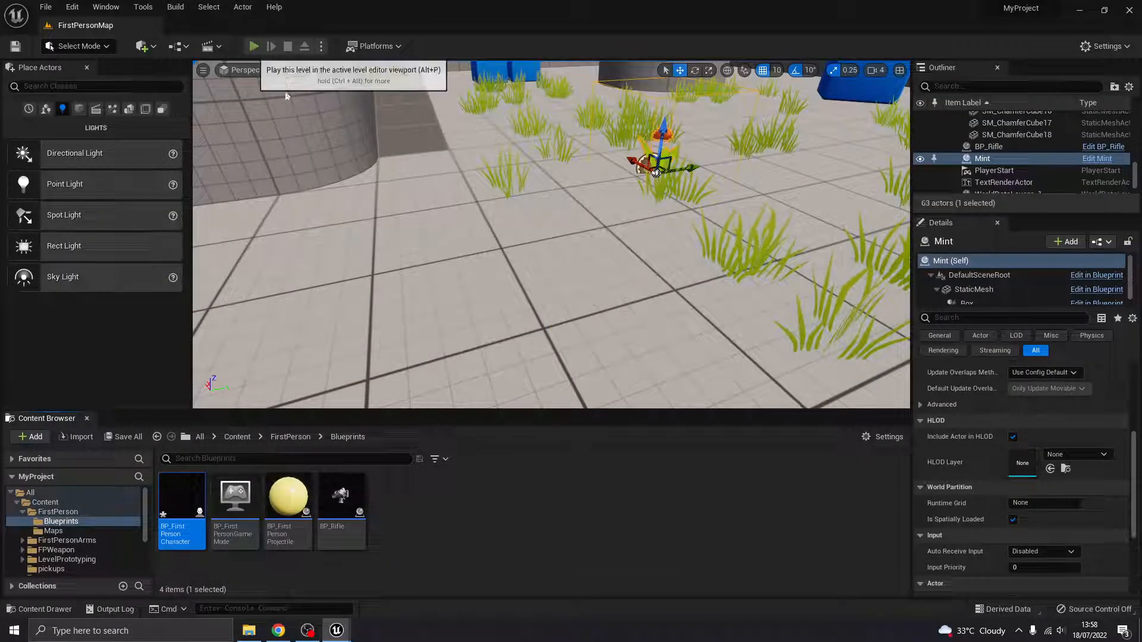
- Navigate the Content Browser back to the root Content folder
{"action": "left_click", "coordinate": [253, 45]}
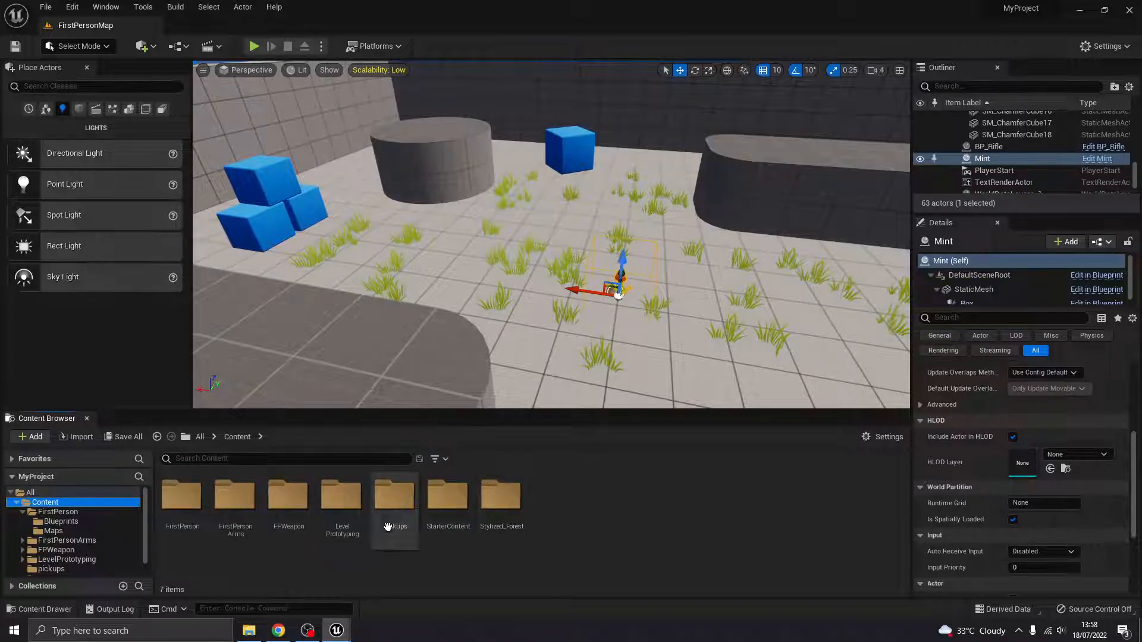
- Place several more Mint pickups from the pickups folder into the level
{"action": "double_click", "coordinate": [394, 496]}
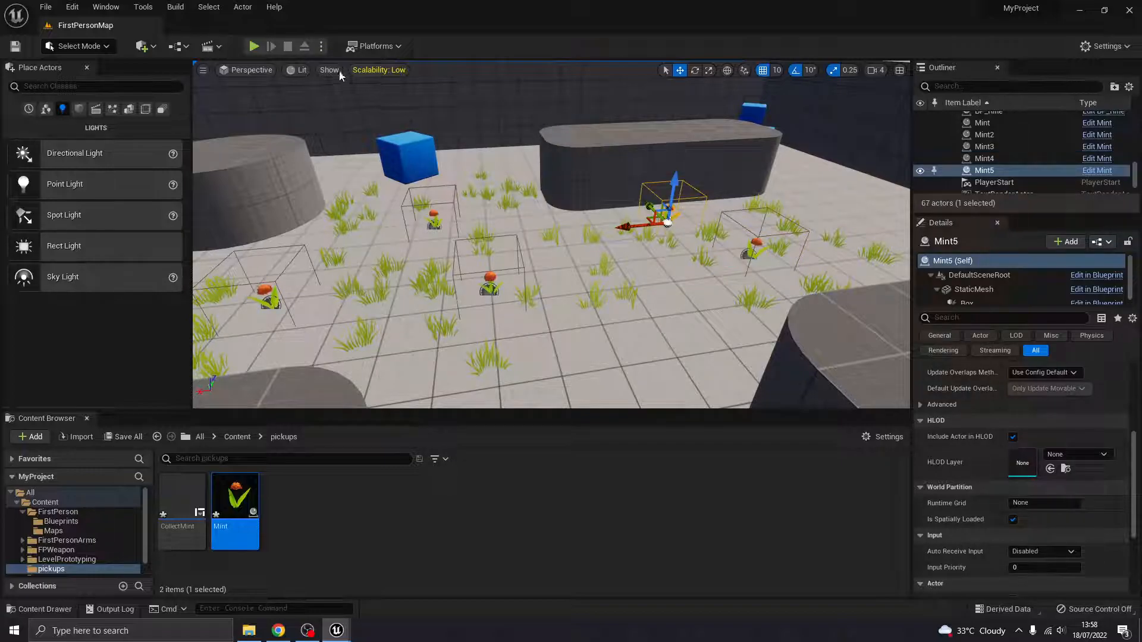
{"action": "left_click", "coordinate": [254, 46]}
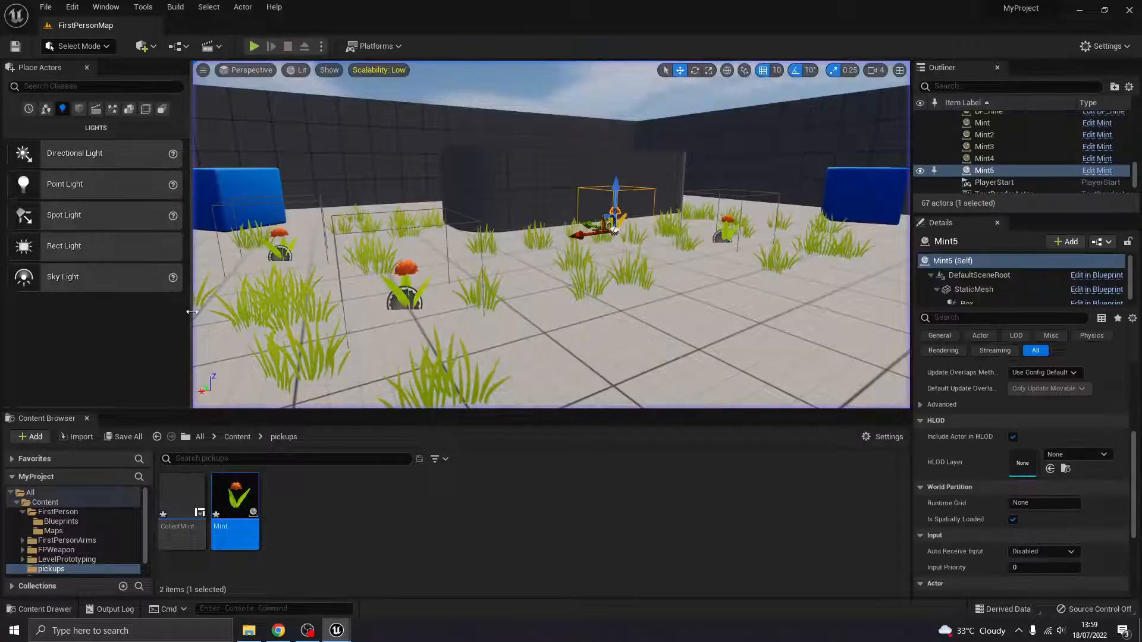
{"action": "mouse_move", "coordinate": [177, 510]}
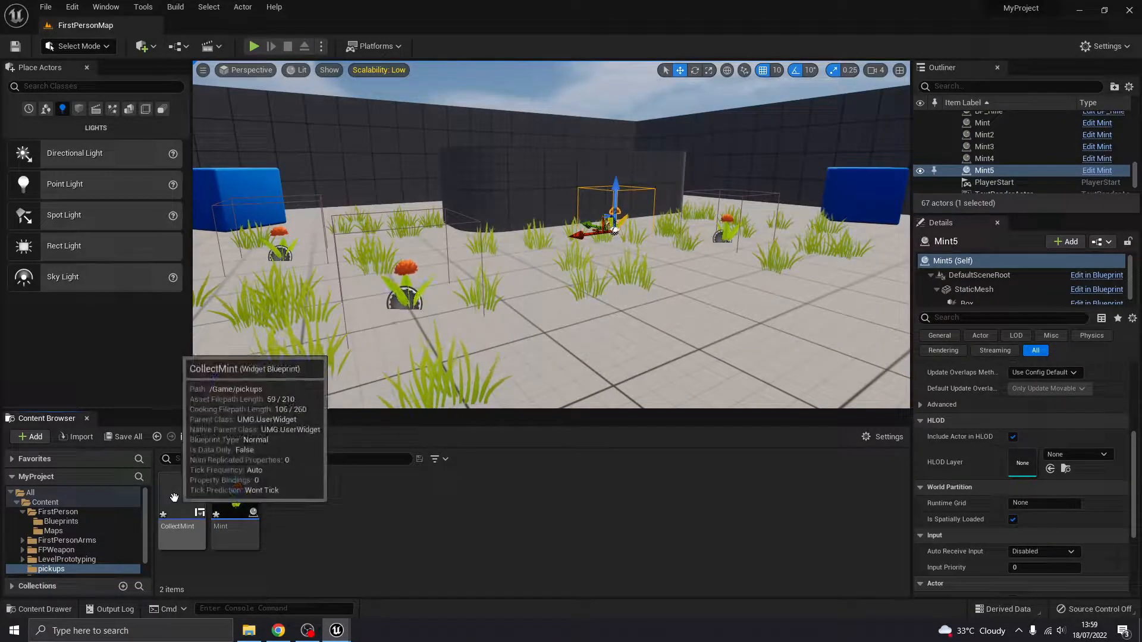
- Check the 'Press E to Collect' text block in the CollectMint widget
{"action": "double_click", "coordinate": [181, 517]}
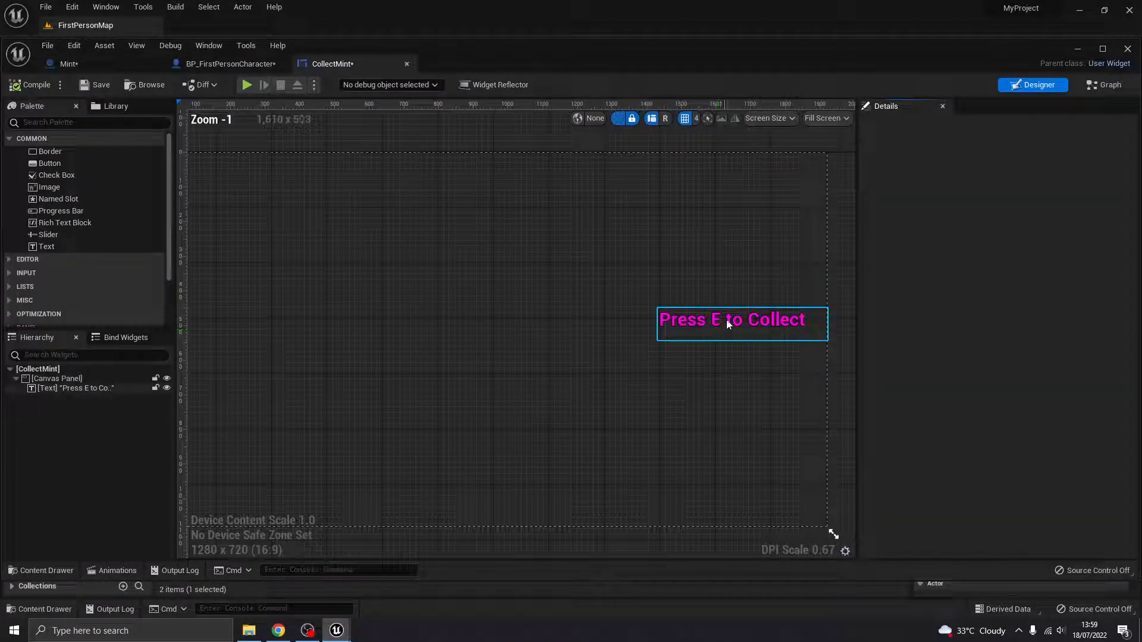
{"action": "left_click", "coordinate": [731, 319]}
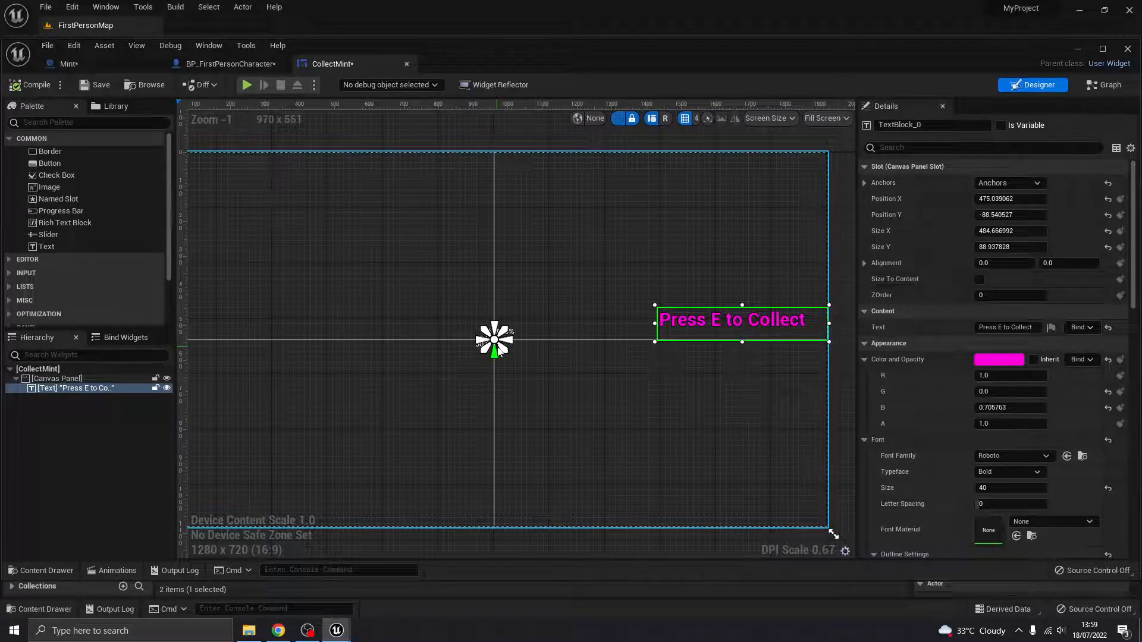
{"action": "scroll", "scroll_direction": "down", "scroll_amount": 3}
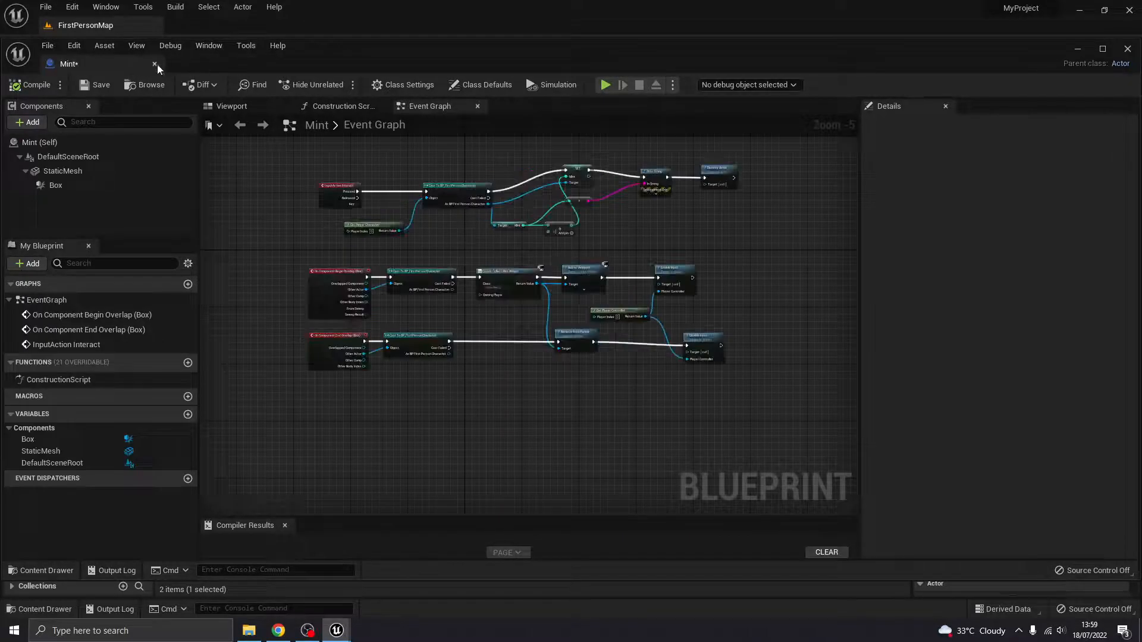
{"action": "left_click", "coordinate": [480, 85]}
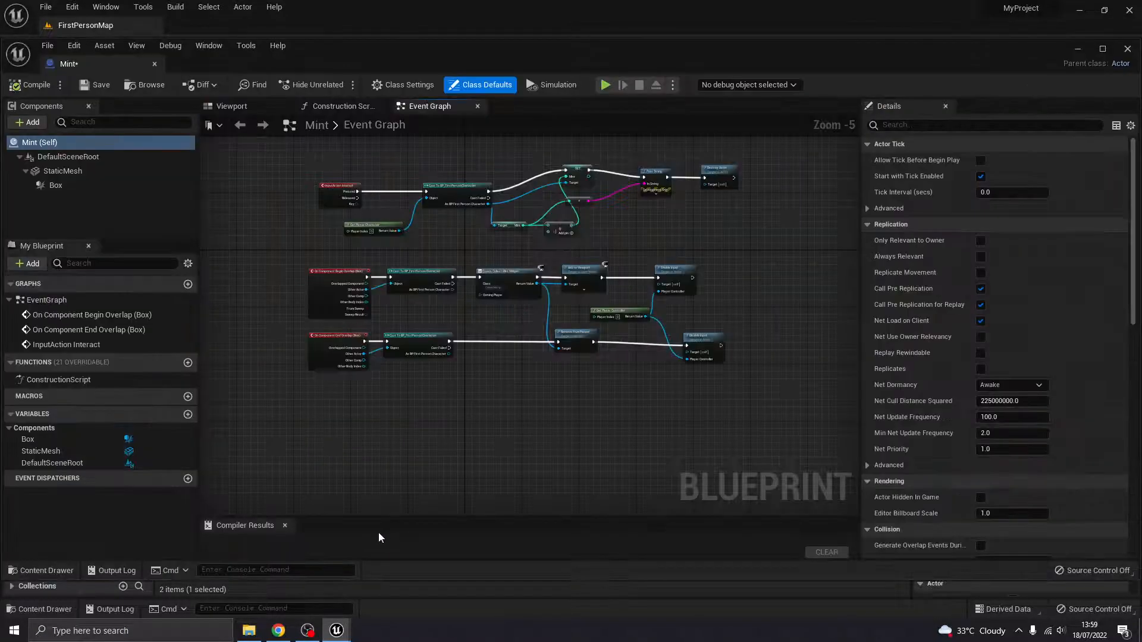
{"action": "left_click", "coordinate": [231, 106]}
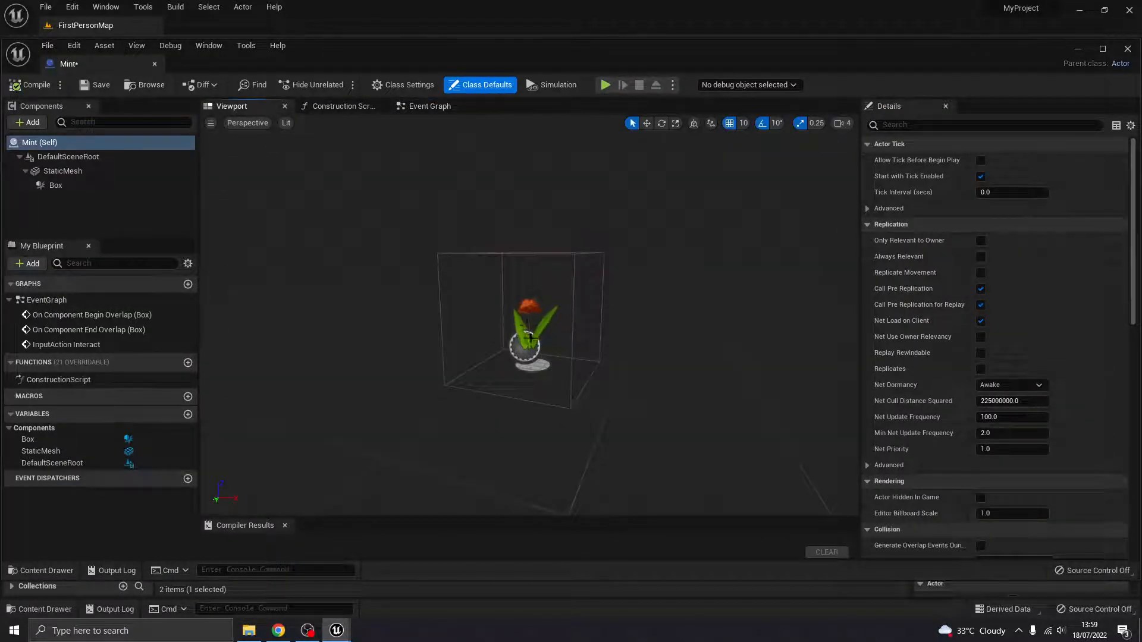
{"action": "left_click", "coordinate": [56, 185]}
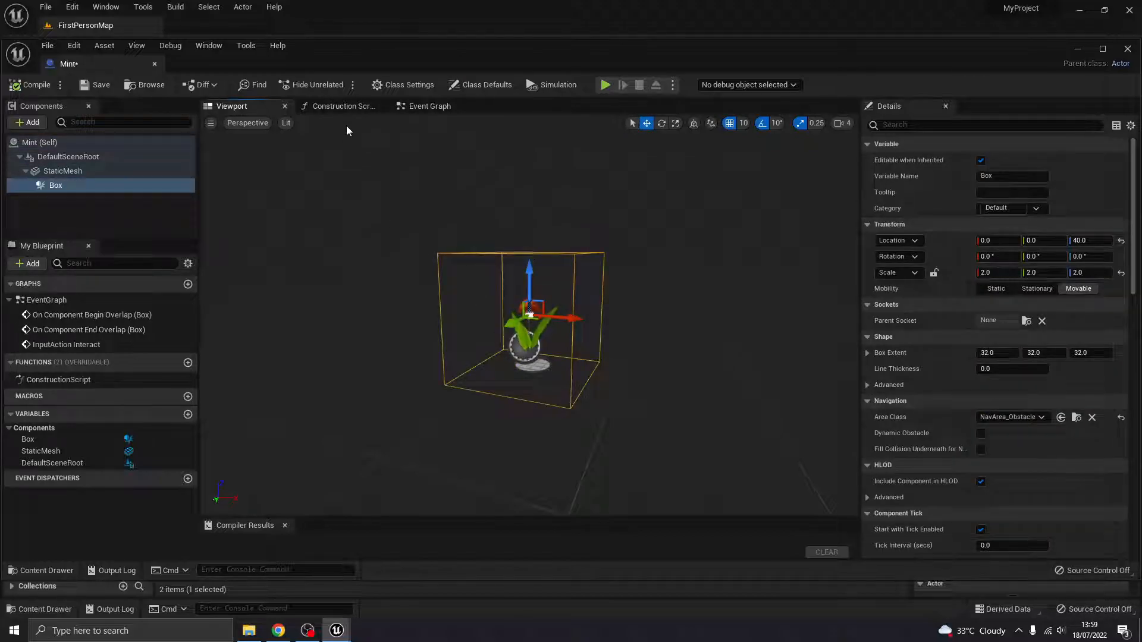
{"action": "left_click", "coordinate": [430, 106]}
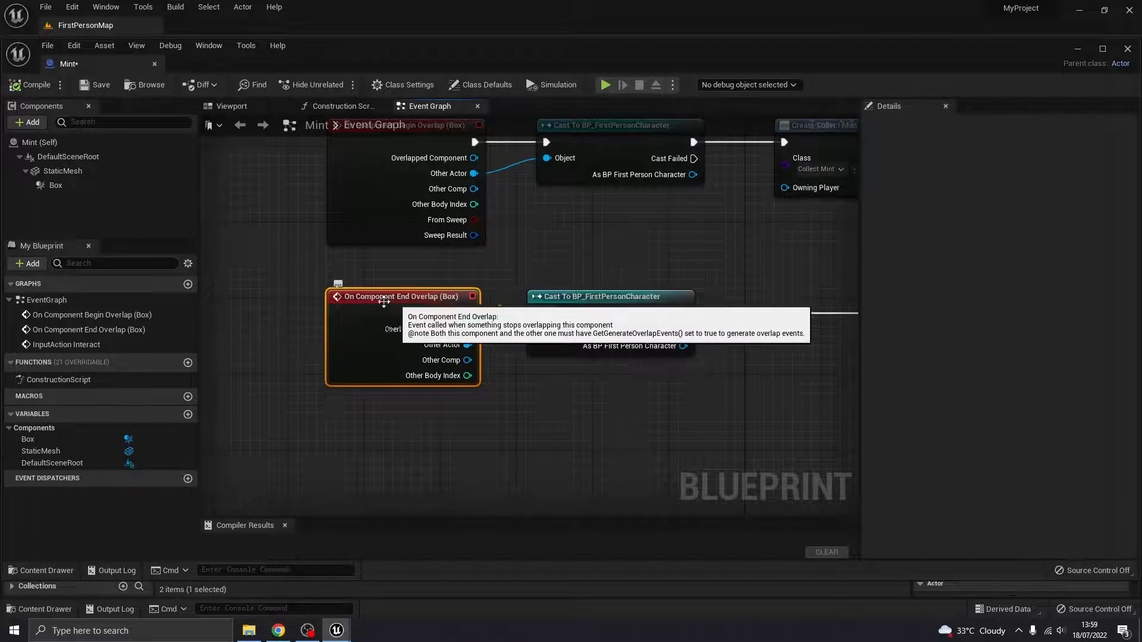
{"action": "mouse_move", "coordinate": [548, 273]}
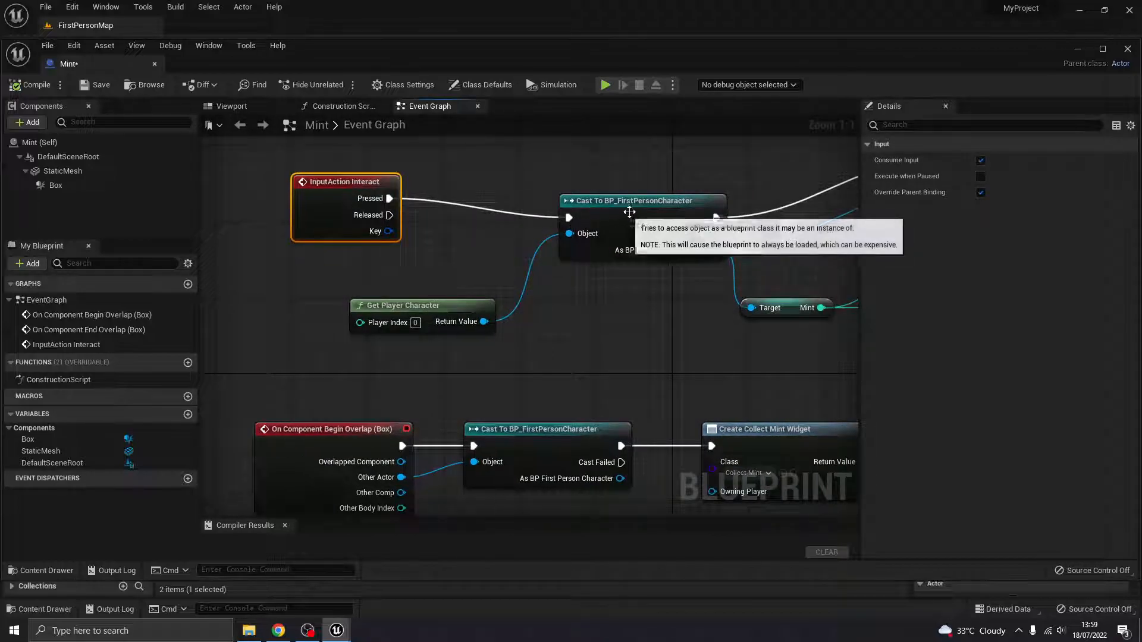
{"action": "mouse_move", "coordinate": [642, 303]}
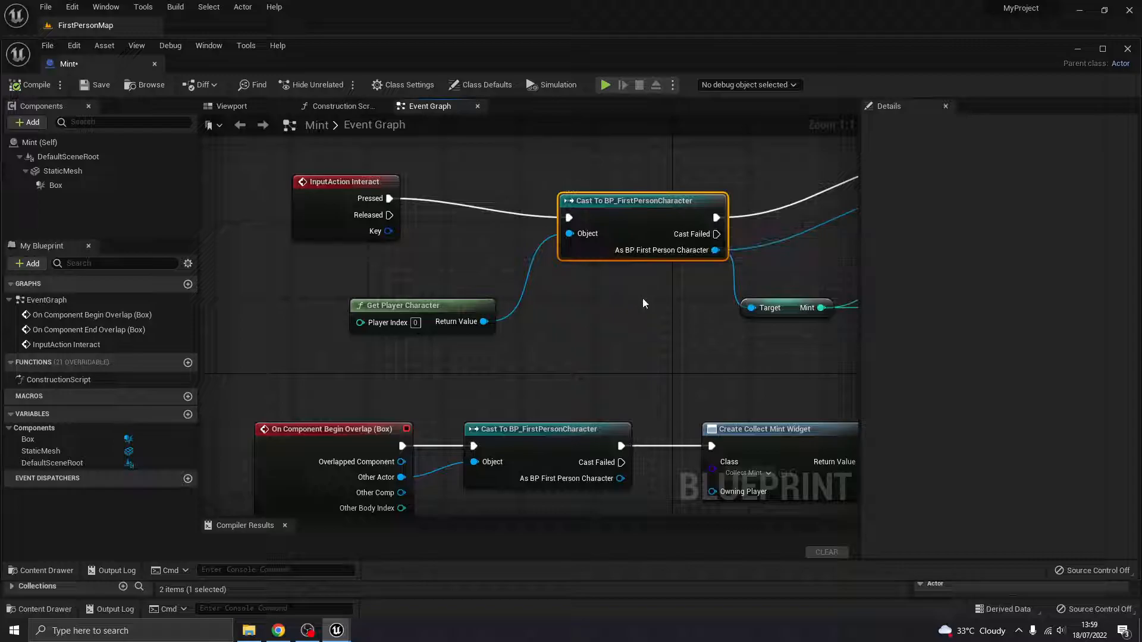
{"action": "mouse_move", "coordinate": [655, 201]}
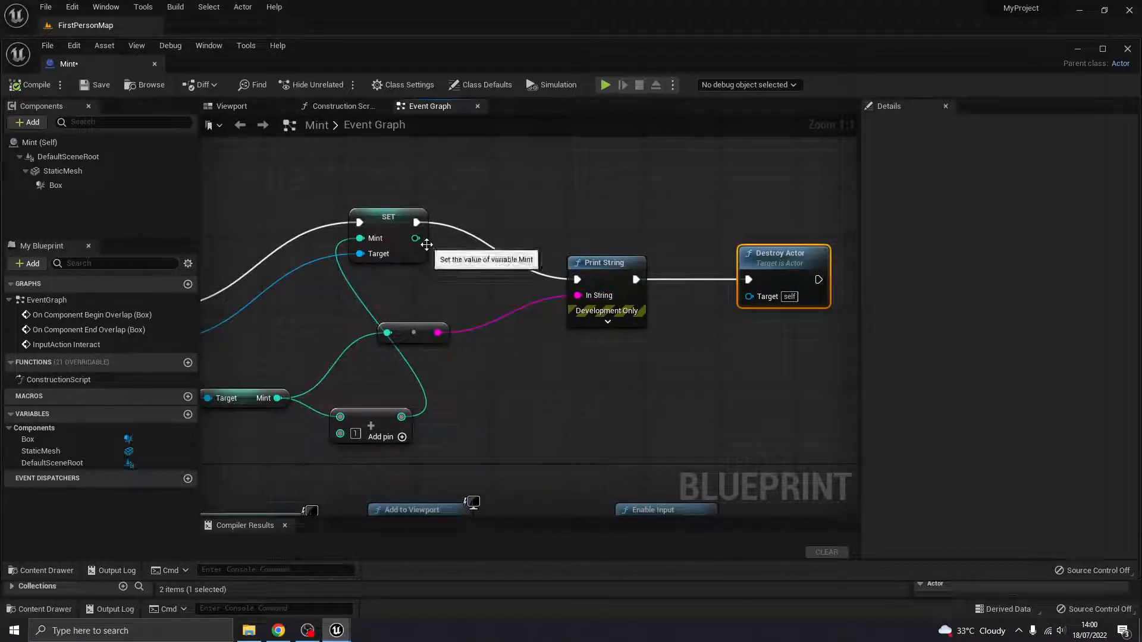
{"action": "mouse_move", "coordinate": [236, 124]}
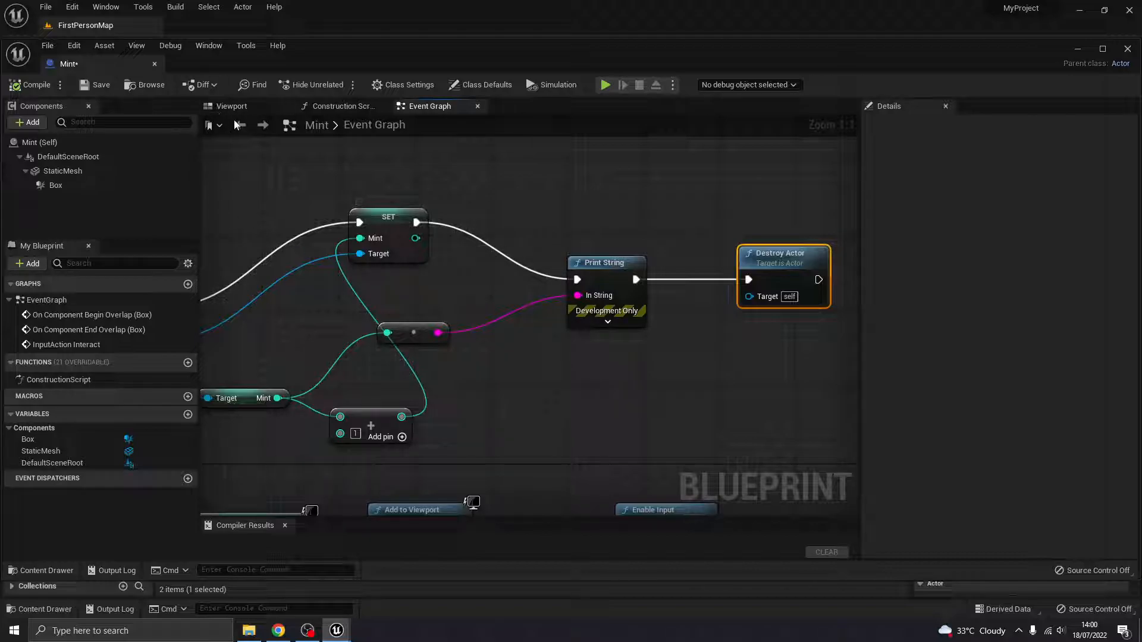